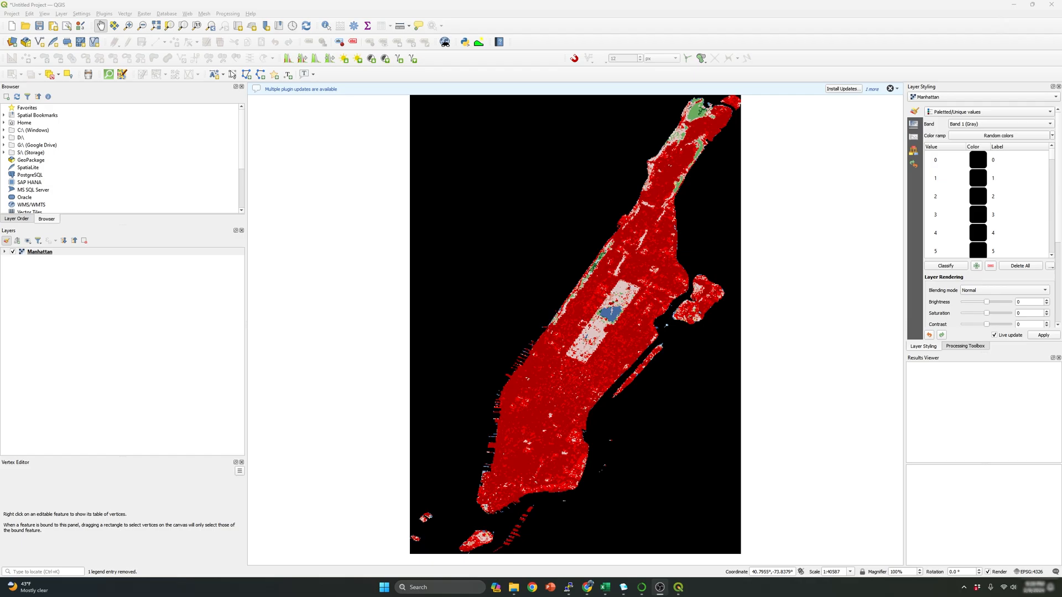
{"action": "mouse_move", "coordinate": [855, 368]}
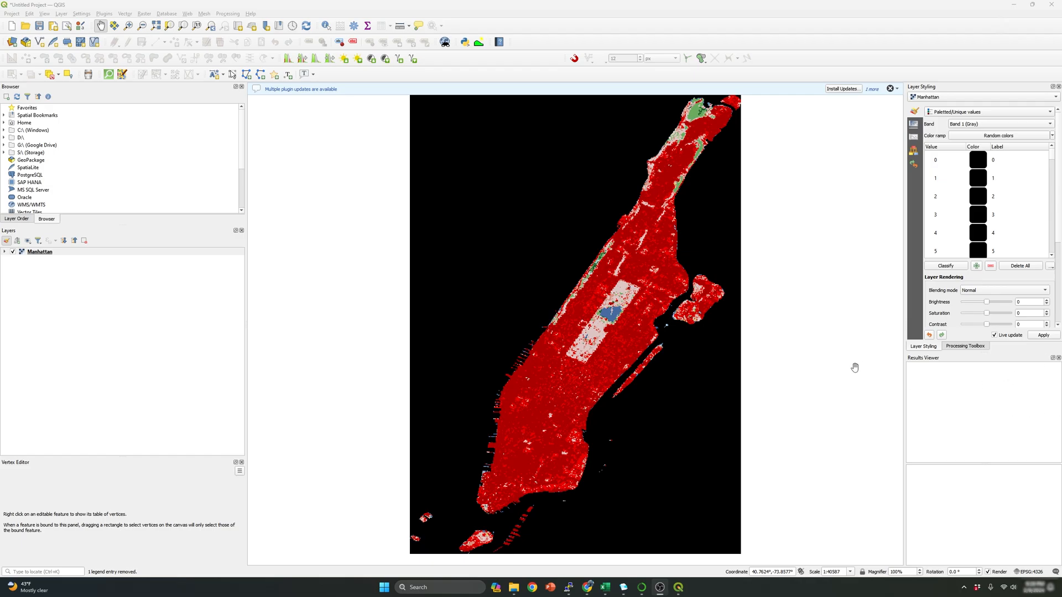
{"action": "mouse_move", "coordinate": [851, 368]}
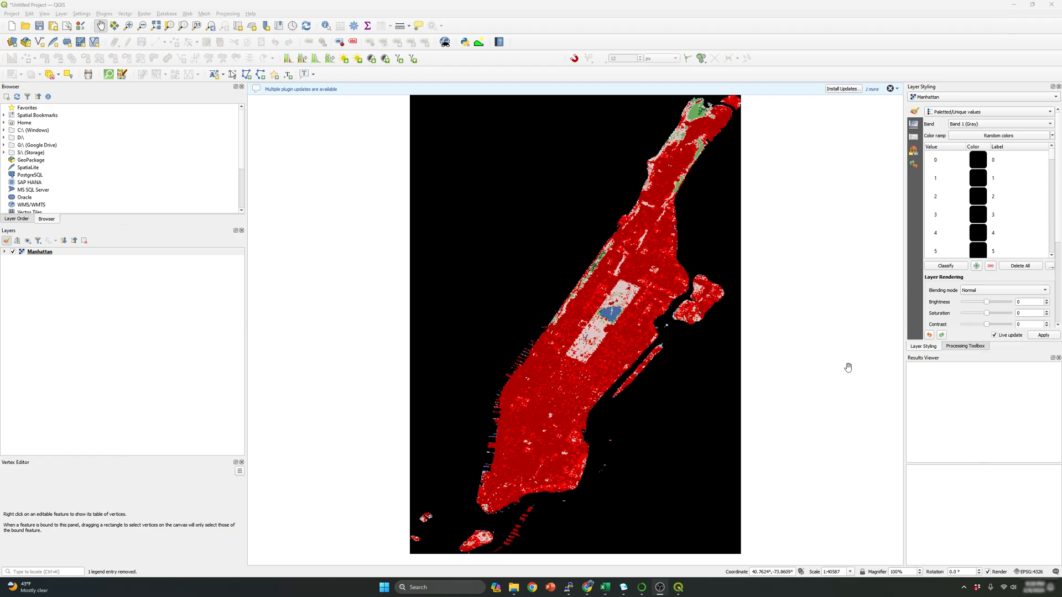
{"action": "mouse_move", "coordinate": [373, 331]}
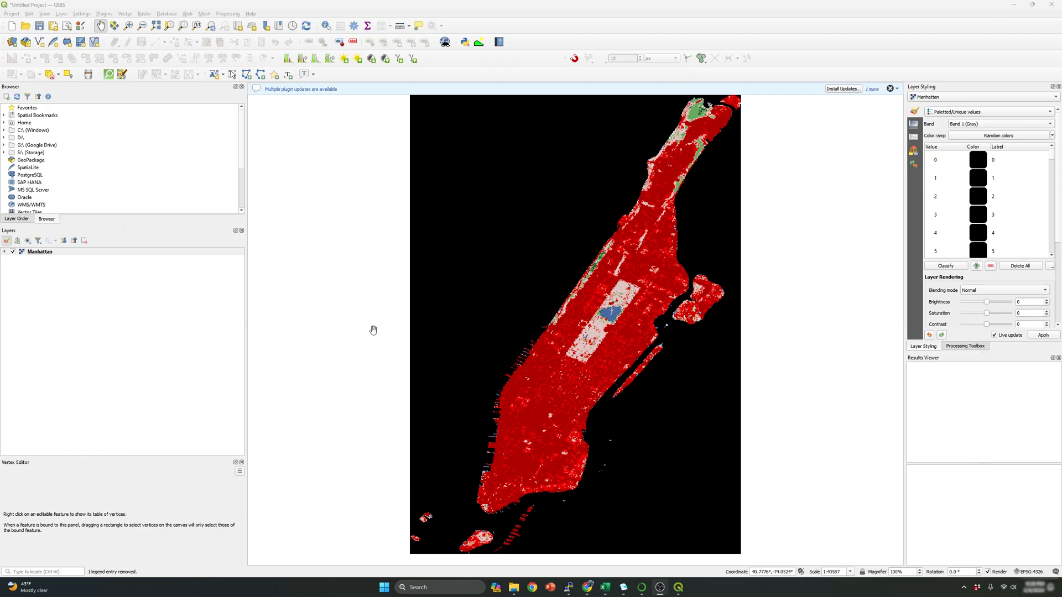
Expand the Manhattan raster's legend and scroll through its land cover values and colours.
{"action": "left_click", "coordinate": [5, 251]}
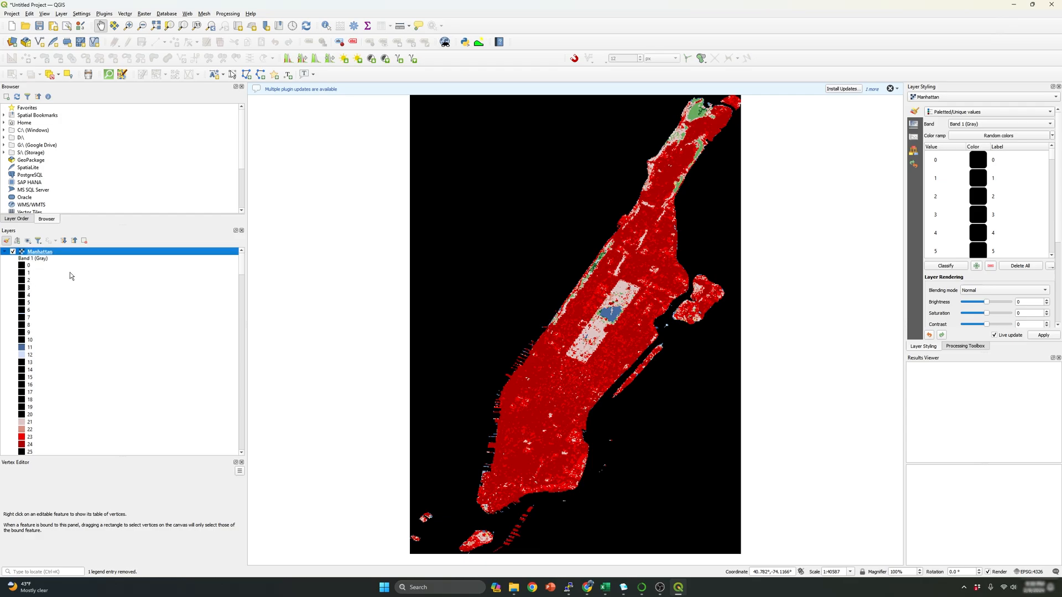
{"action": "mouse_move", "coordinate": [41, 275]}
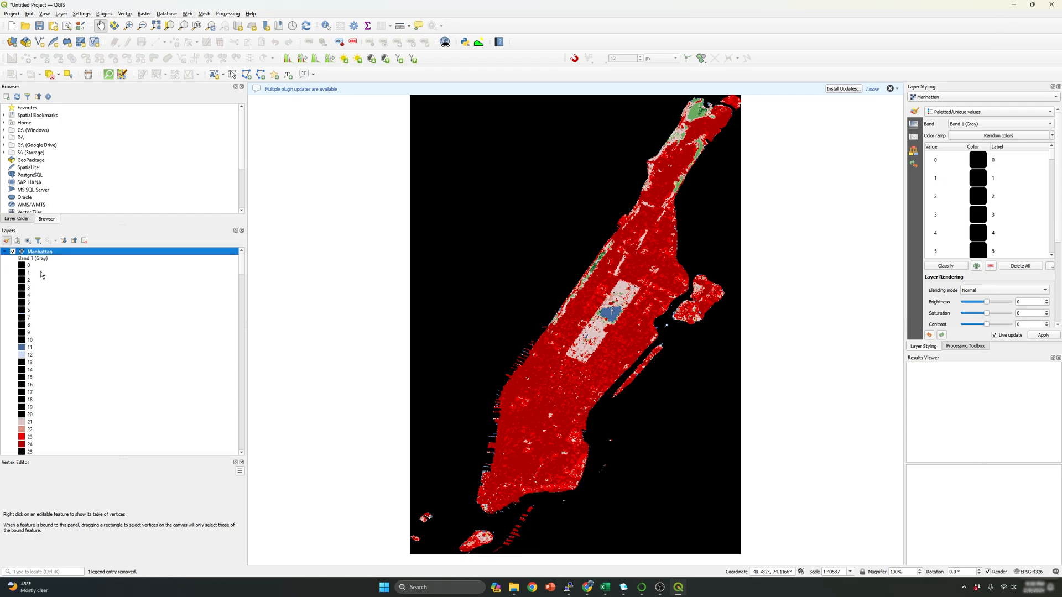
{"action": "mouse_move", "coordinate": [54, 277]}
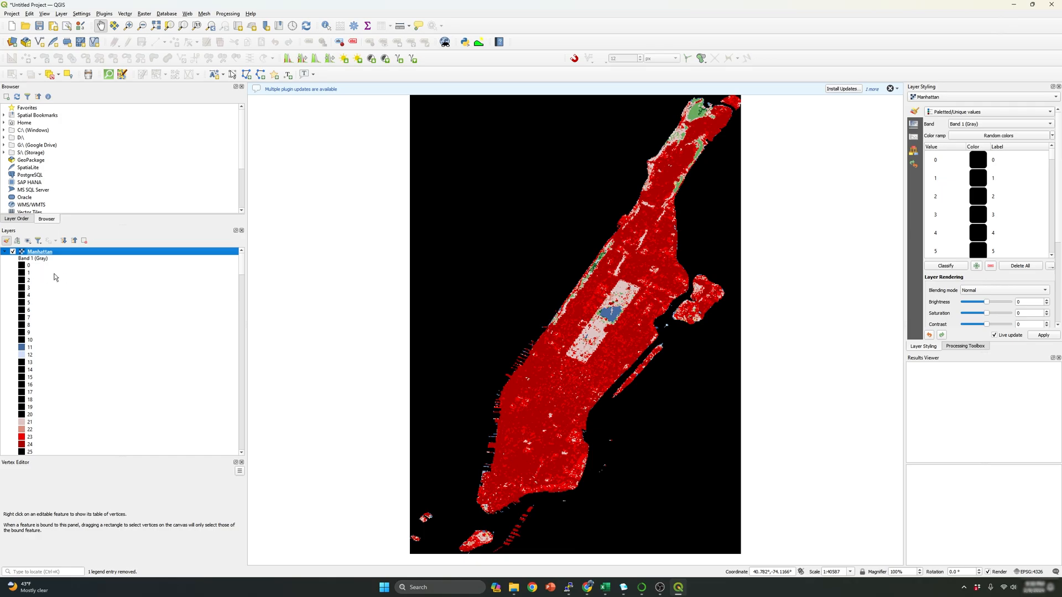
{"action": "scroll", "scroll_direction": "down", "scroll_amount": 3}
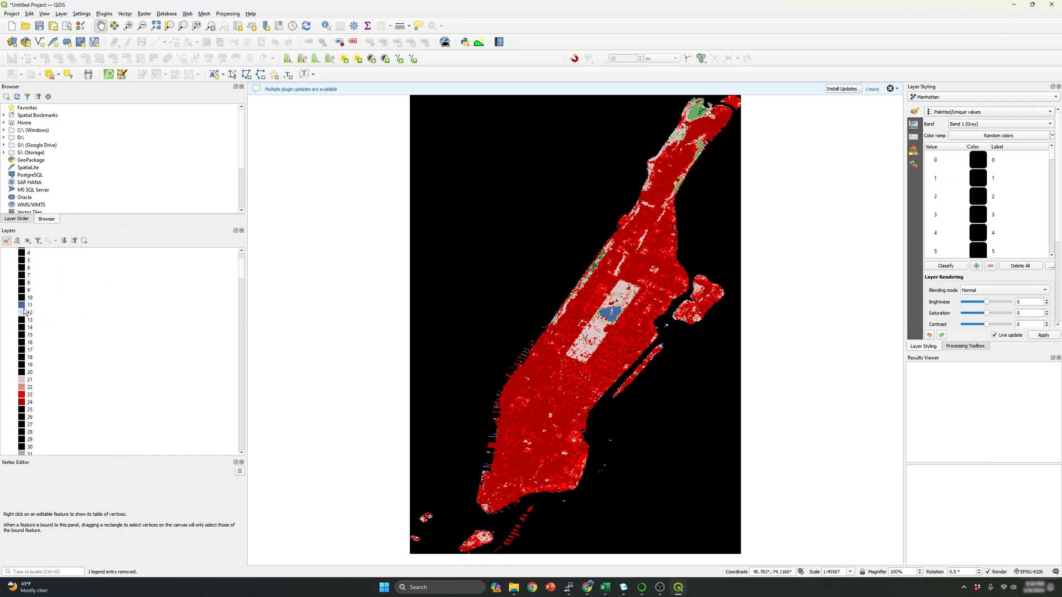
{"action": "scroll", "scroll_direction": "down", "scroll_amount": 3}
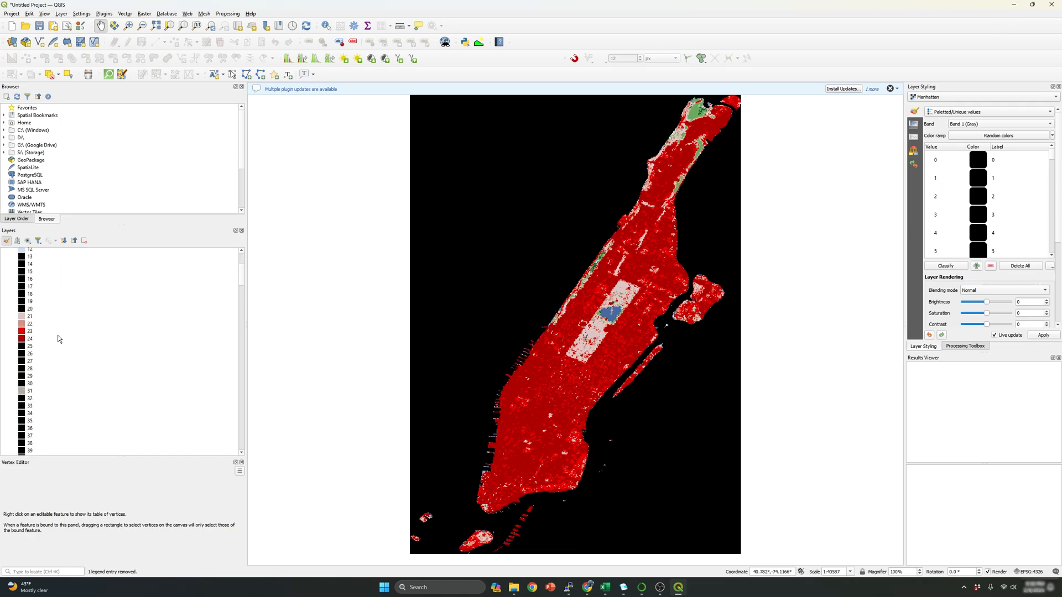
{"action": "scroll", "scroll_direction": "up", "scroll_amount": 3}
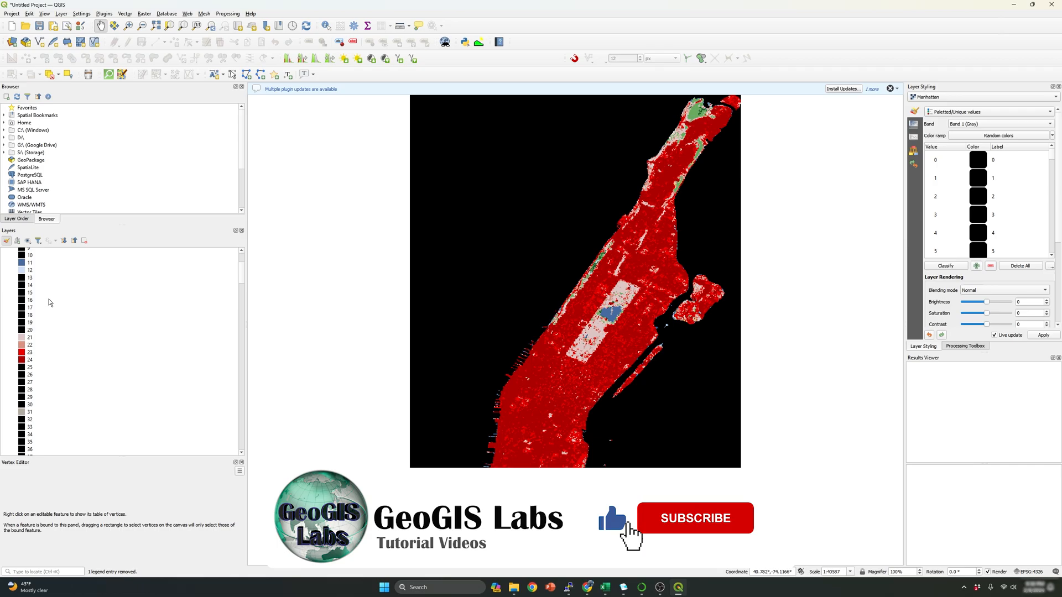
{"action": "left_click", "coordinate": [694, 518]}
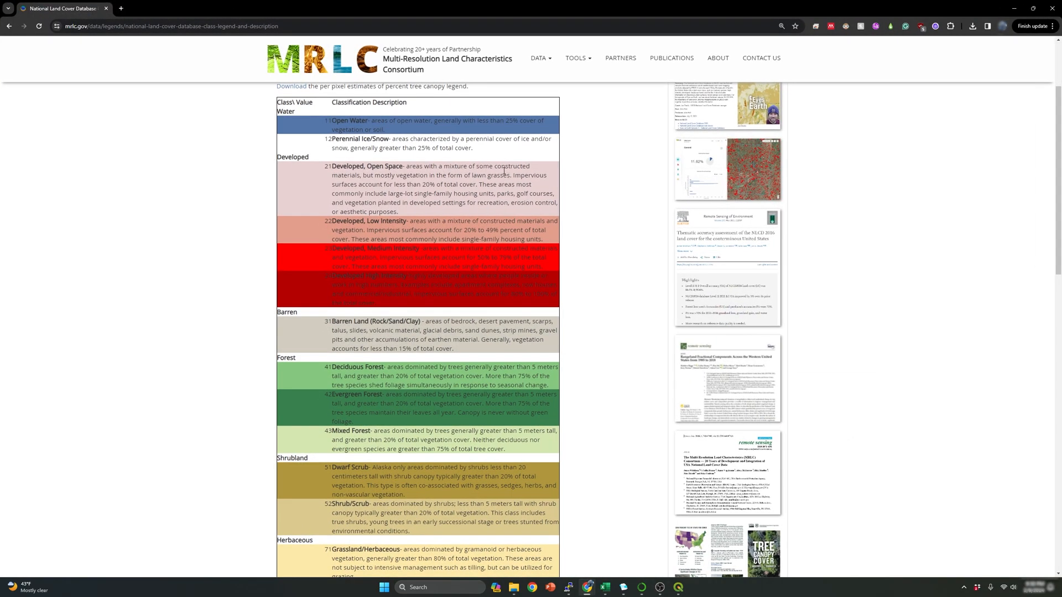
{"action": "mouse_move", "coordinate": [662, 257]}
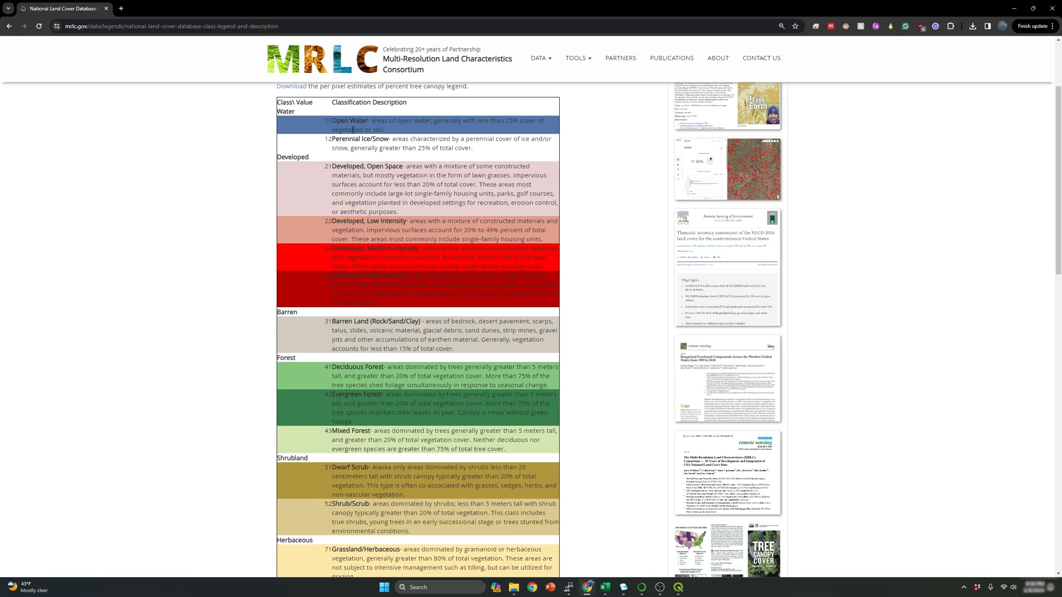
{"action": "mouse_move", "coordinate": [887, 275]}
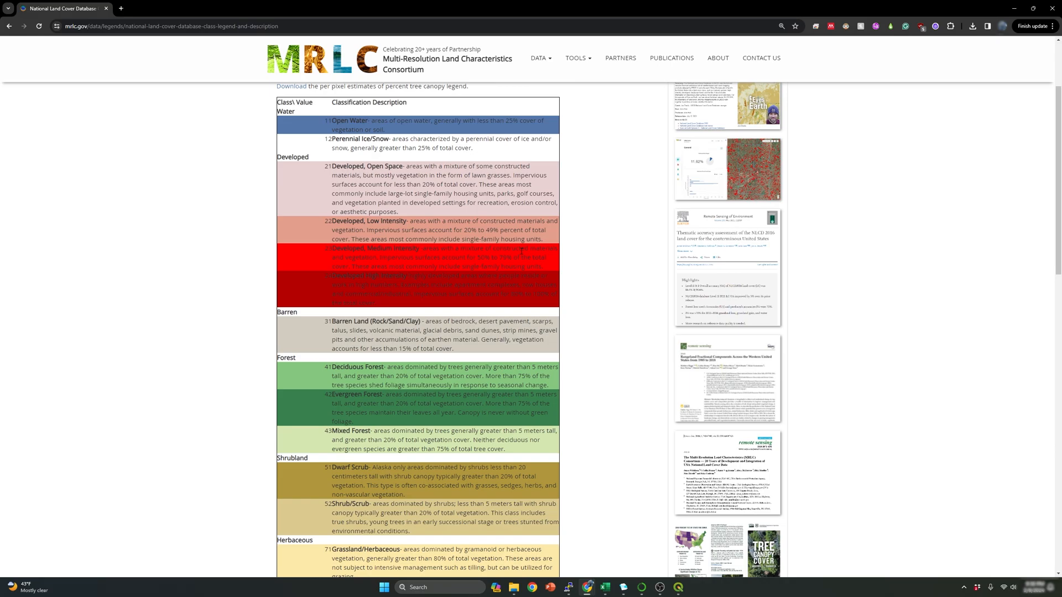
{"action": "mouse_move", "coordinate": [725, 245]}
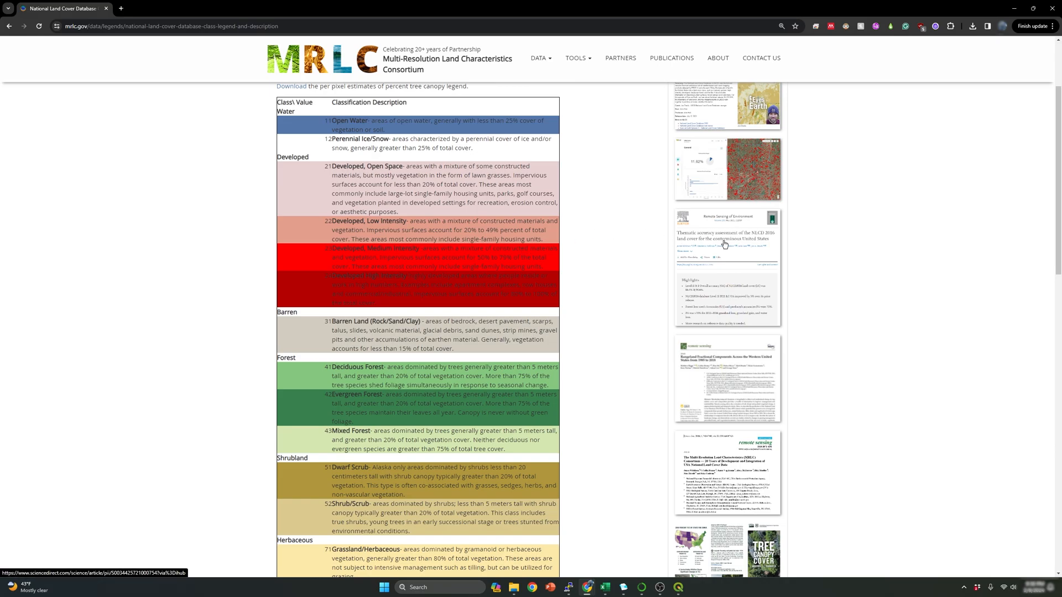
{"action": "mouse_move", "coordinate": [681, 251]}
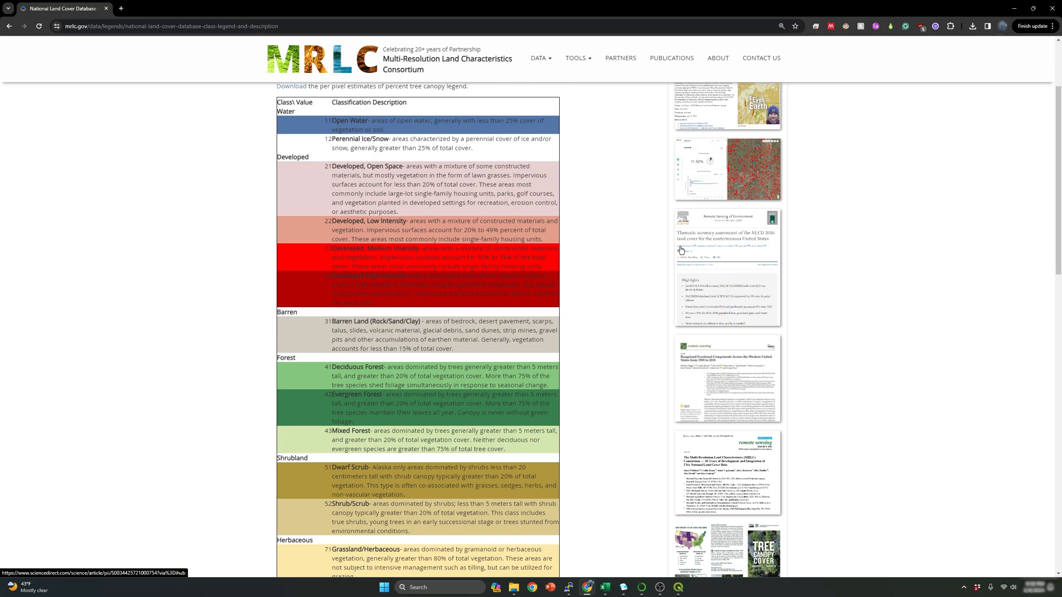
{"action": "scroll", "scroll_direction": "down", "scroll_amount": 3}
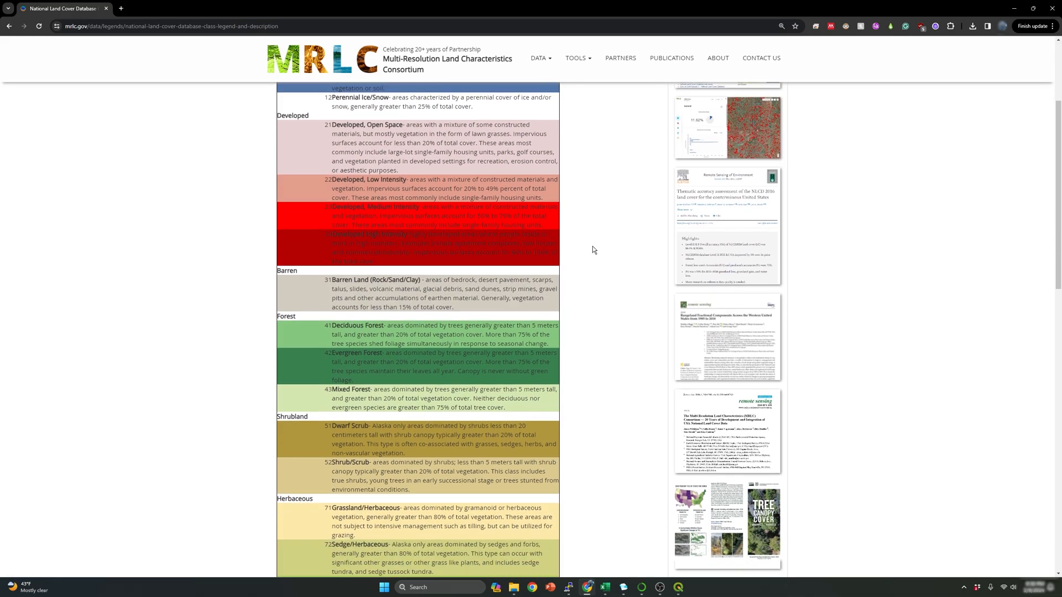
{"action": "left_click", "coordinate": [539, 58]}
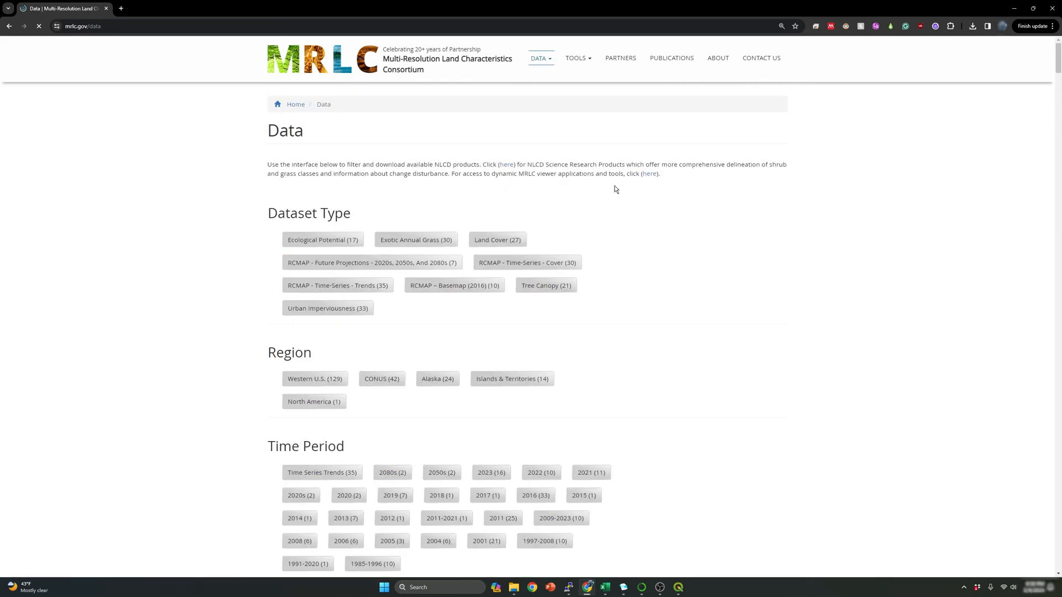
{"action": "mouse_move", "coordinate": [426, 319]}
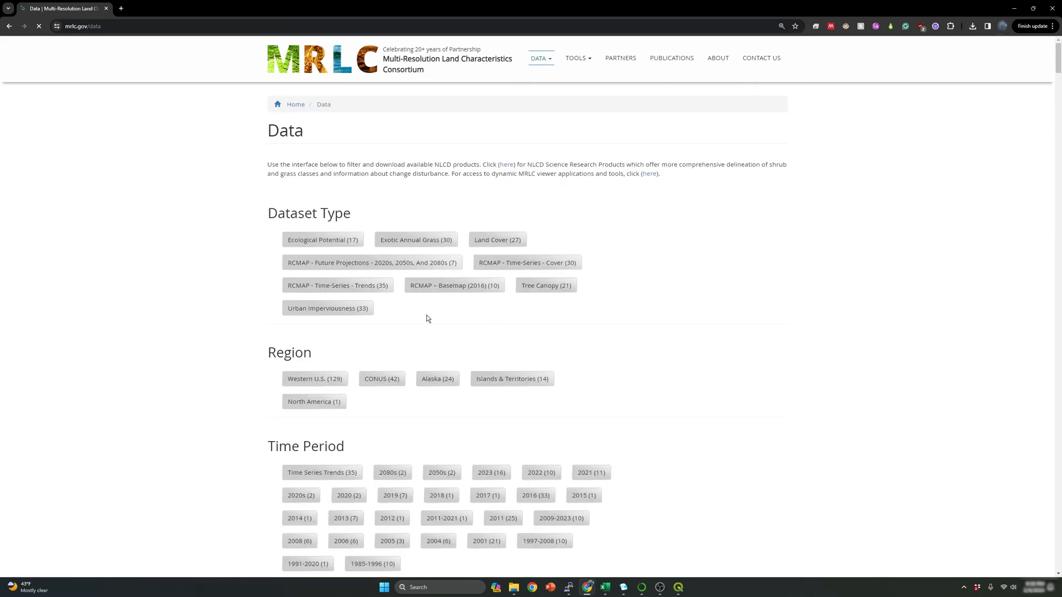
Filter the MRLC Data page to CONUS (42) and scroll to the Land Cover products.
{"action": "scroll", "scroll_direction": "down", "scroll_amount": 3}
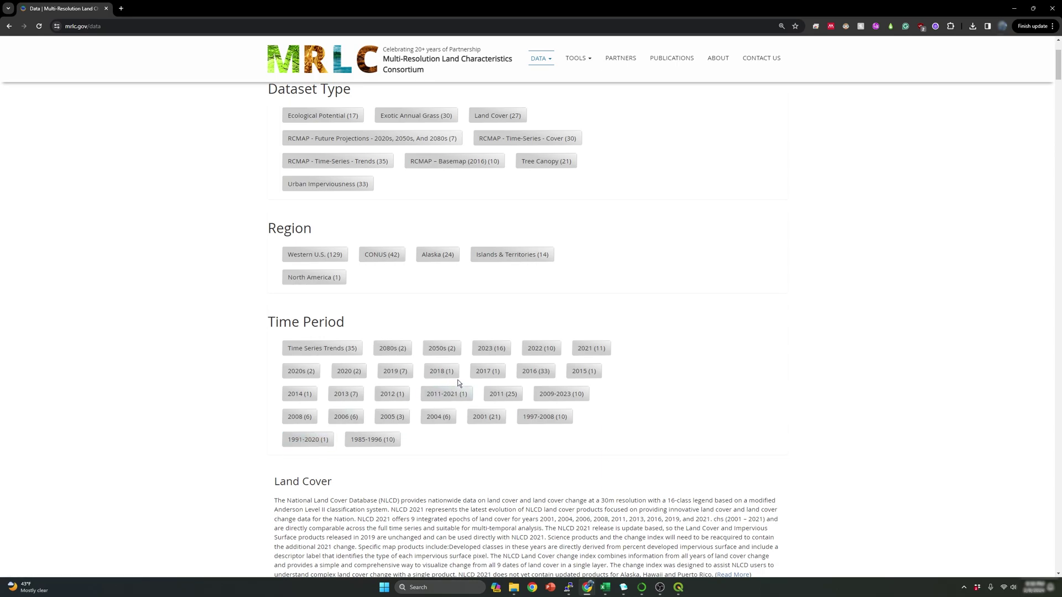
{"action": "scroll", "scroll_direction": "up", "scroll_amount": 3}
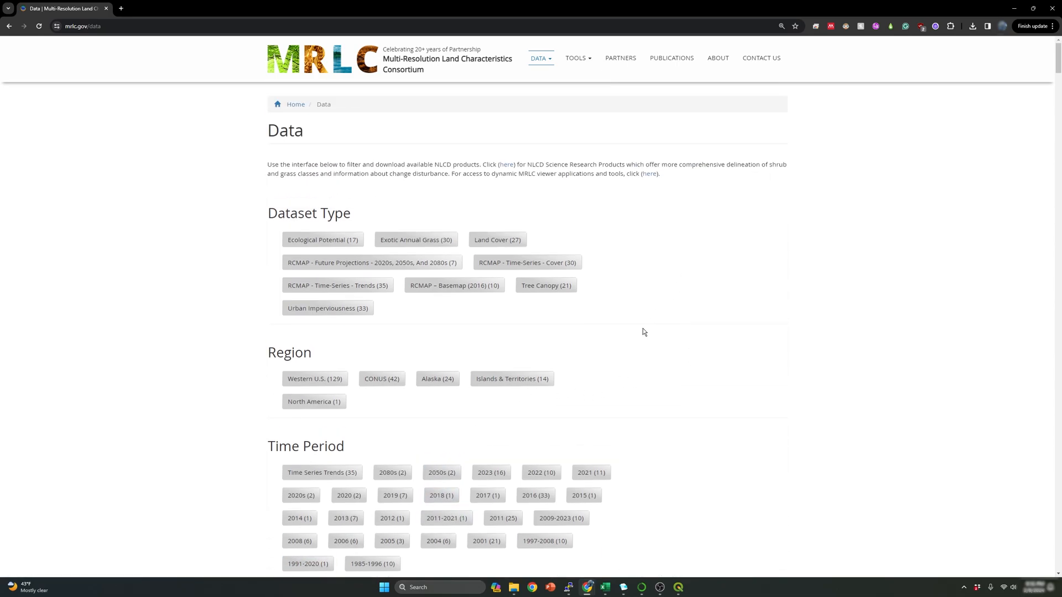
{"action": "left_click", "coordinate": [381, 378]}
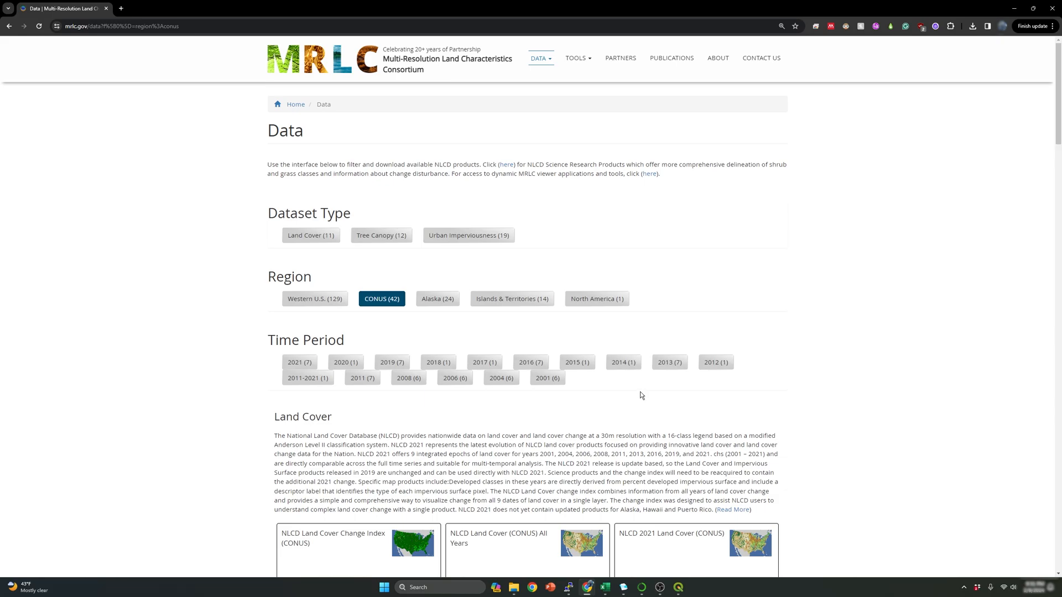
{"action": "scroll", "scroll_direction": "down", "scroll_amount": 3}
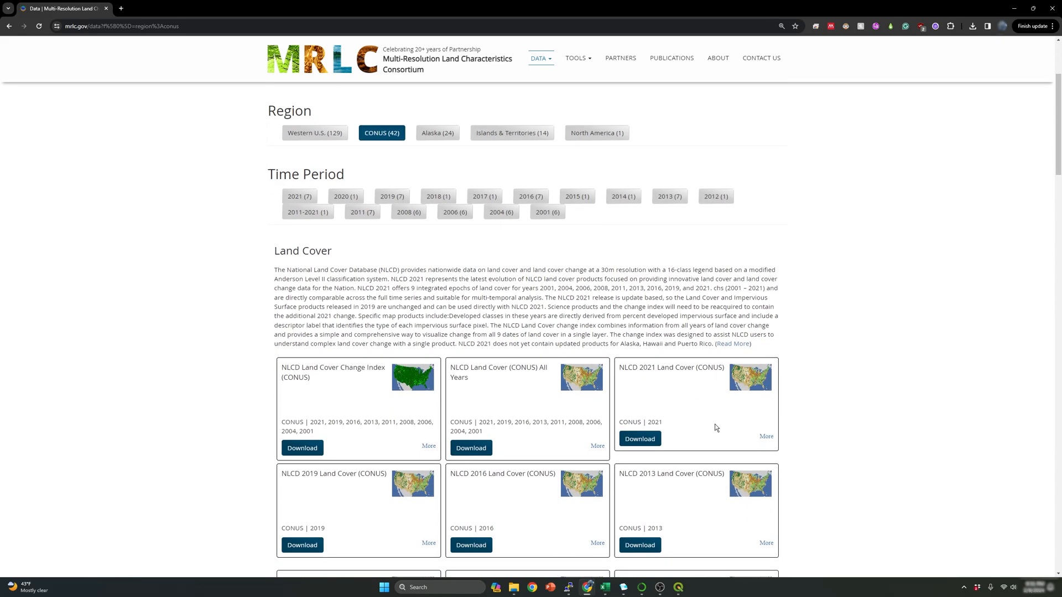
{"action": "mouse_move", "coordinate": [709, 391]}
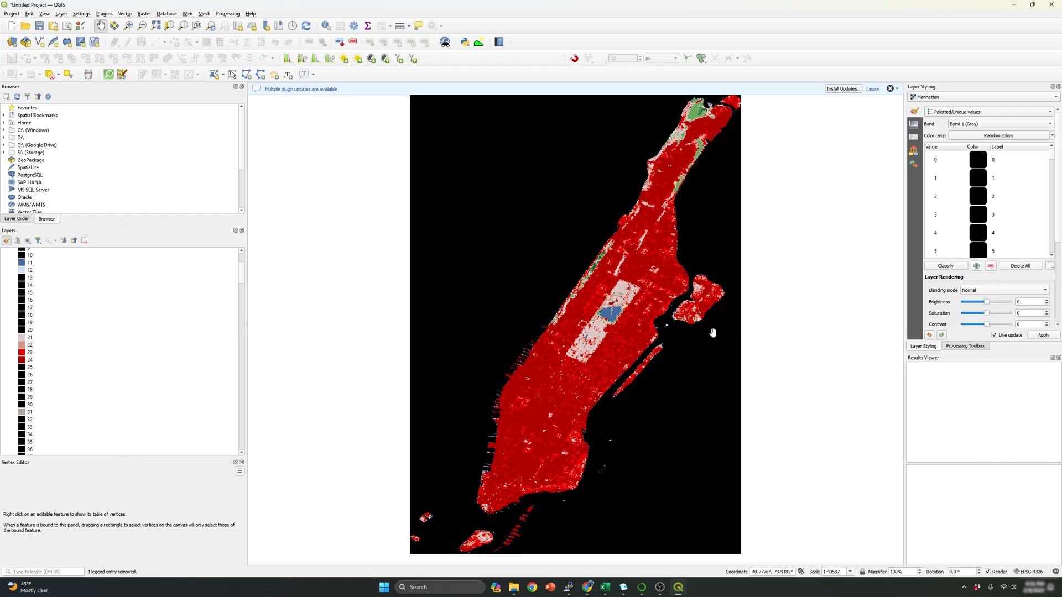
{"action": "mouse_move", "coordinate": [707, 339]}
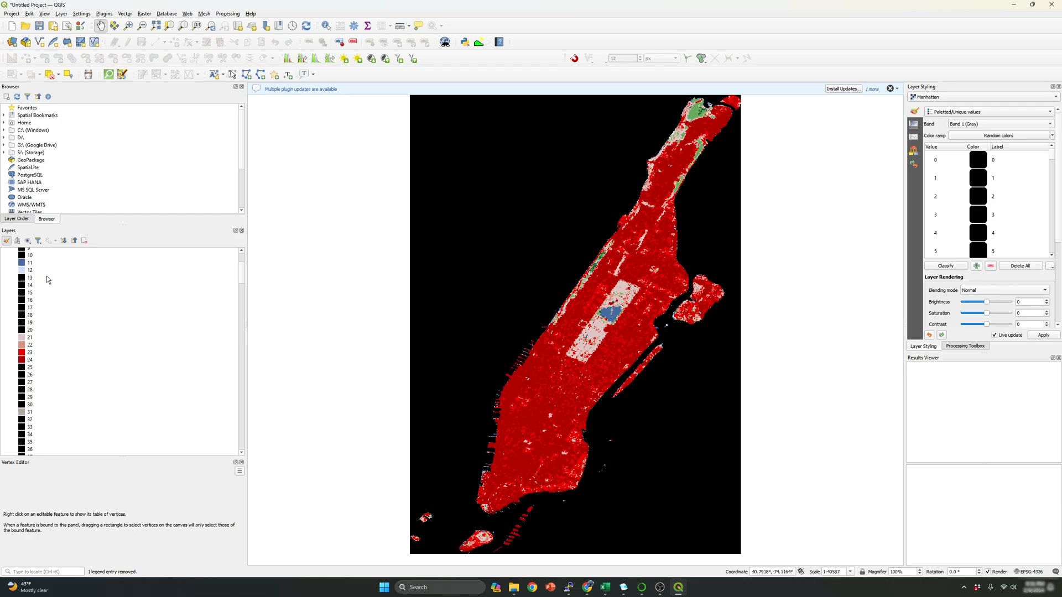
{"action": "mouse_move", "coordinate": [46, 323]}
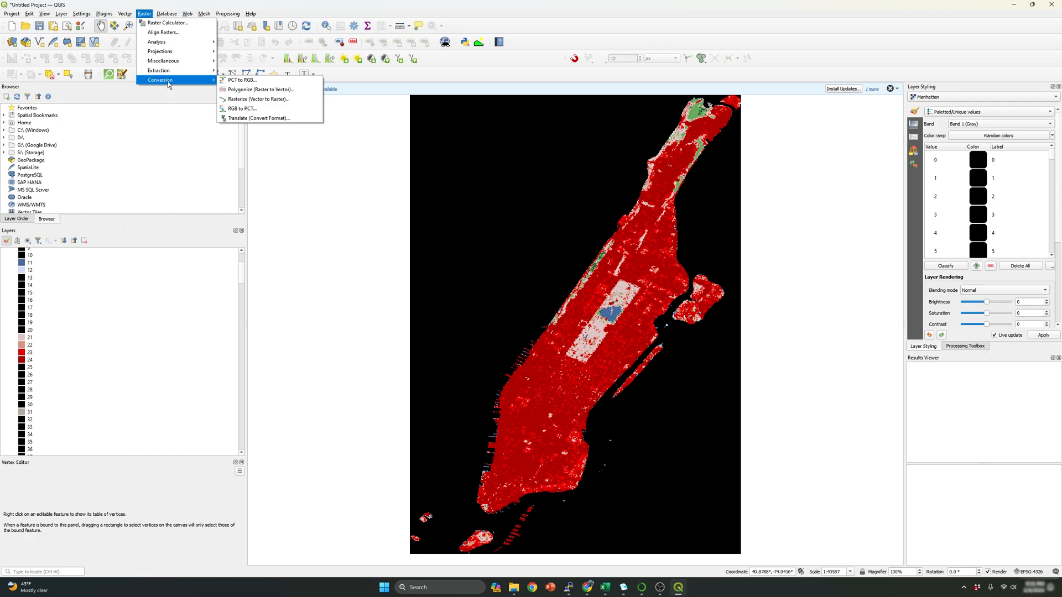
{"action": "mouse_move", "coordinate": [261, 89]}
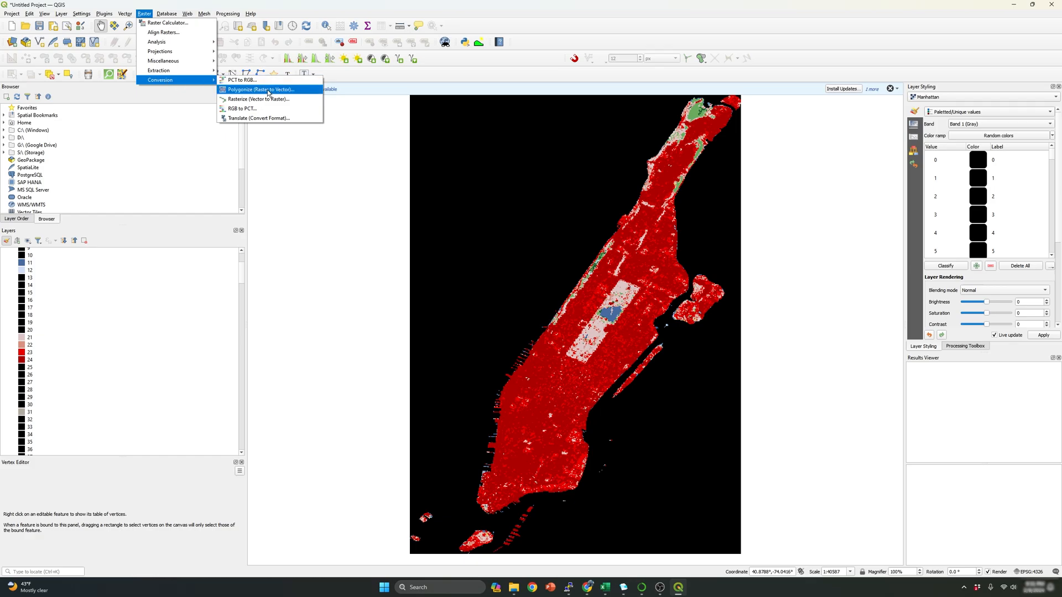
Open Polygonize for the Manhattan raster with the output field named 'Categories'.
{"action": "left_click", "coordinate": [260, 89]}
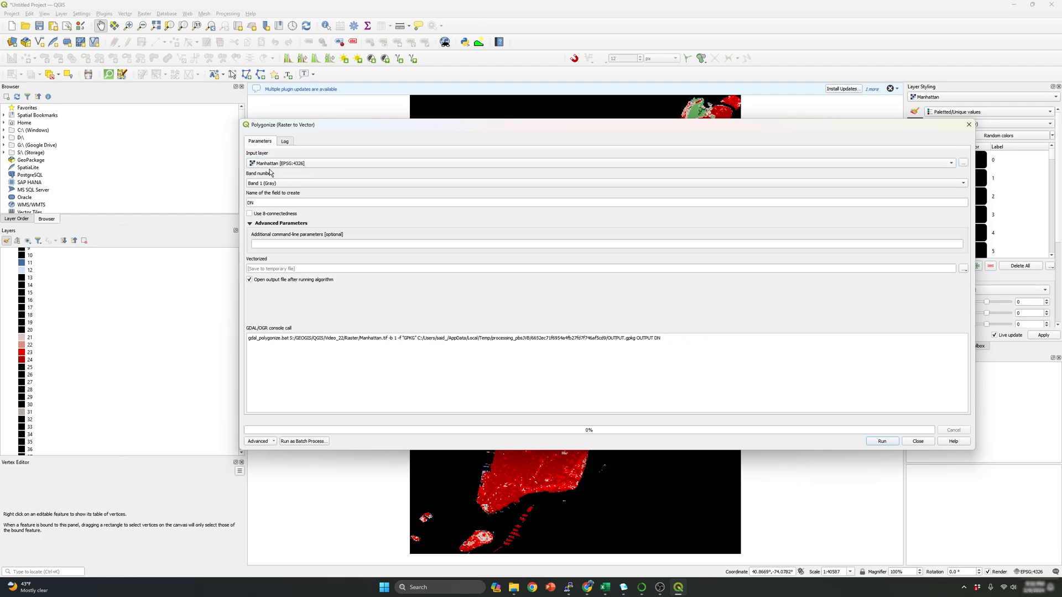
{"action": "mouse_move", "coordinate": [332, 175]}
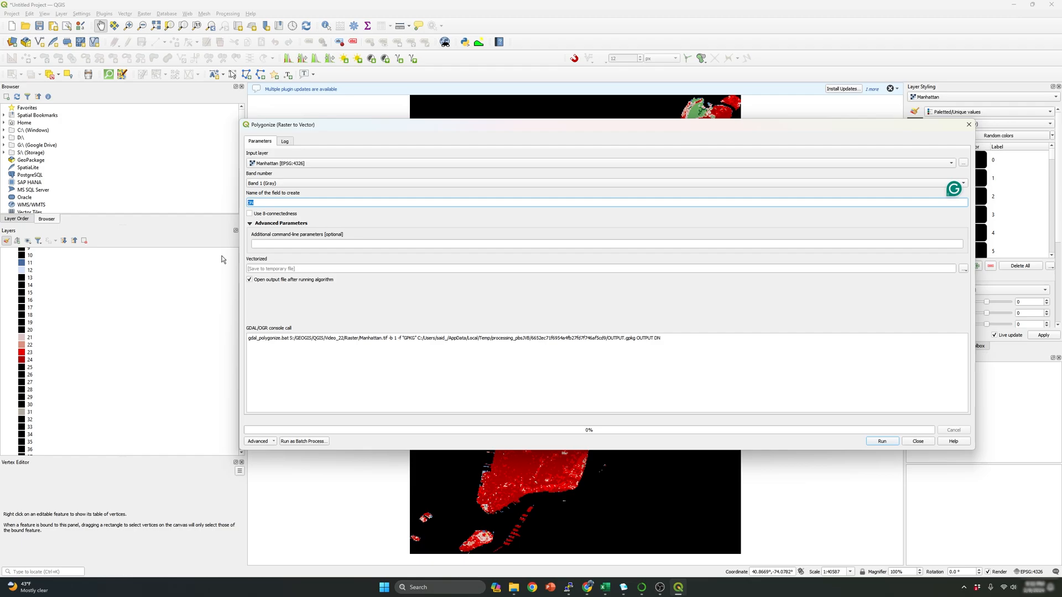
{"action": "type", "text": "Catego"}
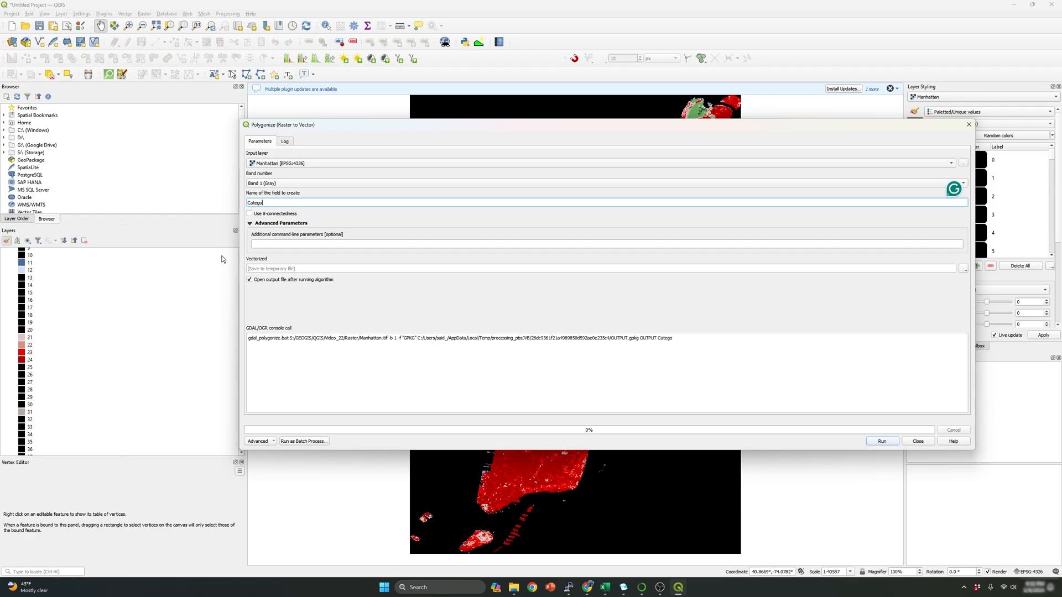
{"action": "type", "text": "ries"}
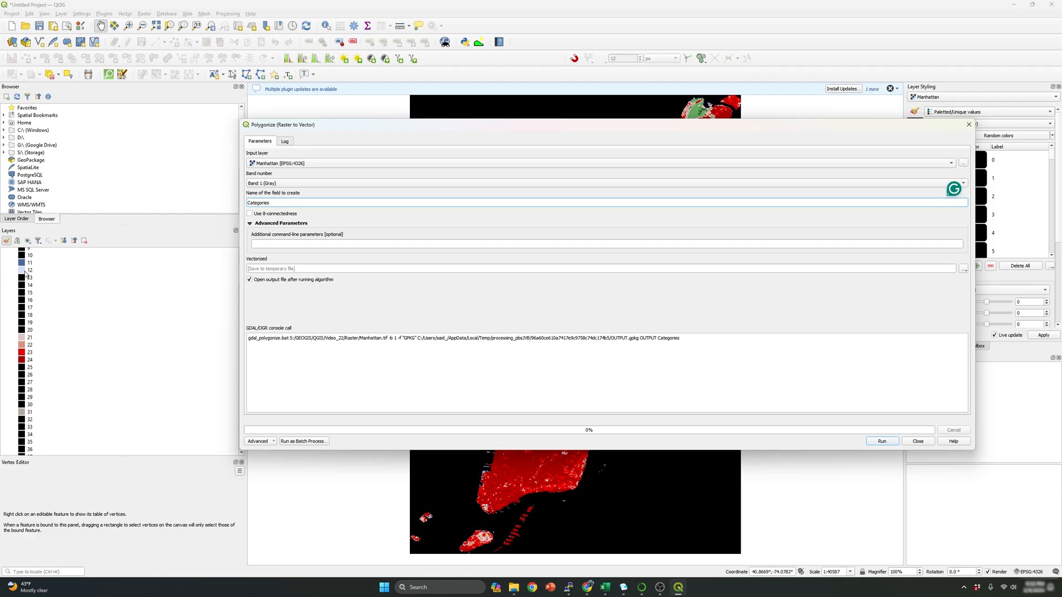
{"action": "mouse_move", "coordinate": [464, 311]}
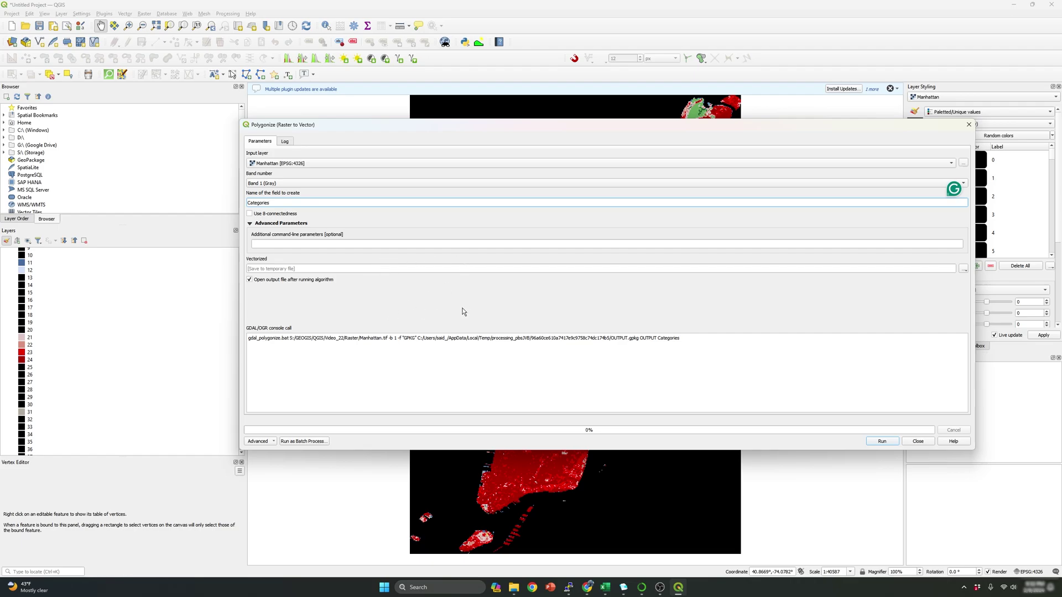
{"action": "left_click", "coordinate": [963, 269]}
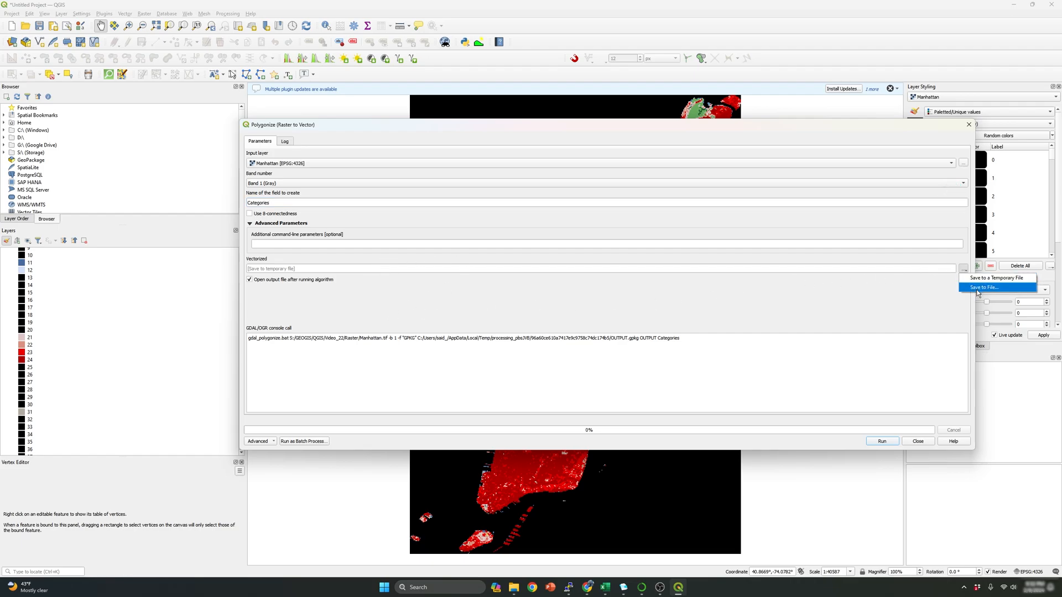
Save the vectorized output as Manhattan.shp in a new Manhattan folder under Raster.
{"action": "left_click", "coordinate": [979, 287]}
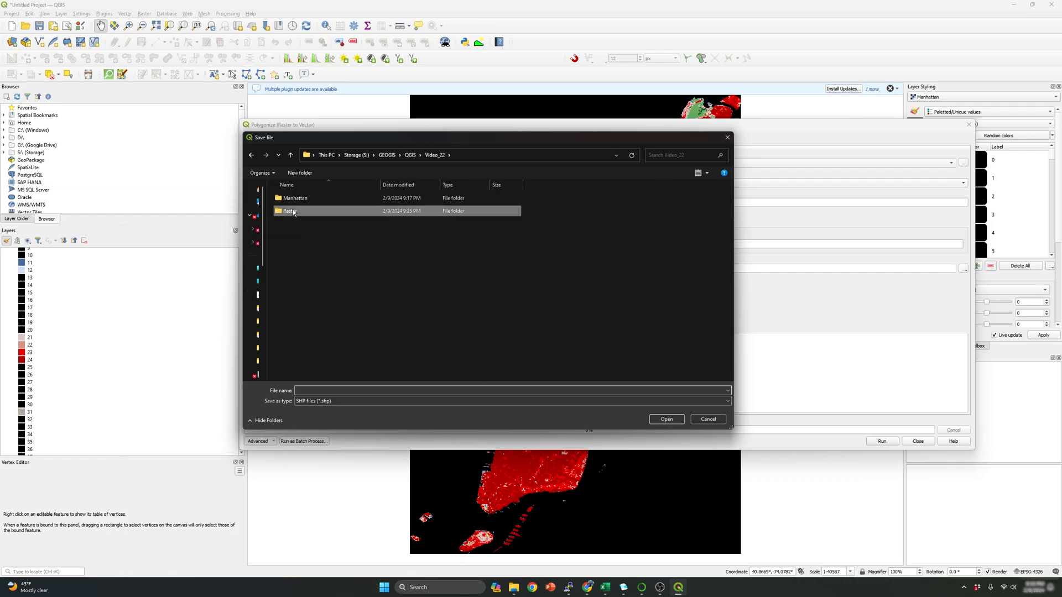
{"action": "double_click", "coordinate": [290, 210]}
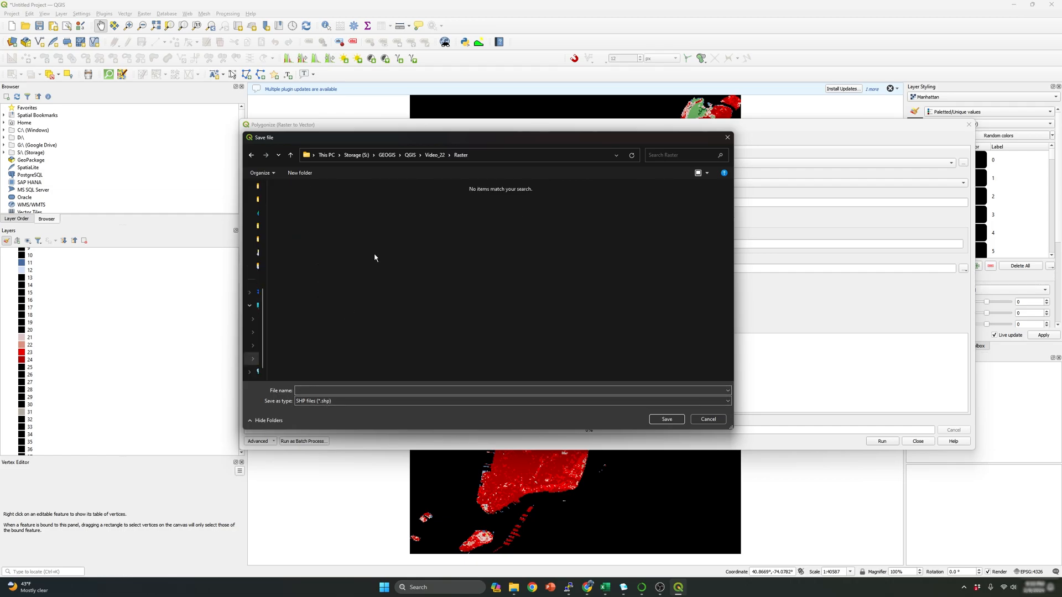
{"action": "right_click", "coordinate": [373, 257]}
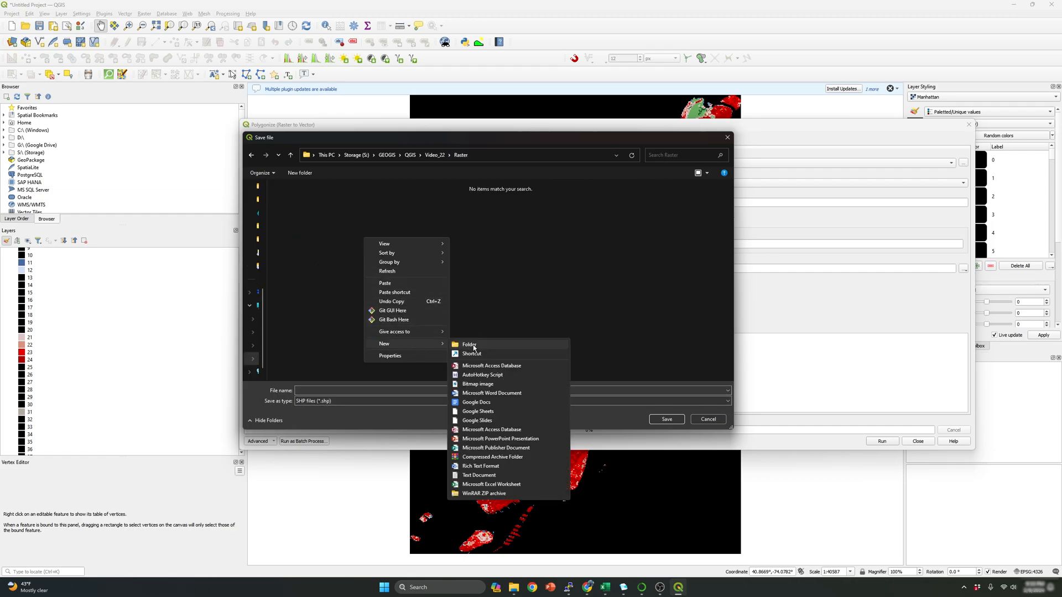
{"action": "left_click", "coordinate": [468, 345]}
{"action": "type", "text": "Manhattan"}
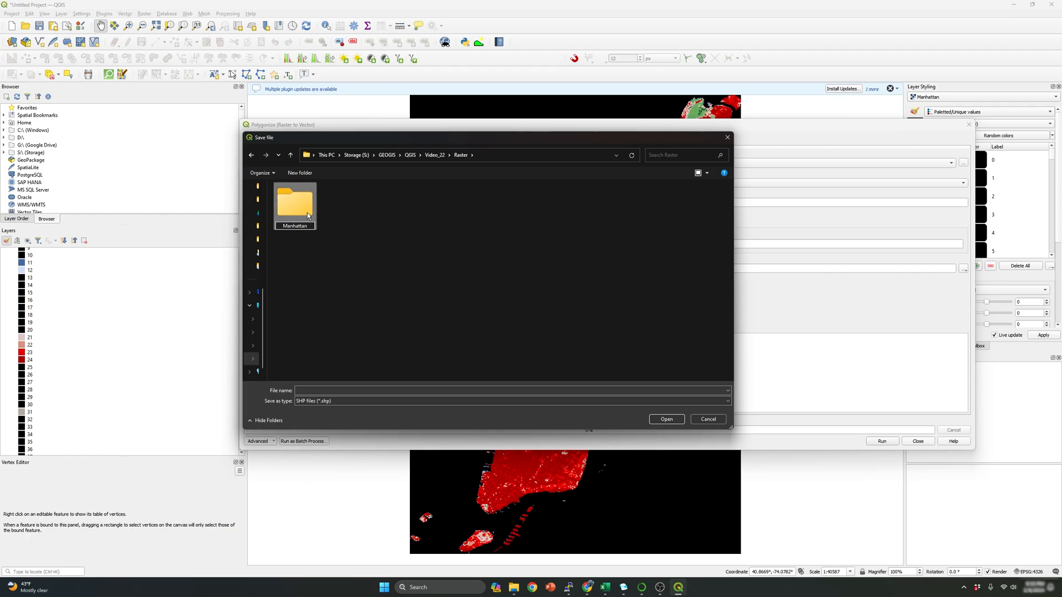
{"action": "double_click", "coordinate": [293, 202]}
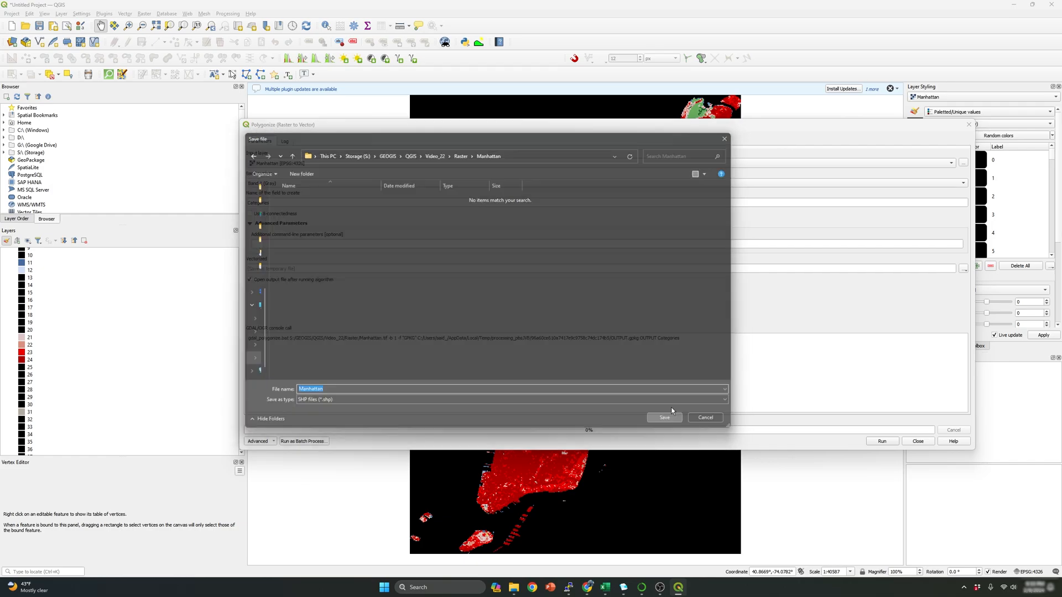
{"action": "left_click", "coordinate": [664, 417]}
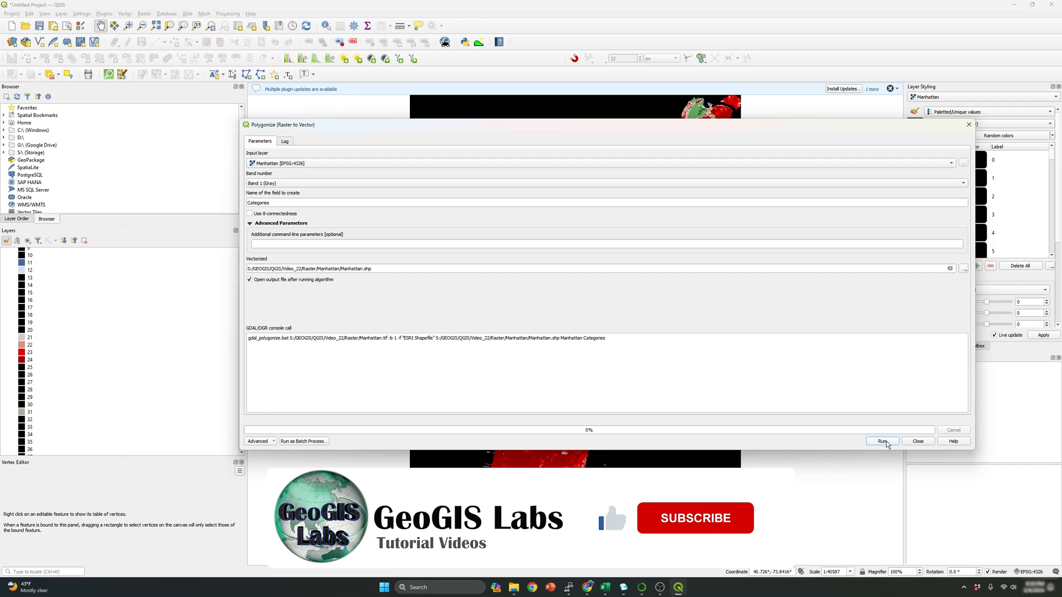
Run Polygonize to produce the Manhattan.shp polygon layer and zoom in on it.
{"action": "left_click", "coordinate": [882, 441]}
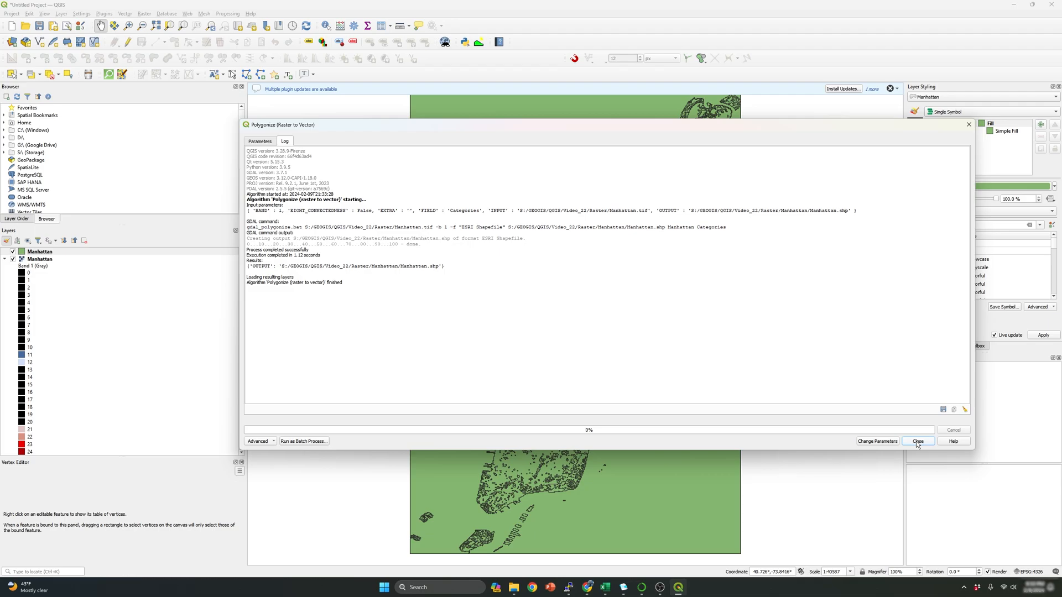
{"action": "left_click", "coordinate": [917, 441]}
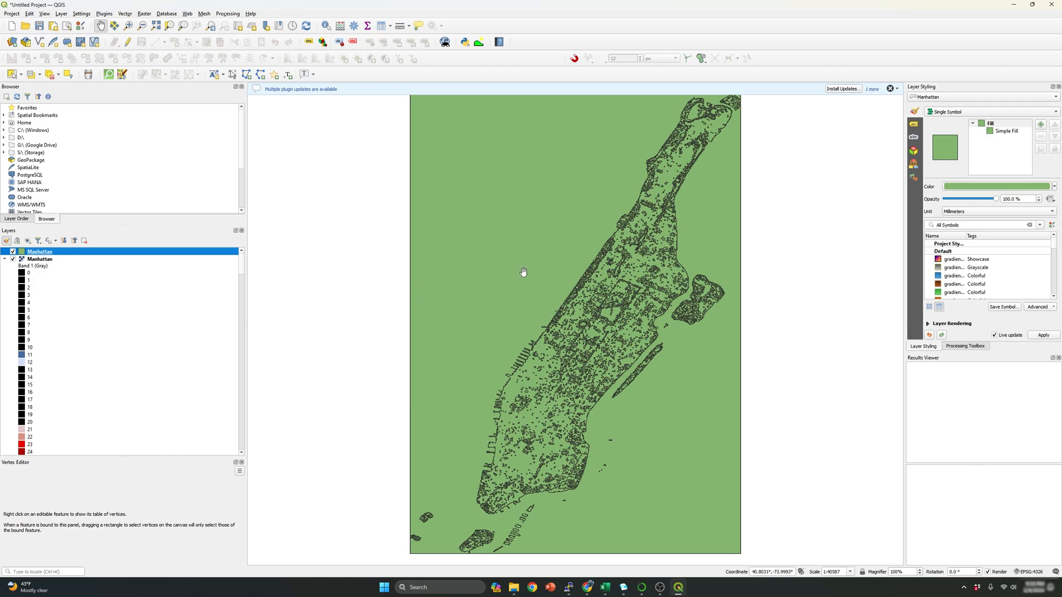
{"action": "mouse_move", "coordinate": [512, 274]}
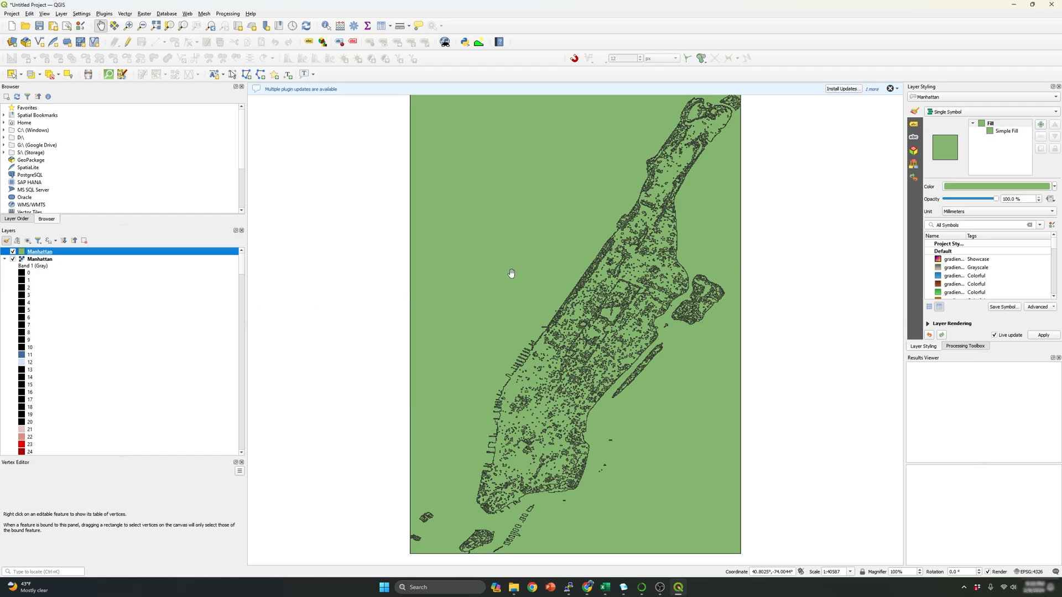
{"action": "mouse_move", "coordinate": [577, 298]}
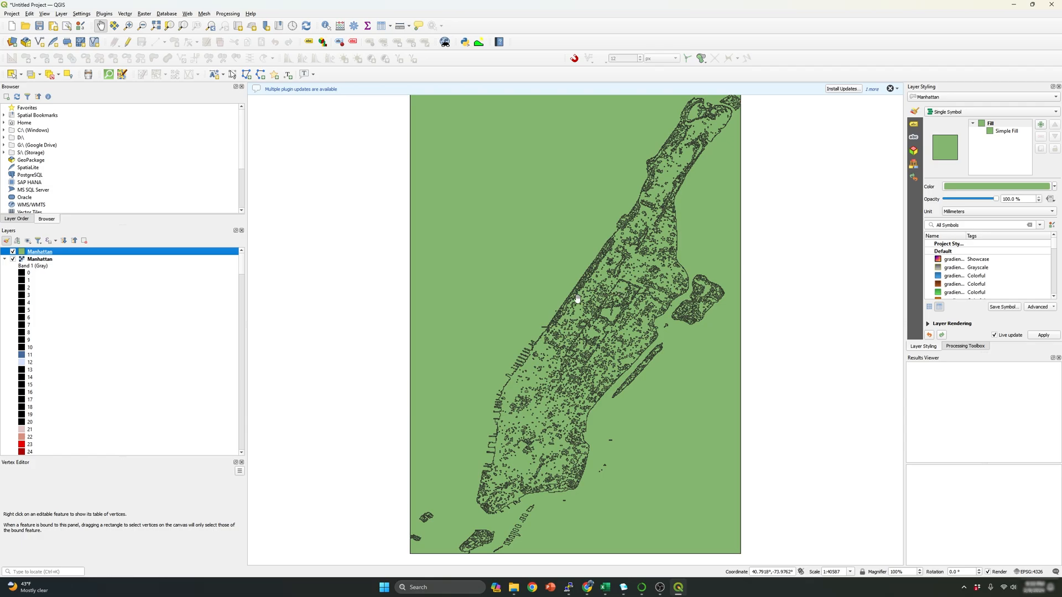
{"action": "mouse_move", "coordinate": [600, 310]}
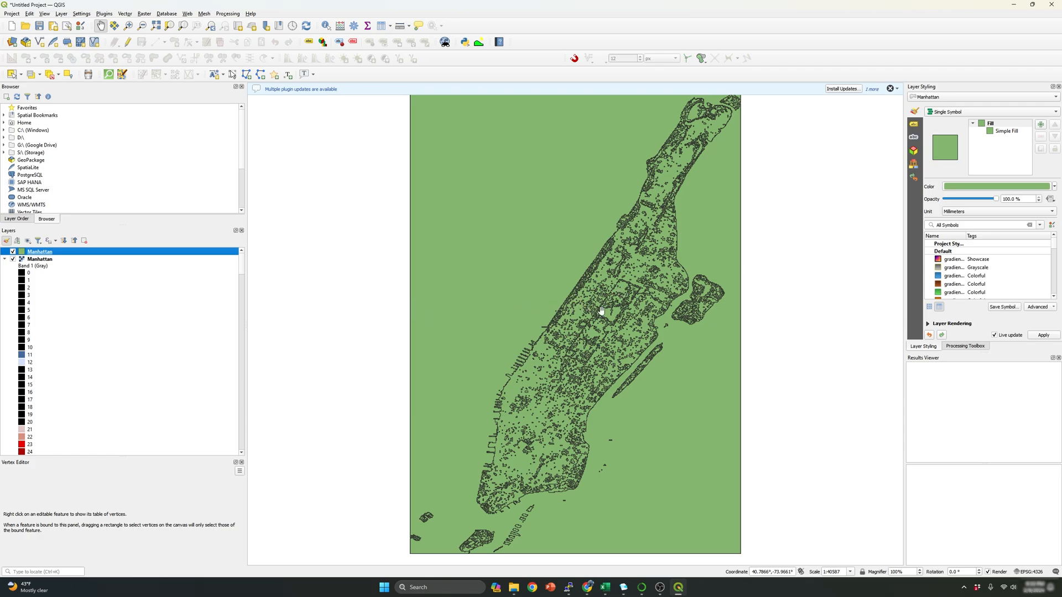
{"action": "scroll", "scroll_direction": "up", "scroll_amount": 3}
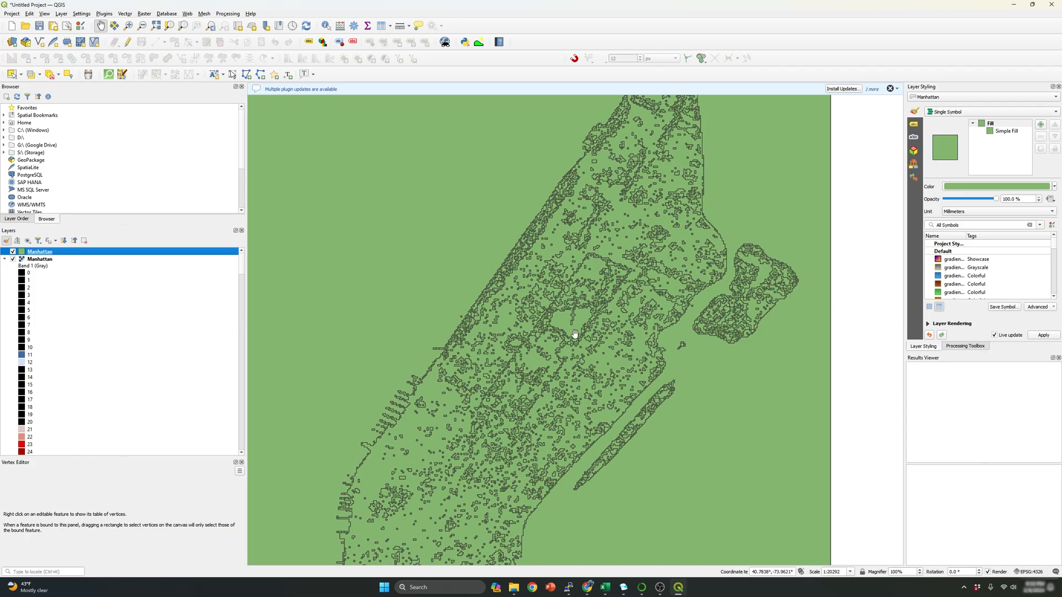
{"action": "mouse_move", "coordinate": [556, 323]}
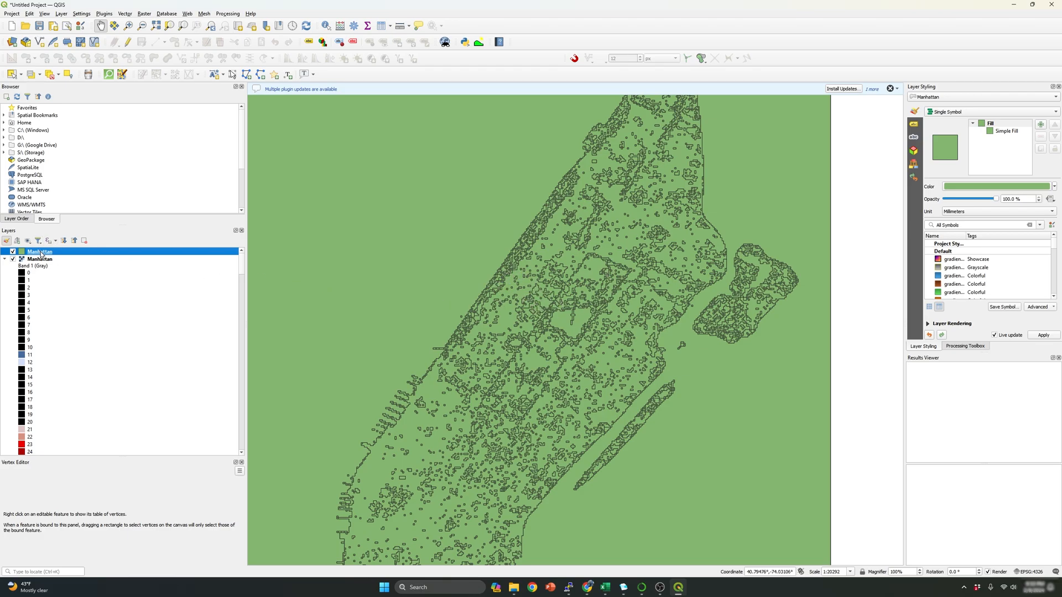
{"action": "right_click", "coordinate": [39, 252]}
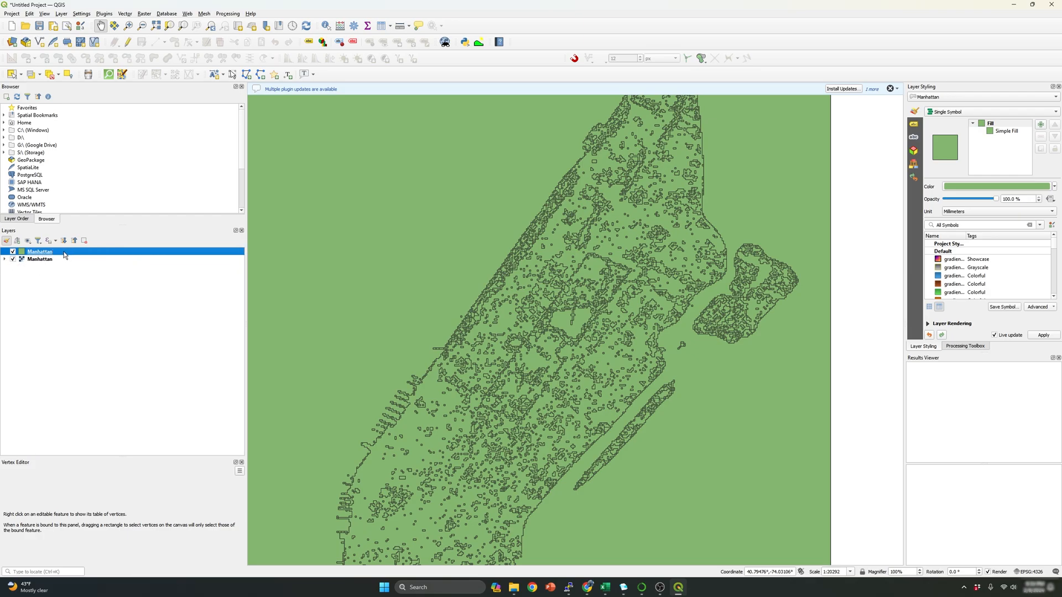
{"action": "mouse_move", "coordinate": [39, 251]}
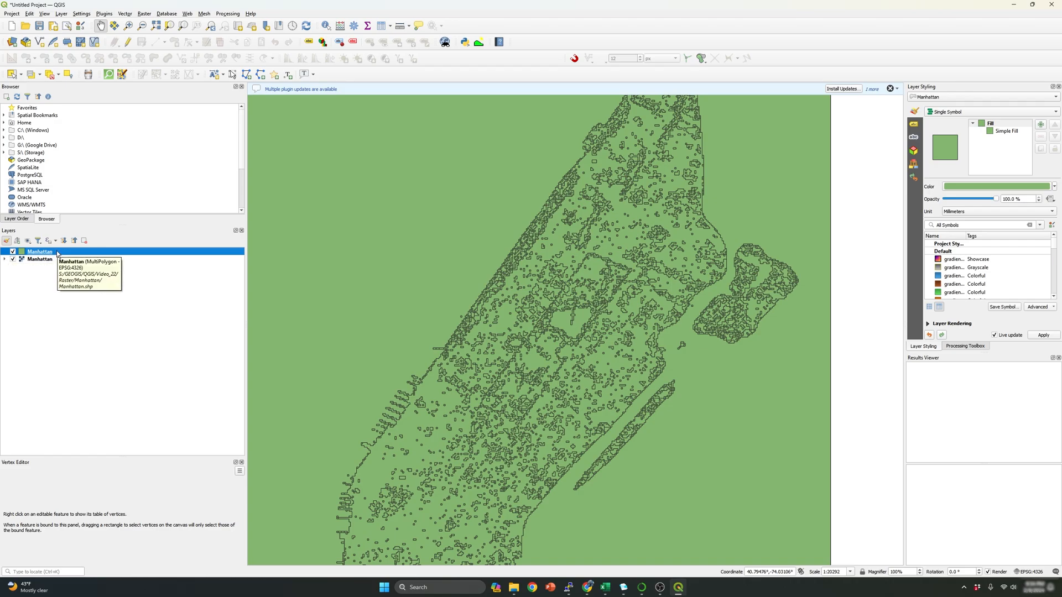
{"action": "right_click", "coordinate": [39, 251]}
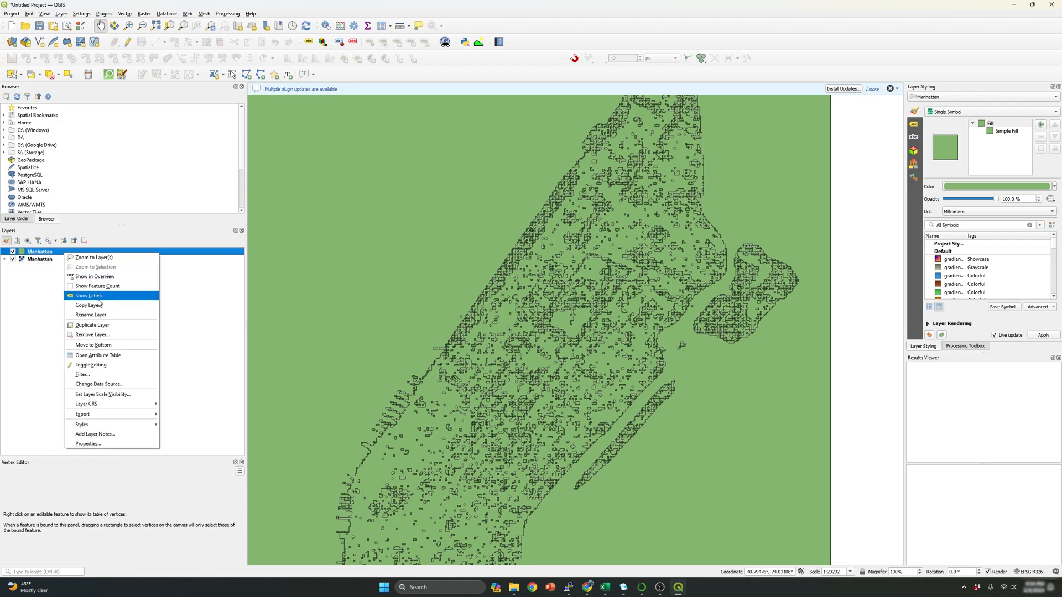
{"action": "mouse_move", "coordinate": [97, 355]}
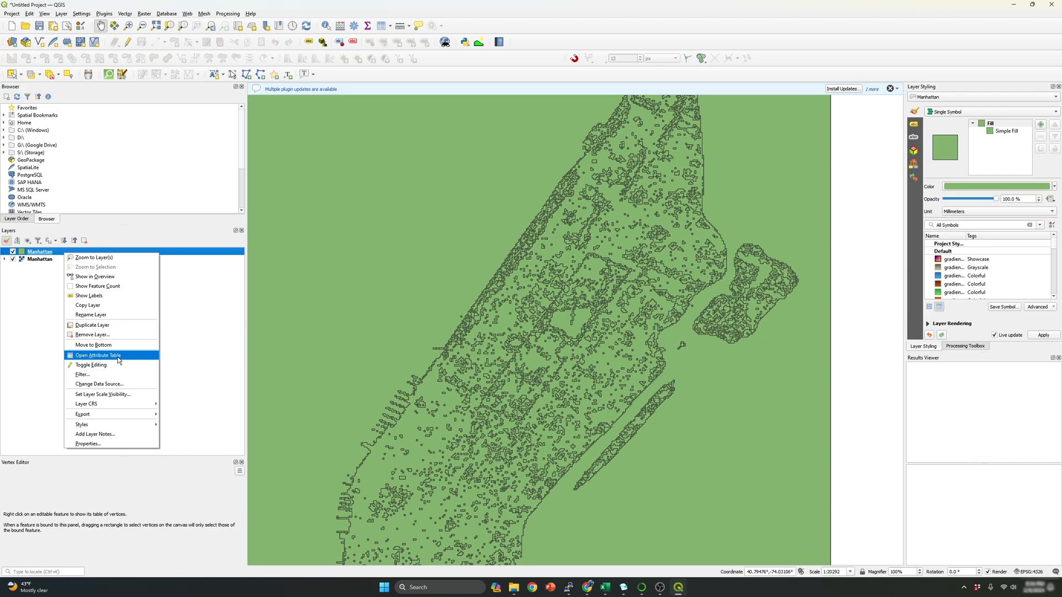
{"action": "left_click", "coordinate": [98, 355]}
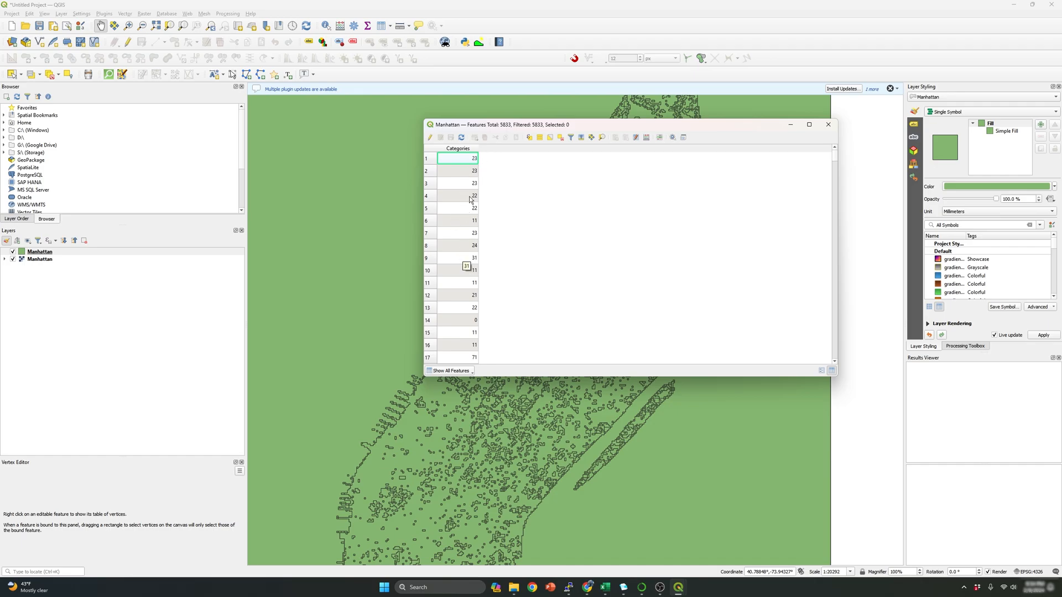
{"action": "scroll", "scroll_direction": "down", "scroll_amount": 3}
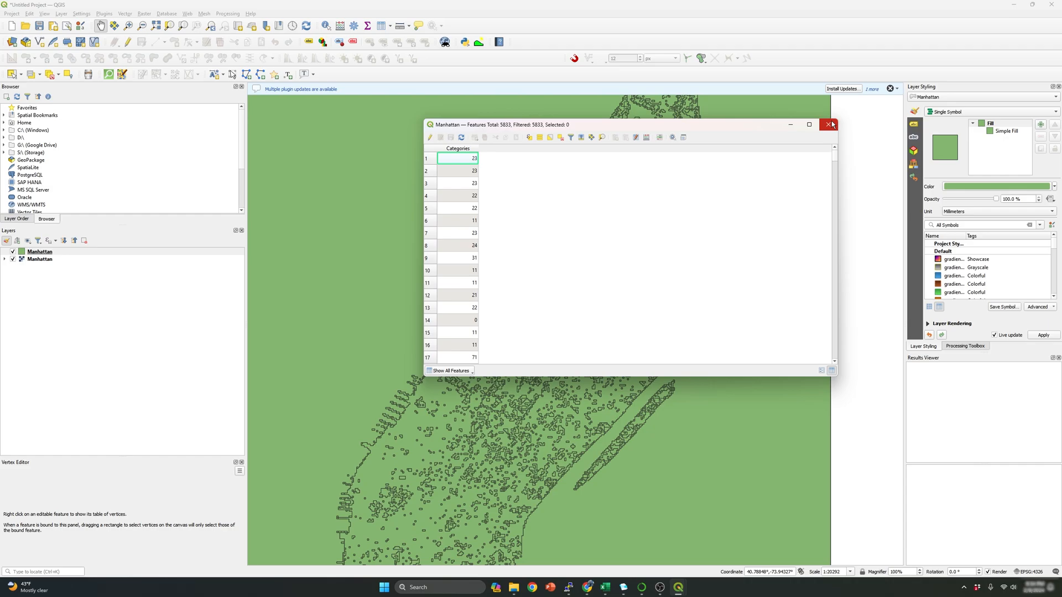
{"action": "mouse_move", "coordinate": [830, 124]}
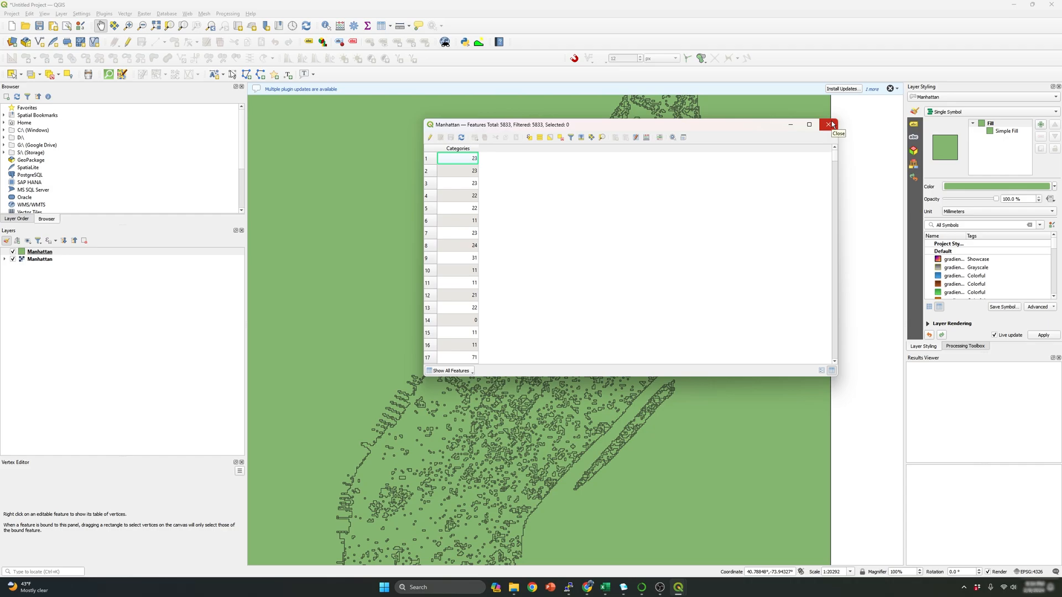
{"action": "mouse_move", "coordinate": [830, 125]}
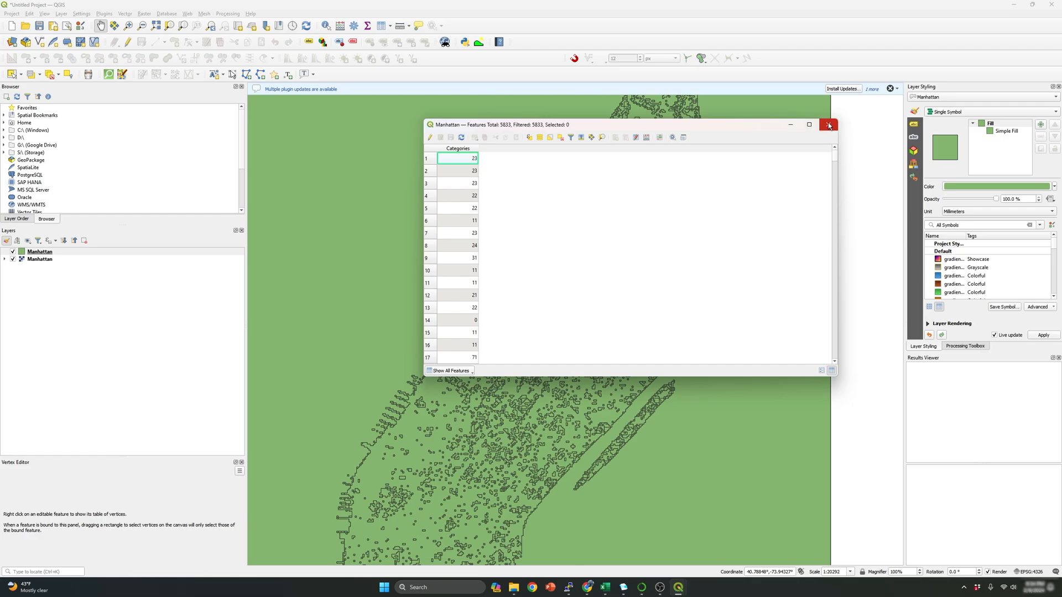
{"action": "mouse_move", "coordinate": [828, 125]}
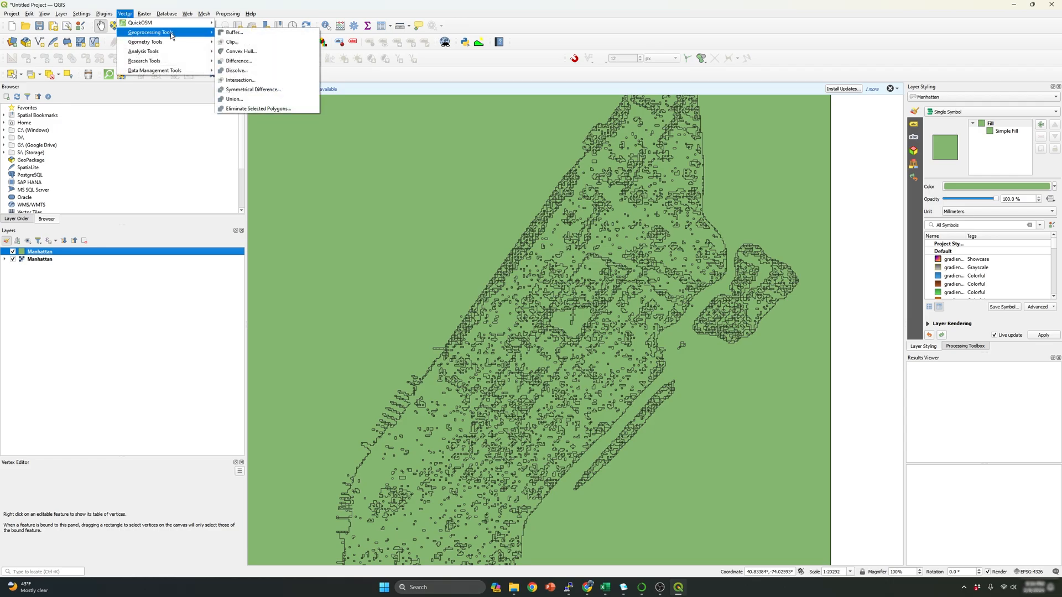
{"action": "mouse_move", "coordinate": [260, 70]}
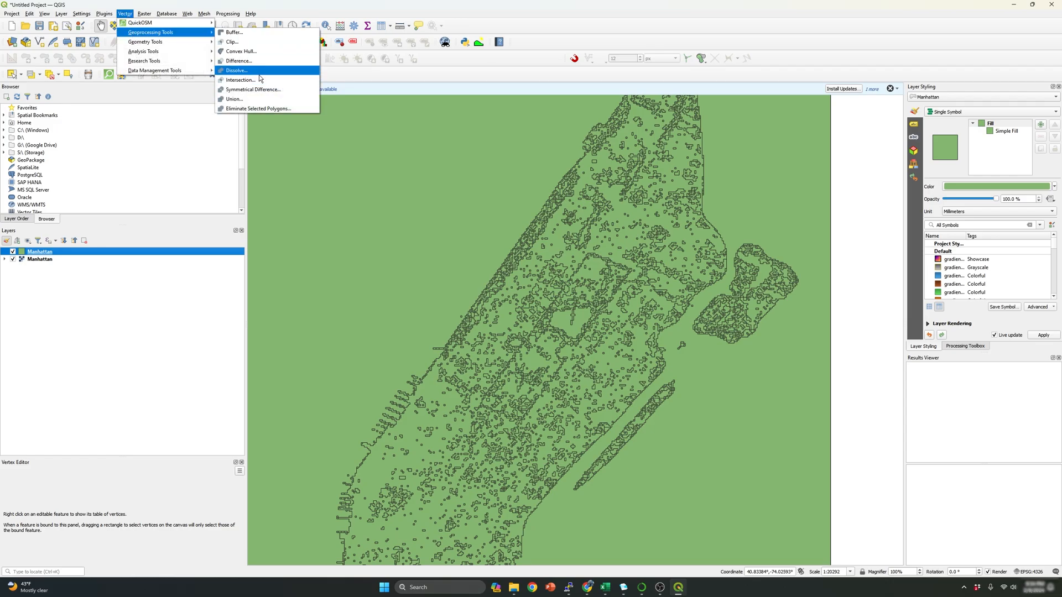
Open Dissolve on the Manhattan polygon layer with Categories as the dissolve field.
{"action": "left_click", "coordinate": [235, 70]}
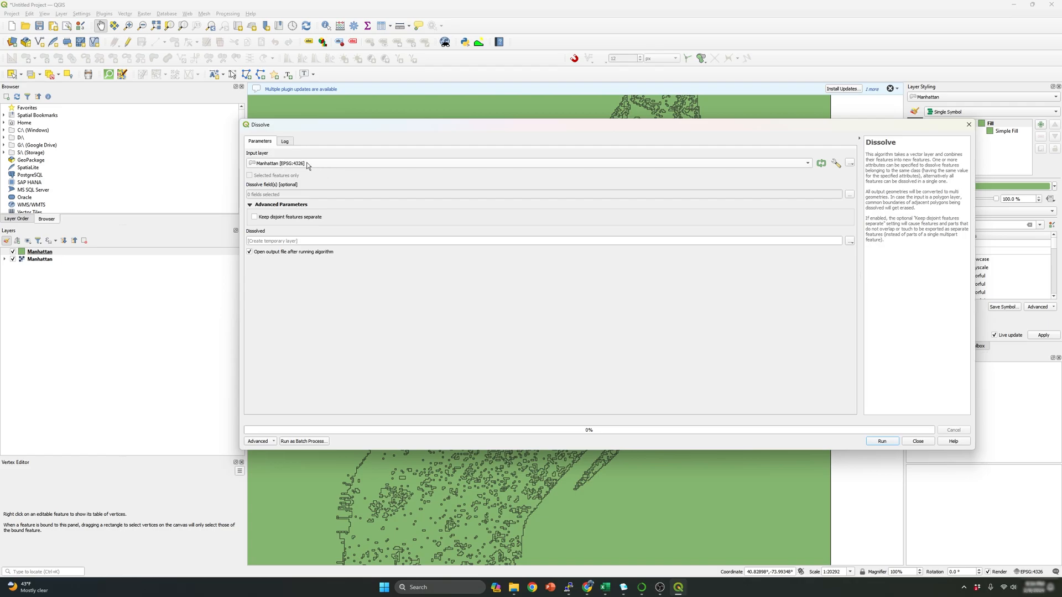
{"action": "mouse_move", "coordinate": [853, 199]}
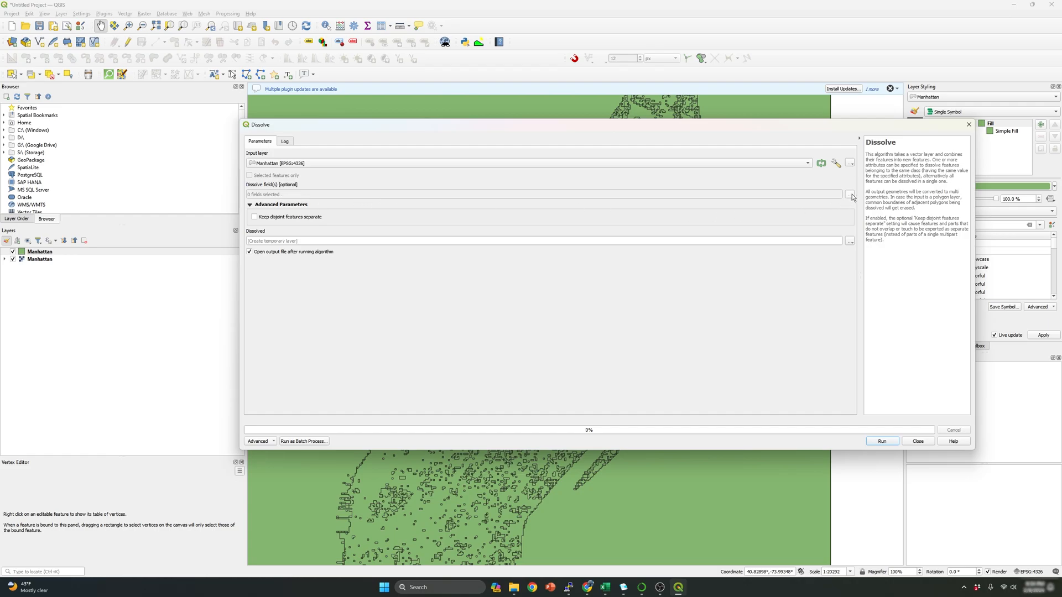
{"action": "left_click", "coordinate": [848, 194]}
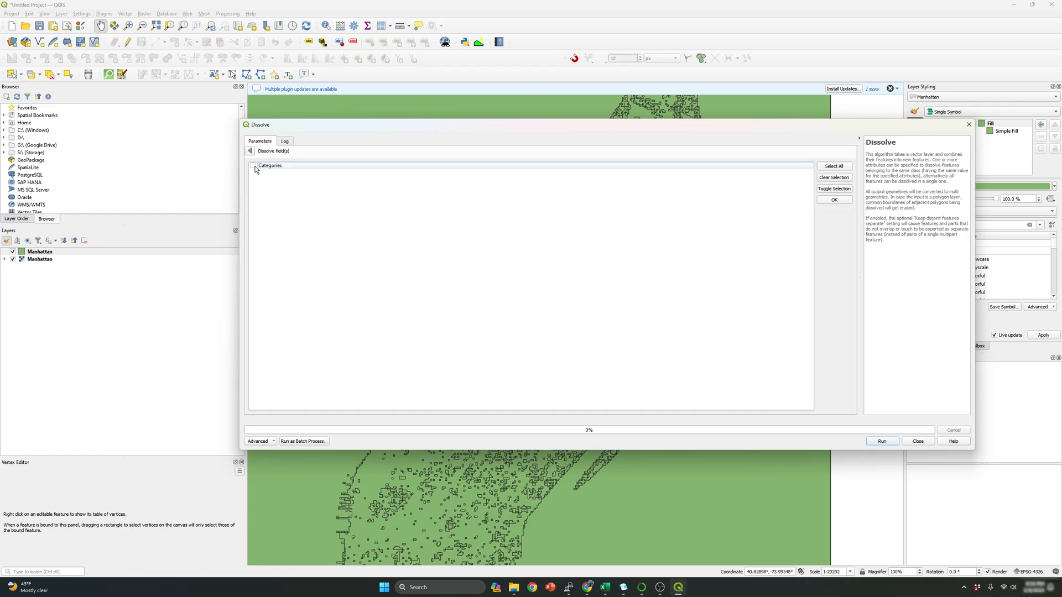
{"action": "left_click", "coordinate": [253, 165]}
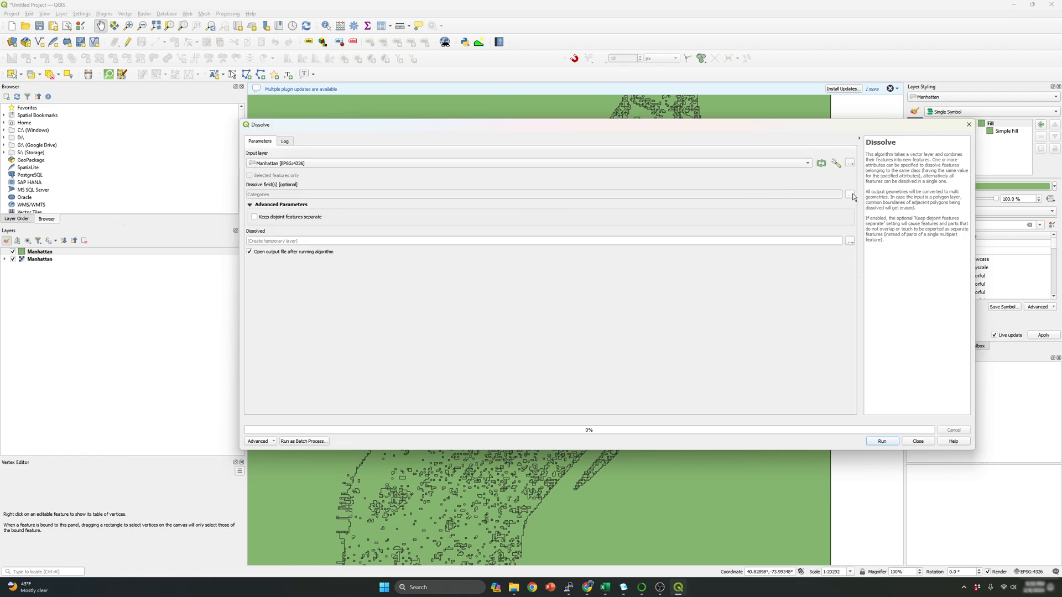
{"action": "left_click", "coordinate": [850, 196]}
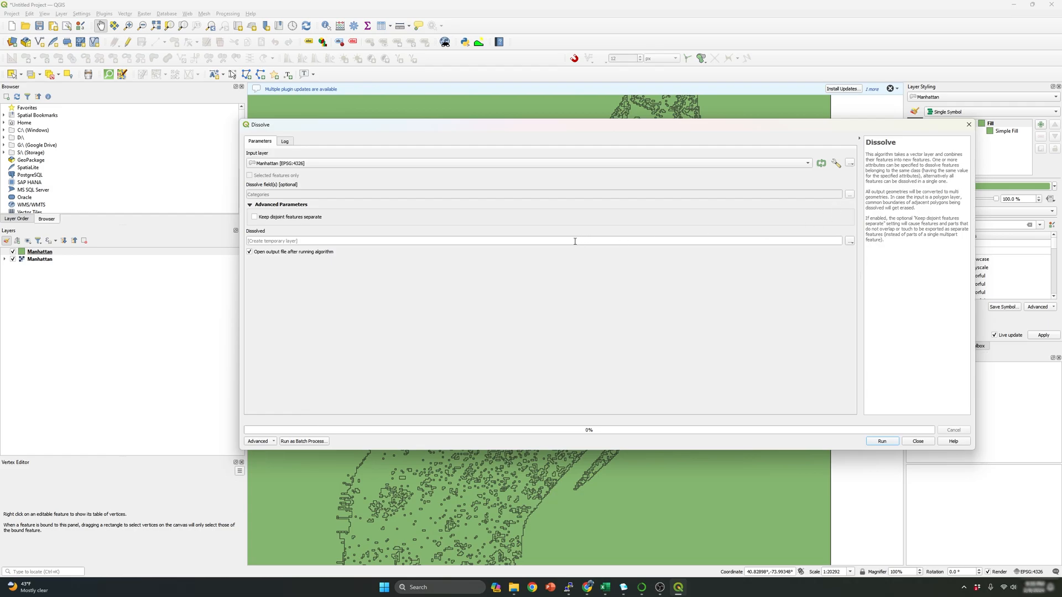
{"action": "left_click", "coordinate": [850, 241]}
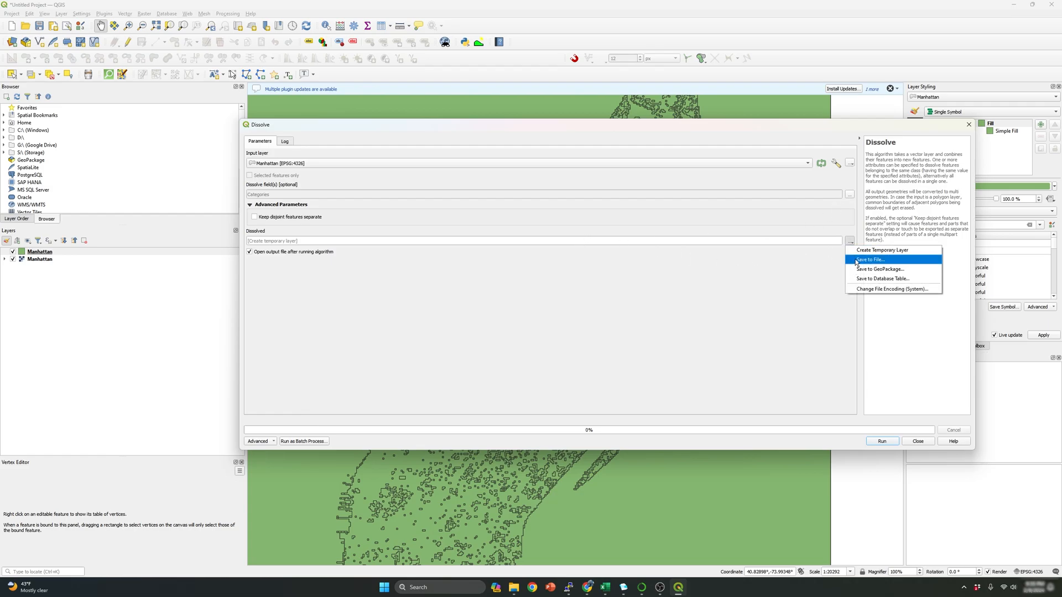
Save the dissolve output as Manhattan_Dissolved.shp in a new Manhattan_Dissolved folder.
{"action": "left_click", "coordinate": [871, 259]}
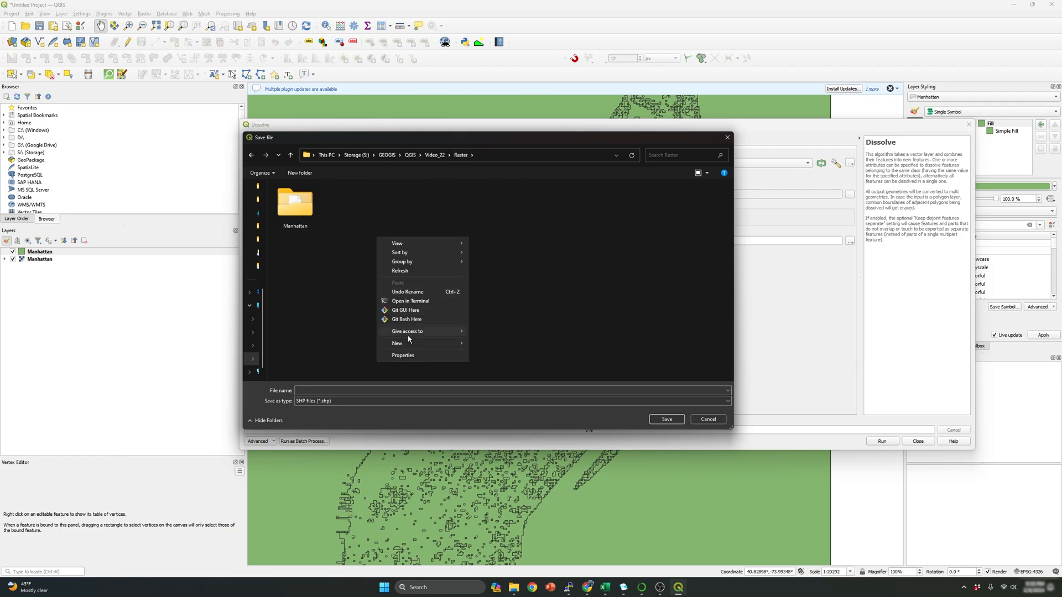
{"action": "left_click", "coordinate": [397, 343]}
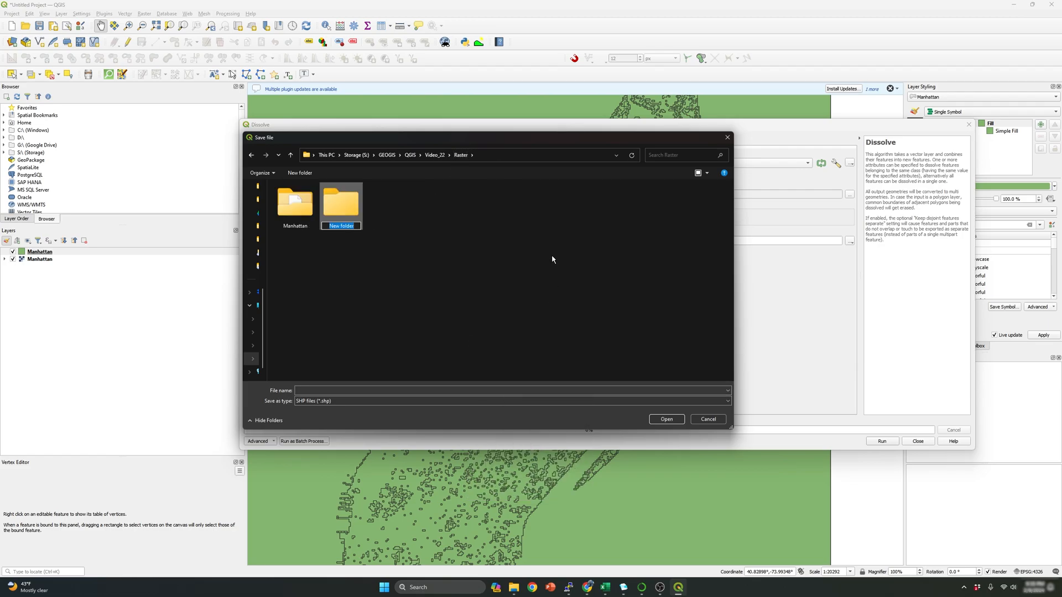
{"action": "type", "text": "Manhattan_Dissolved"}
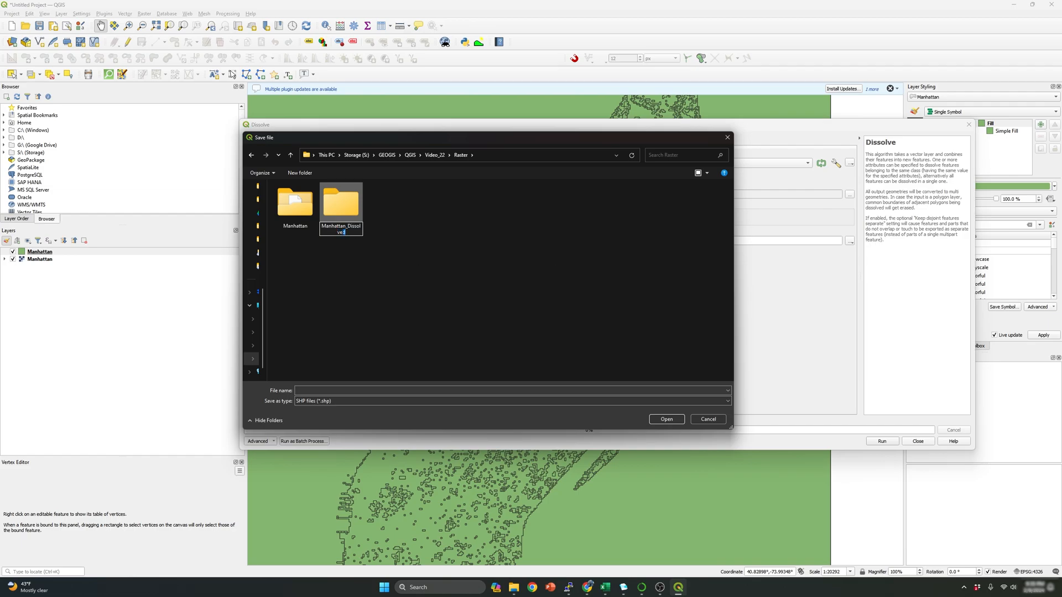
{"action": "double_click", "coordinate": [341, 203]}
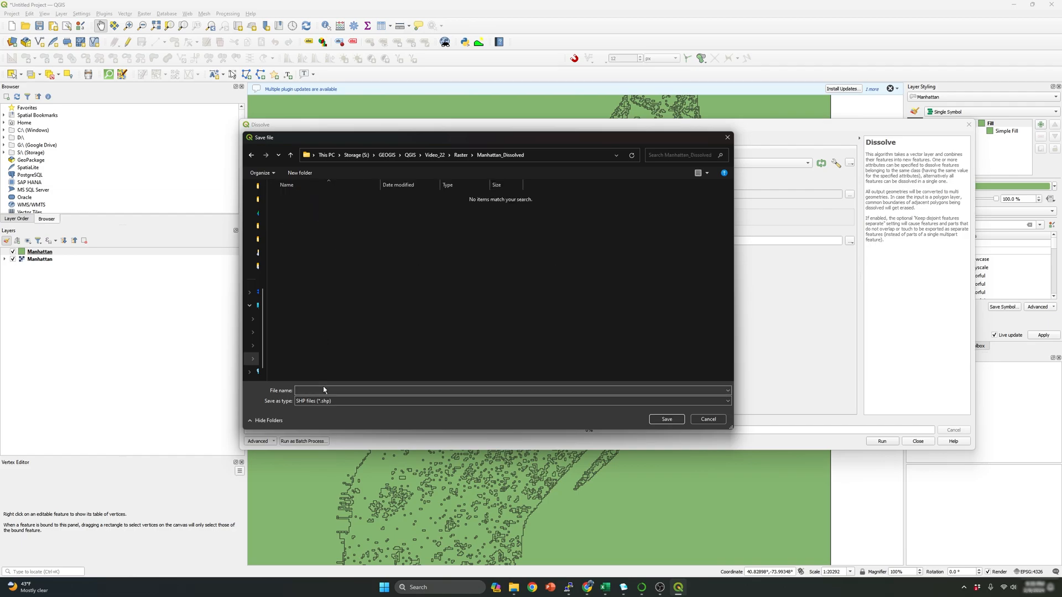
{"action": "type", "text": "Manhattan_Dissolved"}
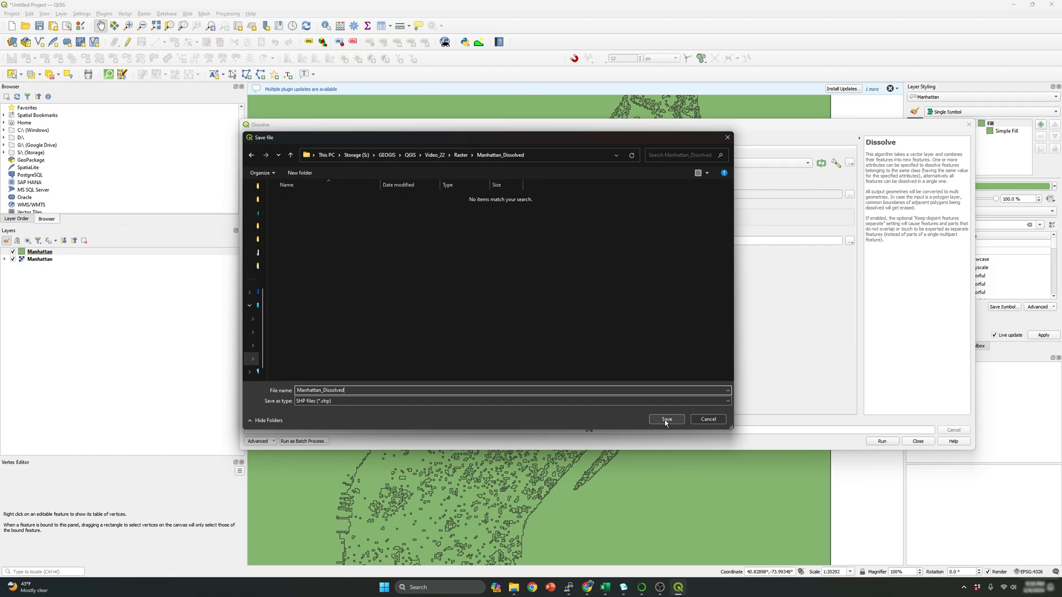
{"action": "left_click", "coordinate": [665, 419]}
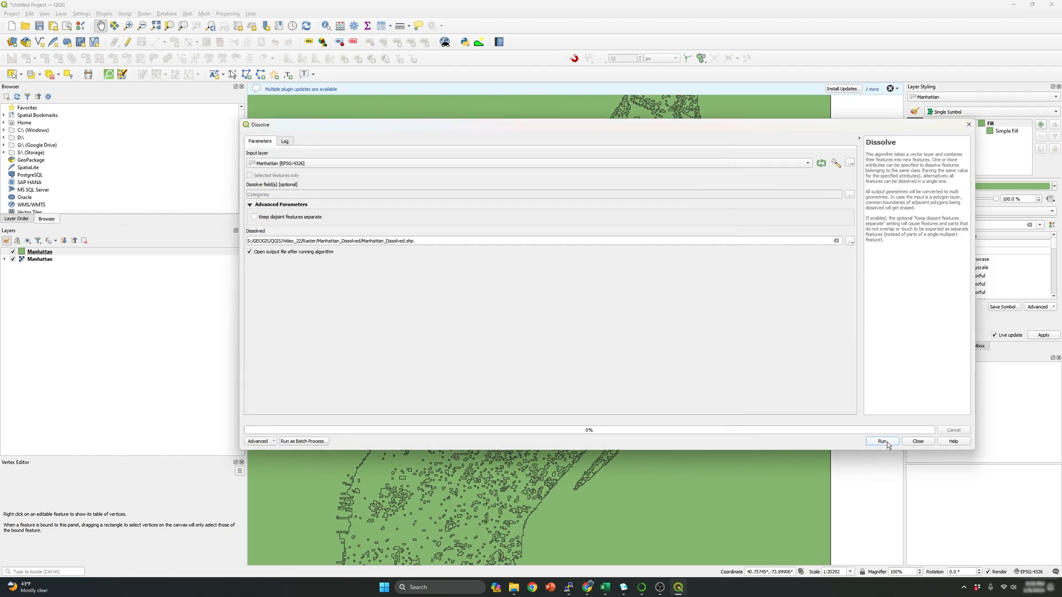
Run the Dissolve and close the tool once it finishes.
{"action": "left_click", "coordinate": [882, 441]}
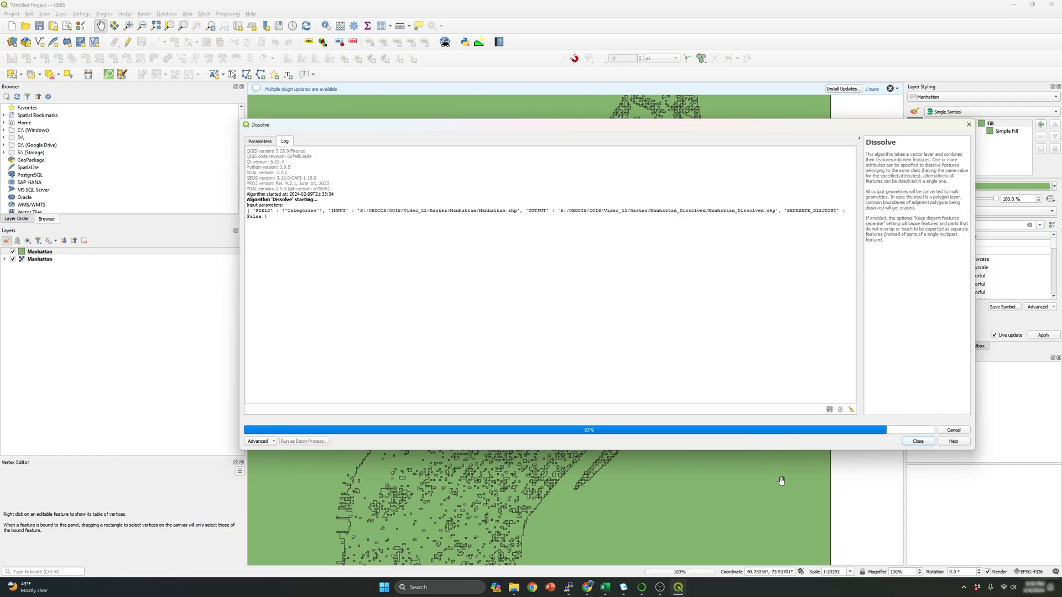
{"action": "left_click", "coordinate": [917, 441]}
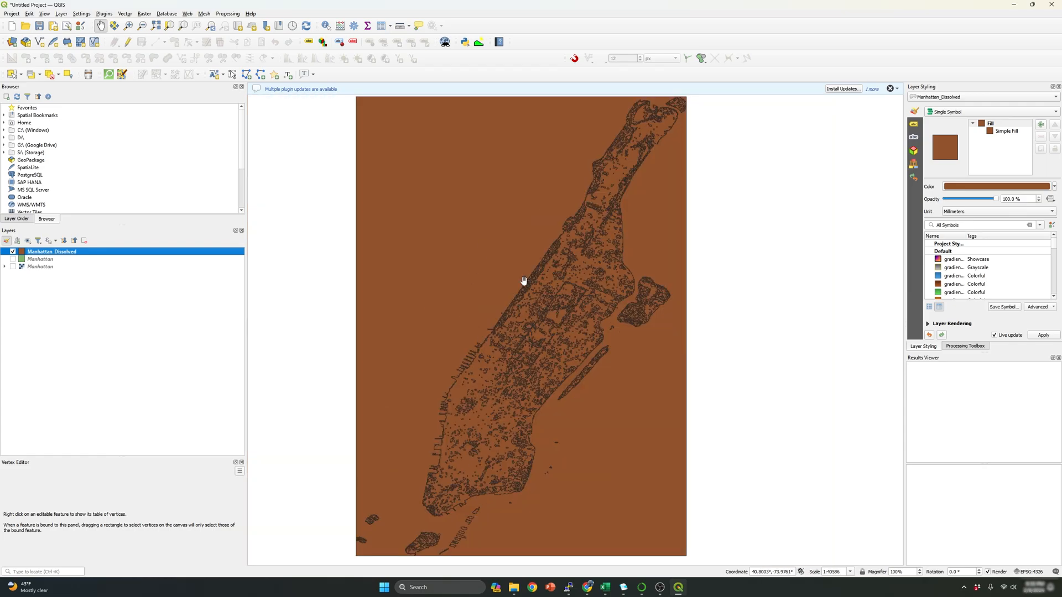
{"action": "mouse_move", "coordinate": [4, 231]}
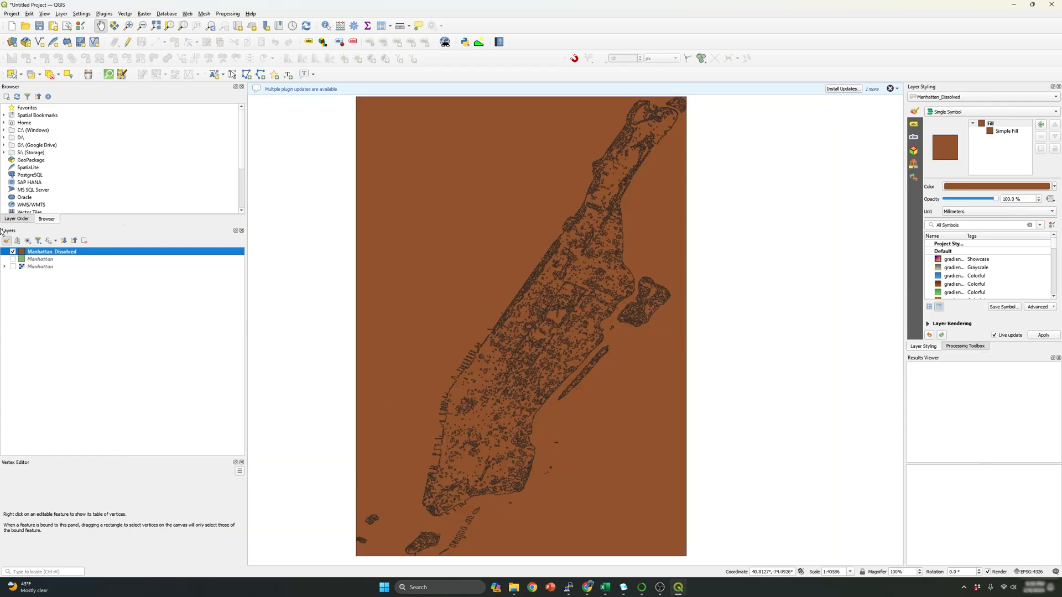
Review Manhattan_Dissolved's attribute table sorted by Categories, then hide the Manhattan raster.
{"action": "right_click", "coordinate": [51, 251]}
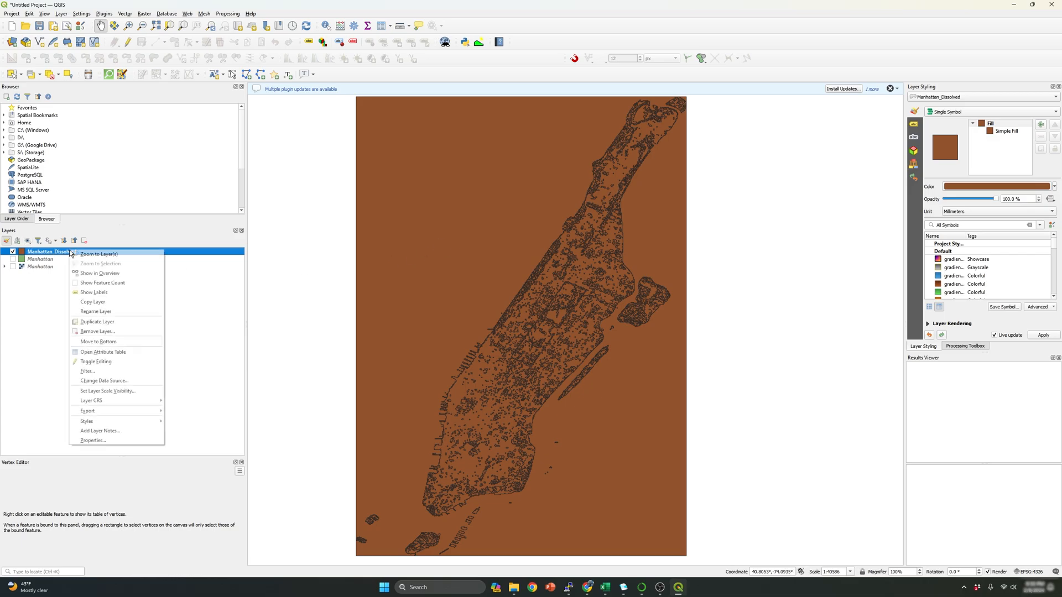
{"action": "left_click", "coordinate": [103, 351]}
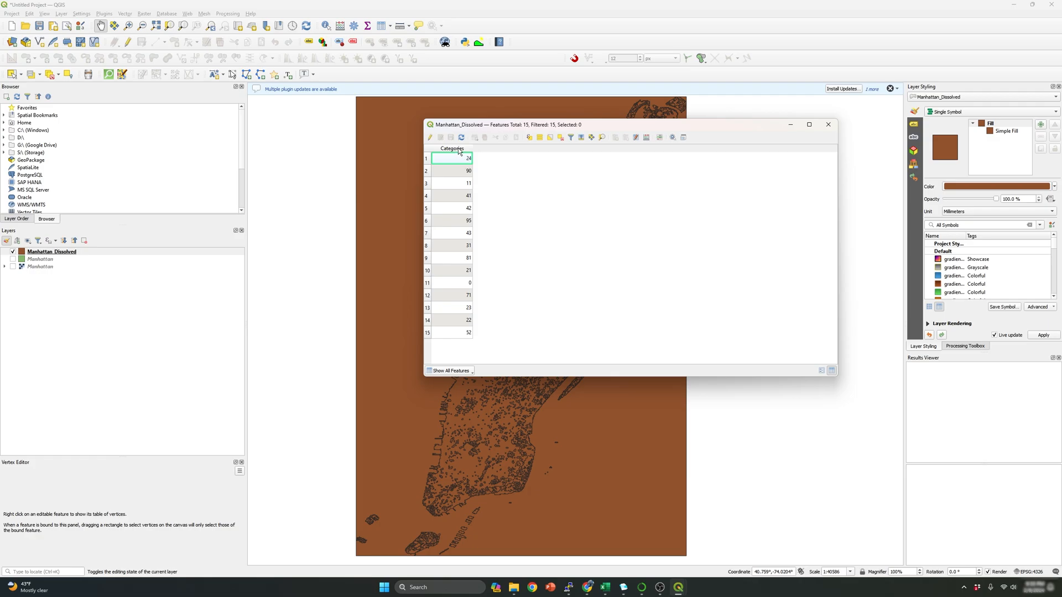
{"action": "left_click", "coordinate": [450, 149]}
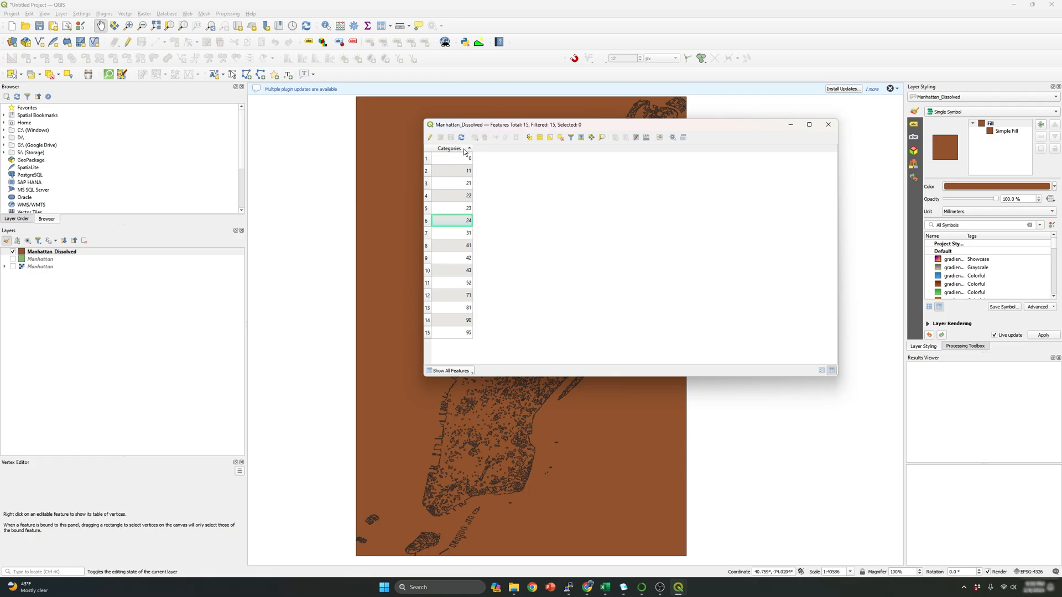
{"action": "mouse_move", "coordinate": [505, 130]}
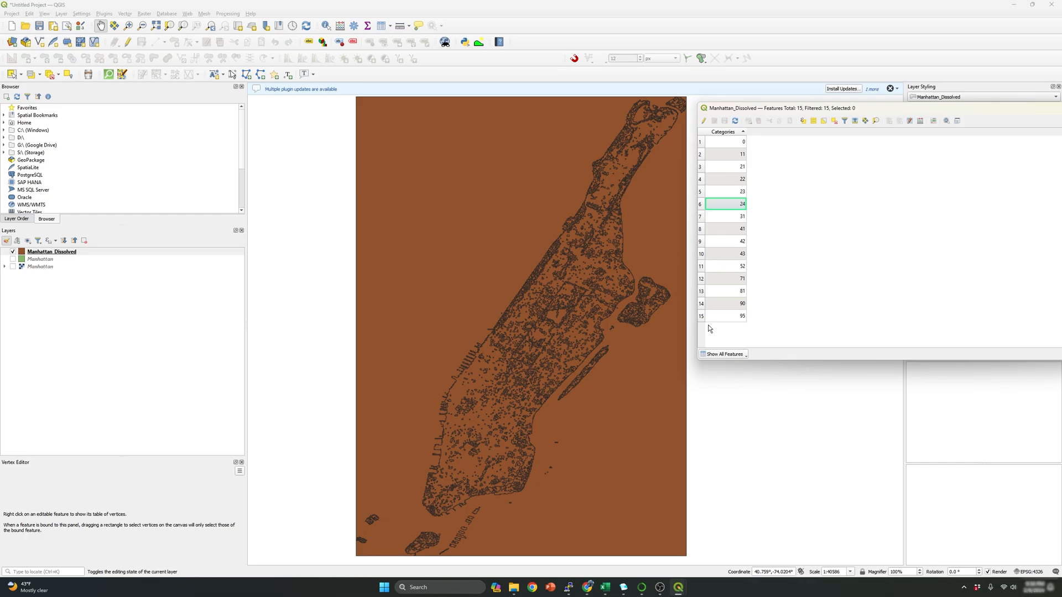
{"action": "mouse_move", "coordinate": [1, 309]}
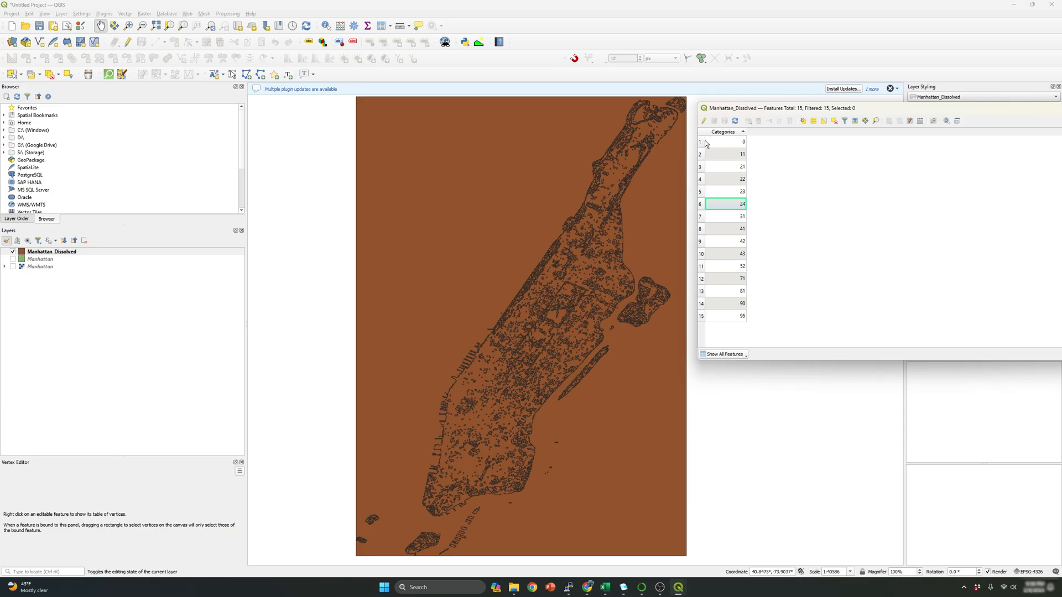
{"action": "mouse_move", "coordinate": [703, 144]}
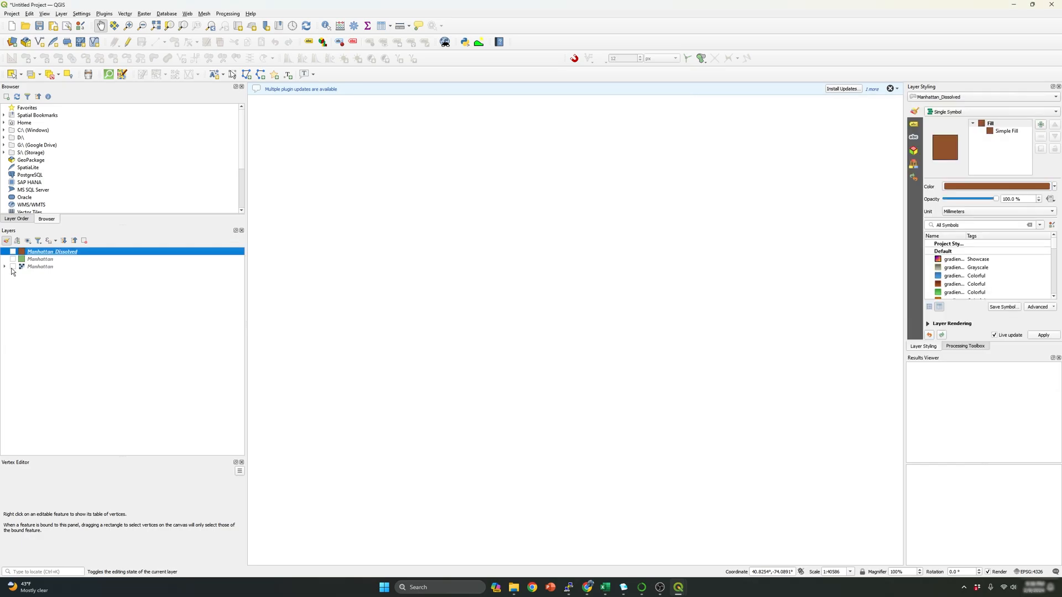
{"action": "left_click", "coordinate": [12, 266]}
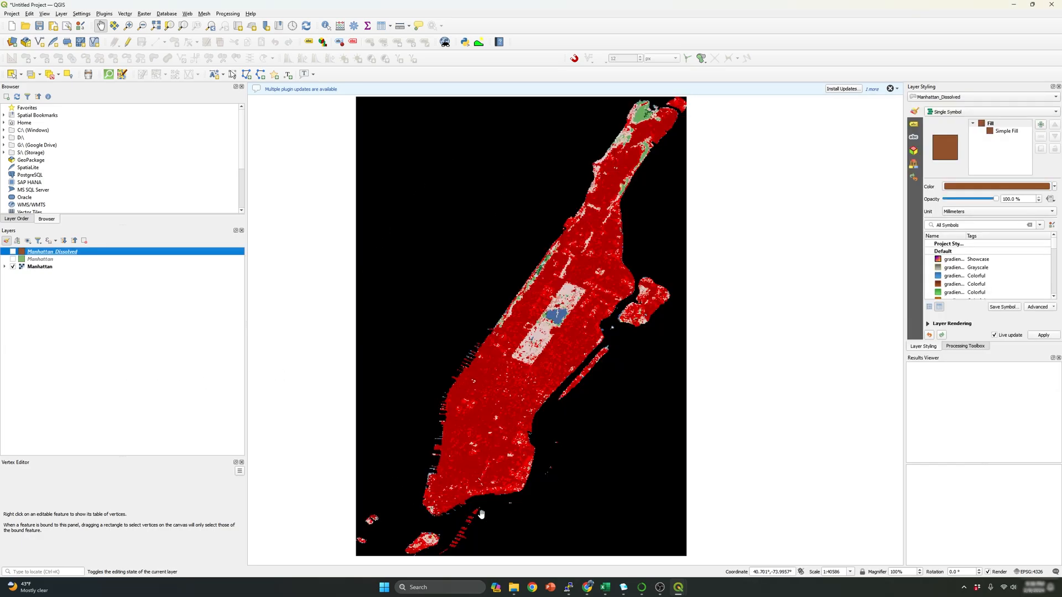
{"action": "mouse_move", "coordinate": [478, 182]}
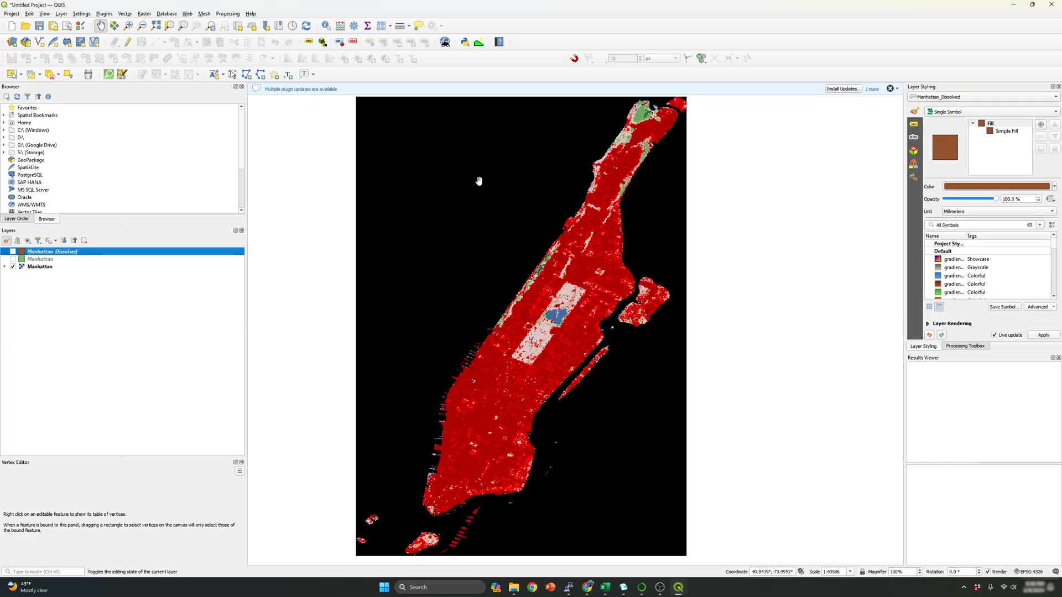
{"action": "left_click", "coordinate": [13, 266]}
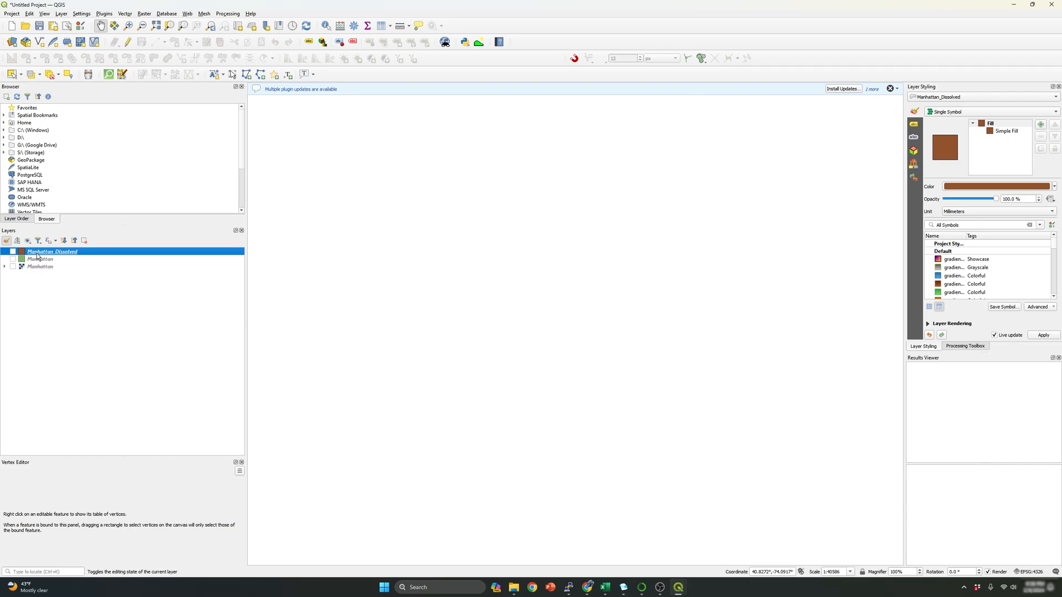
Show Manhattan_Dissolved, open its attribute table, and turn on editing.
{"action": "double_click", "coordinate": [52, 251]}
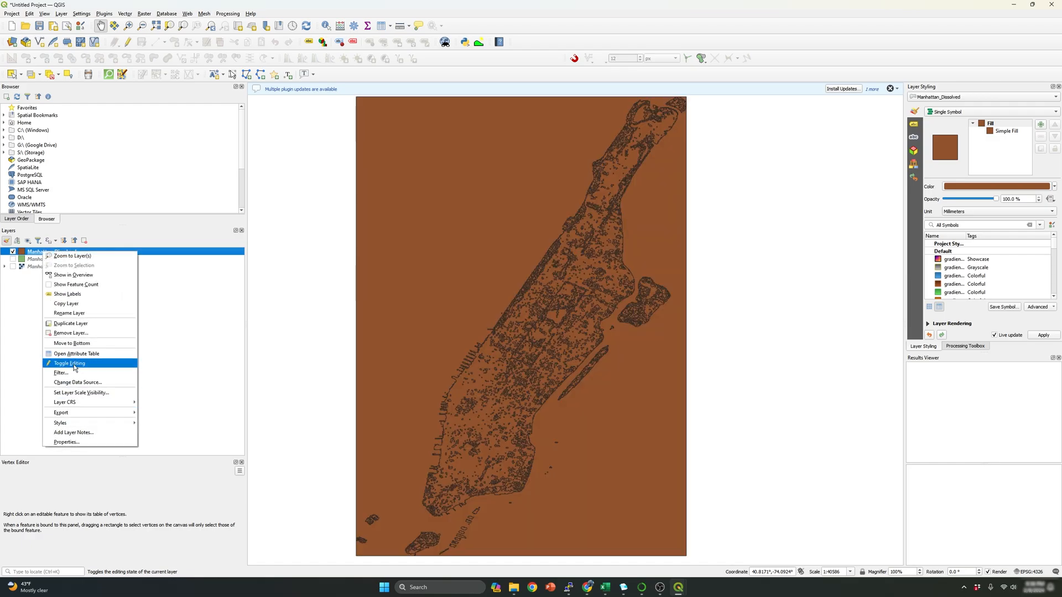
{"action": "left_click", "coordinate": [76, 354]}
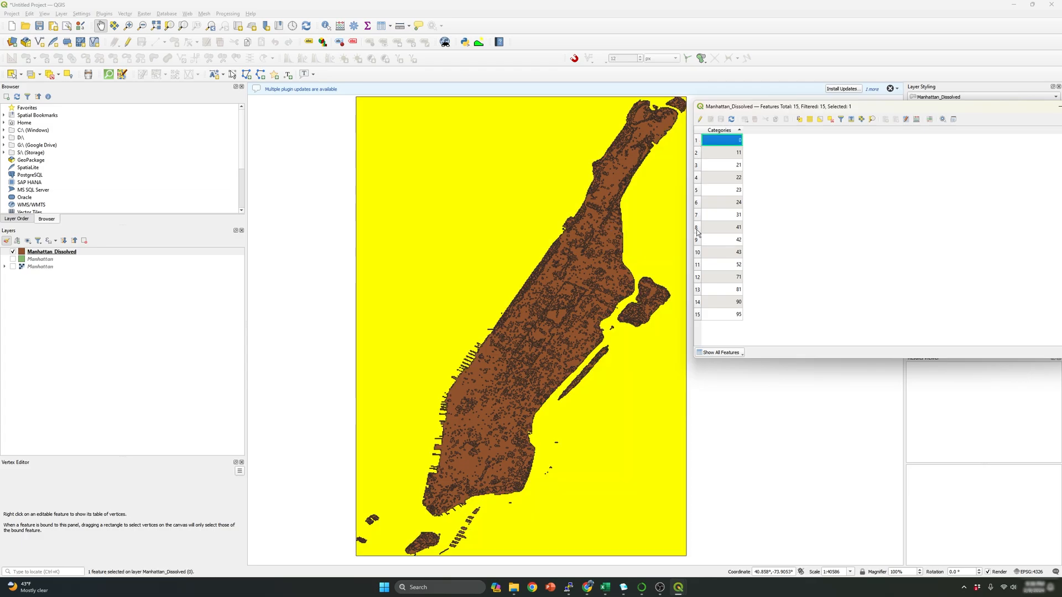
{"action": "mouse_move", "coordinate": [748, 251]}
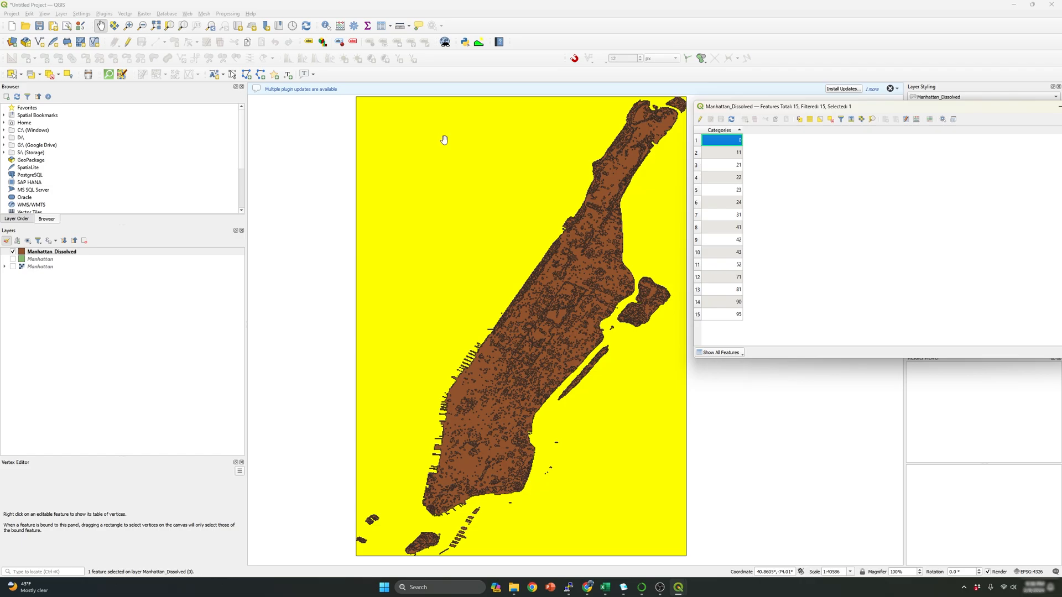
{"action": "mouse_move", "coordinate": [672, 171]}
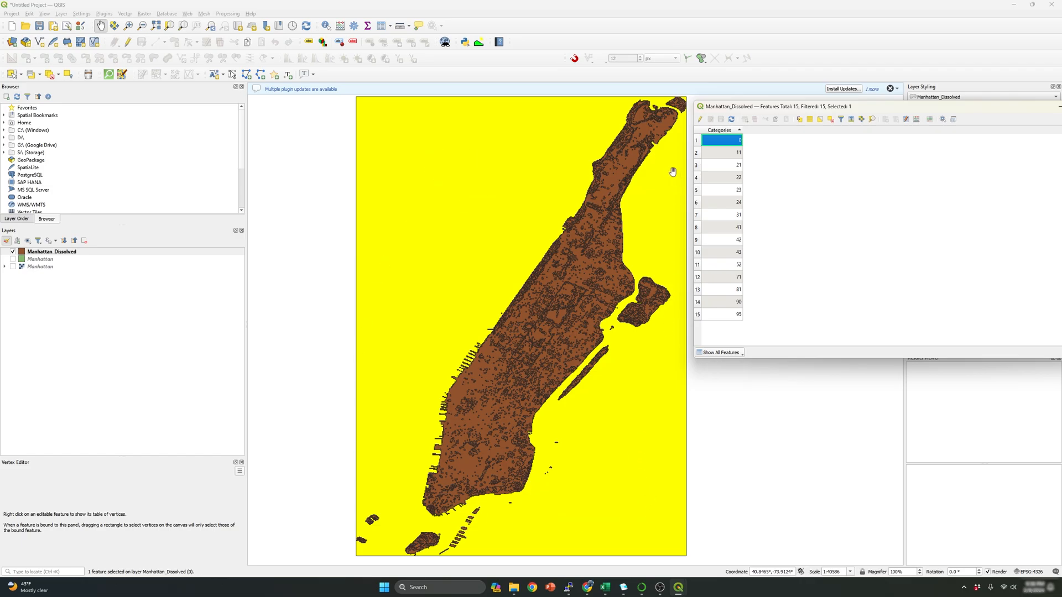
{"action": "mouse_move", "coordinate": [609, 478]}
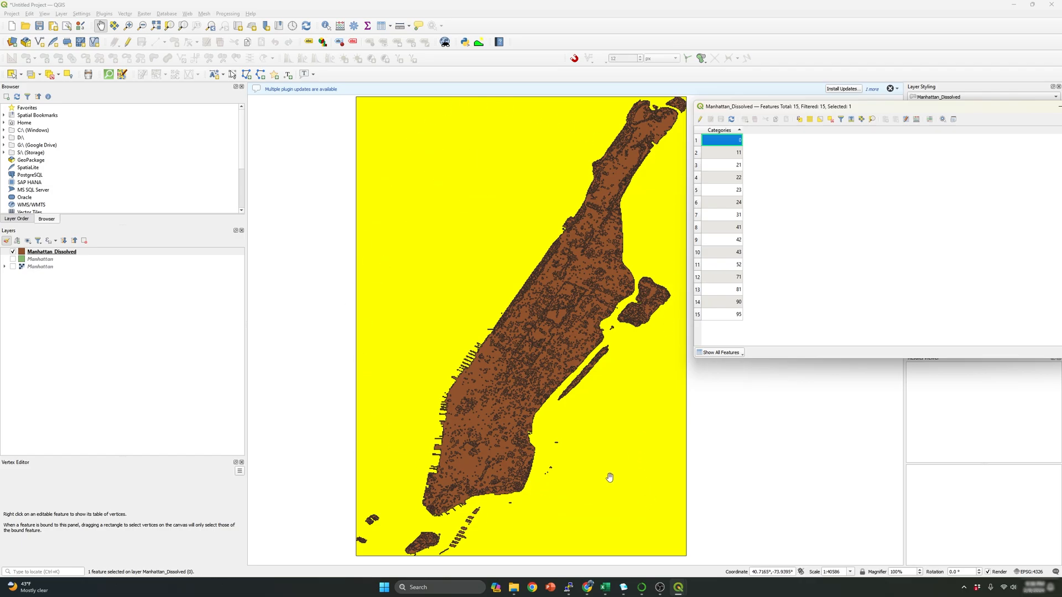
{"action": "mouse_move", "coordinate": [583, 337]}
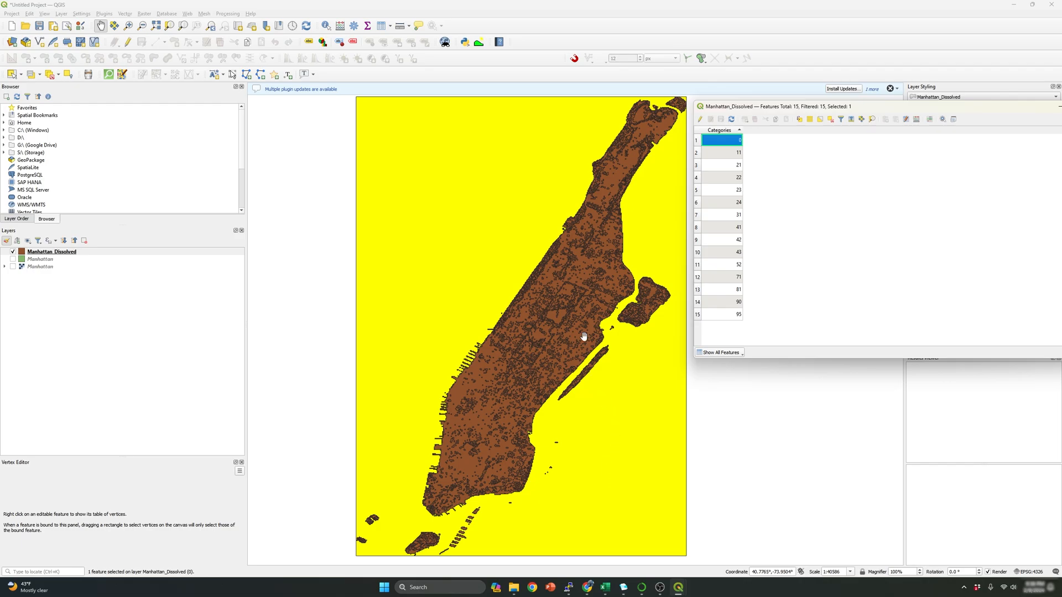
{"action": "mouse_move", "coordinate": [515, 194]}
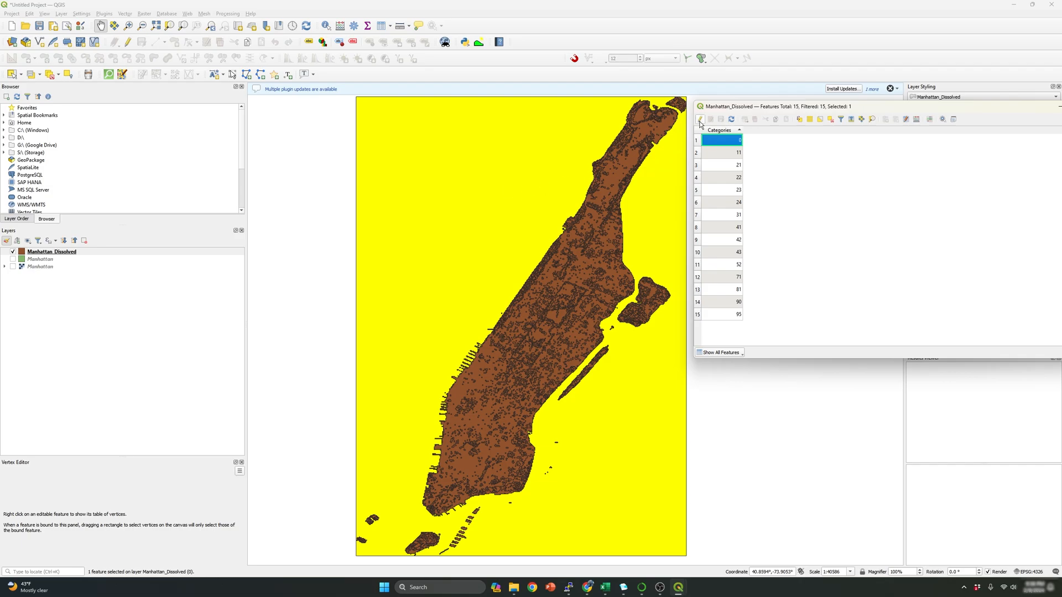
{"action": "mouse_move", "coordinate": [700, 119]}
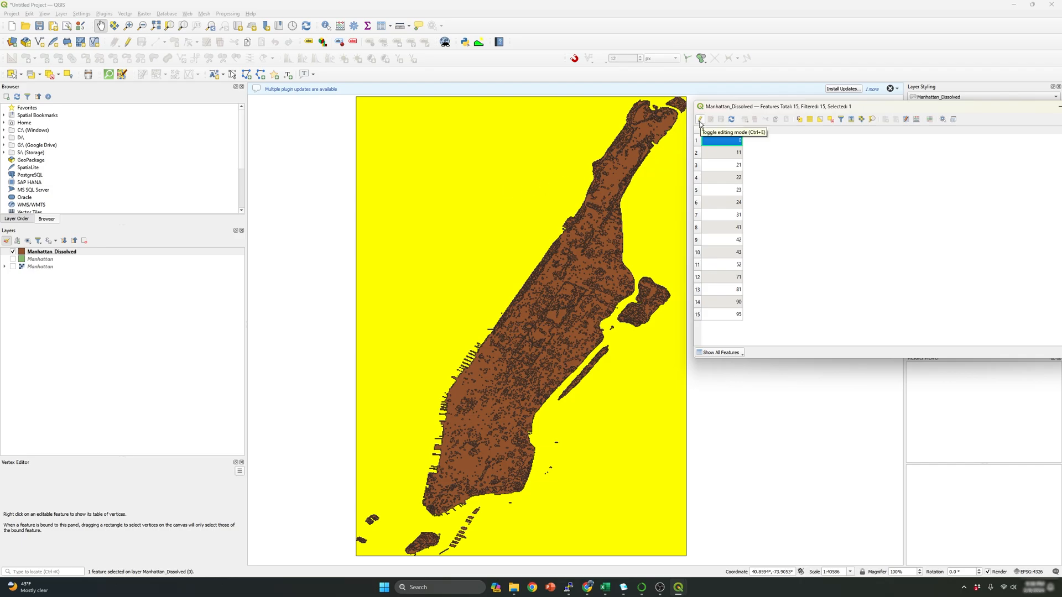
{"action": "left_click", "coordinate": [700, 118]}
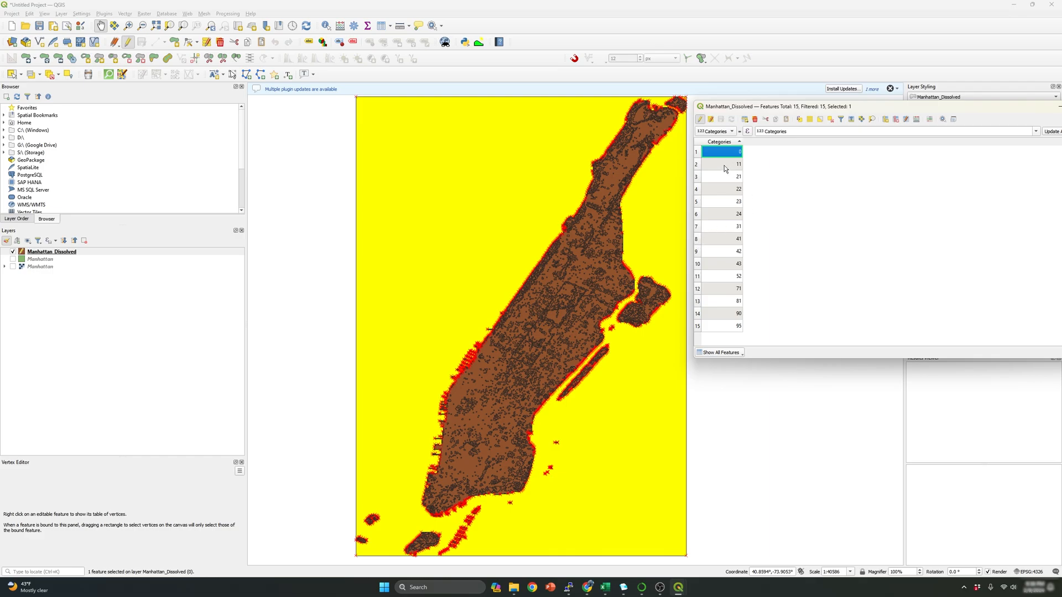
{"action": "mouse_move", "coordinate": [698, 154]}
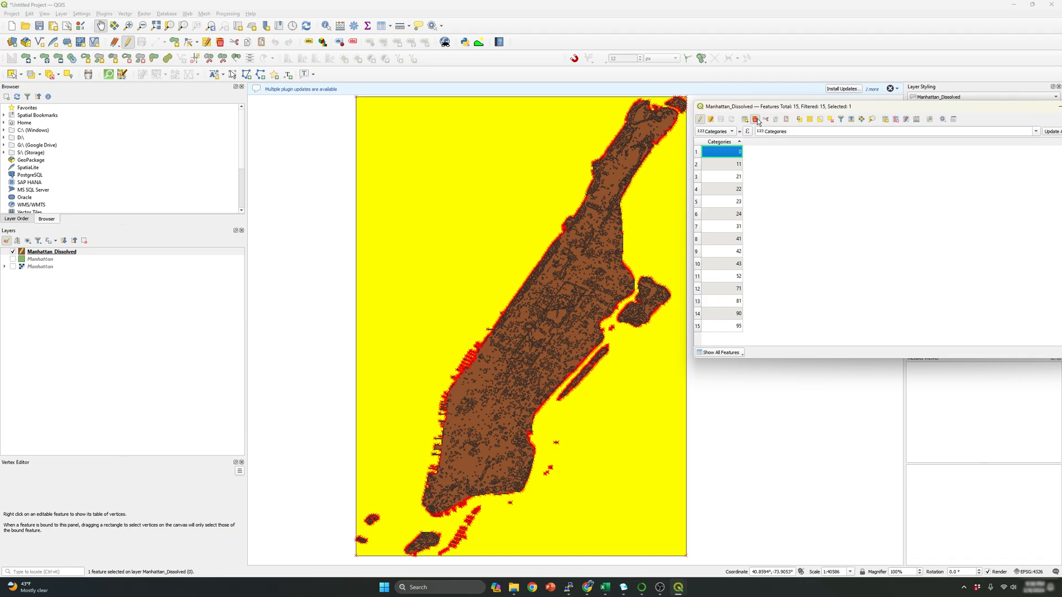
Delete the selected category 0 background feature from Manhattan_Dissolved.
{"action": "left_click", "coordinate": [754, 120]}
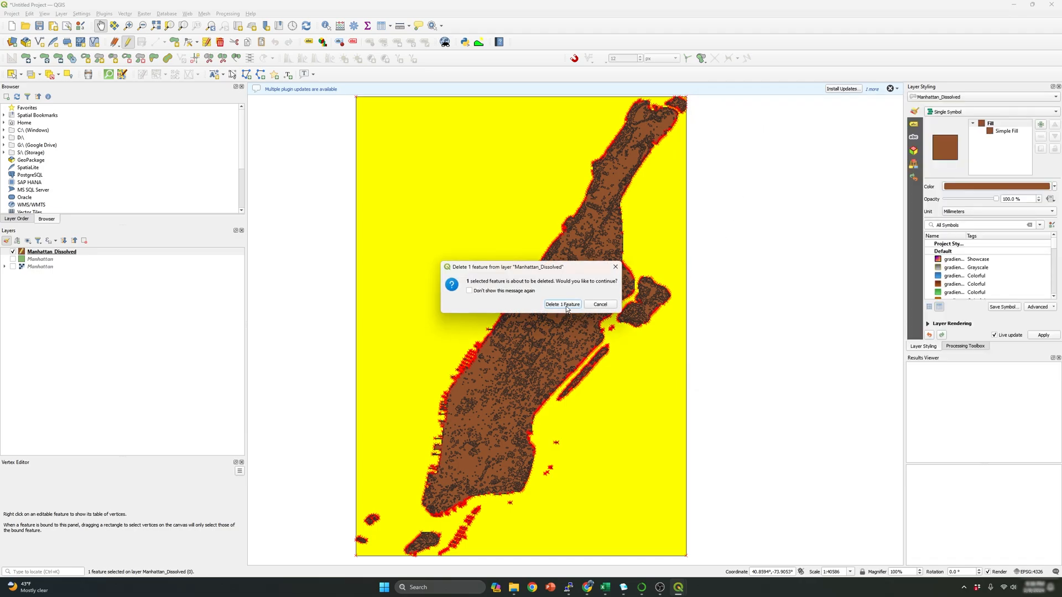
{"action": "left_click", "coordinate": [560, 305]}
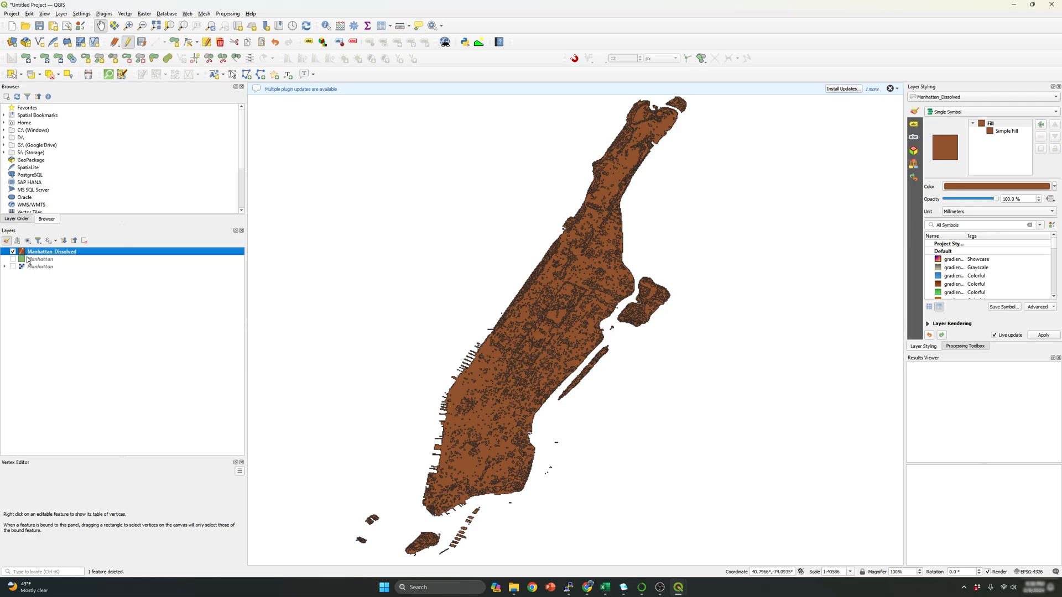
{"action": "mouse_move", "coordinate": [651, 465]}
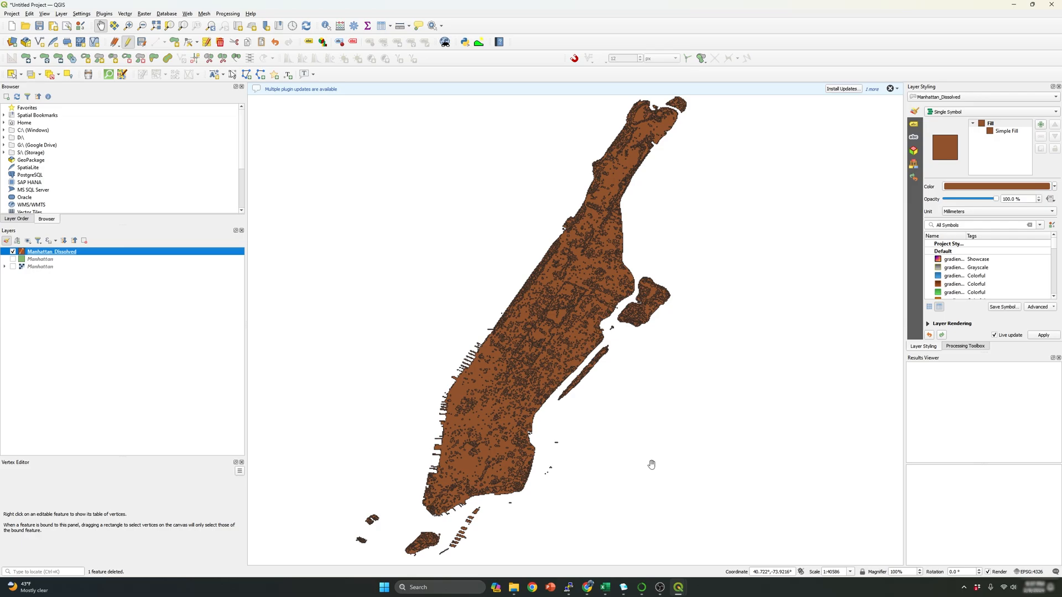
{"action": "mouse_move", "coordinate": [357, 464]}
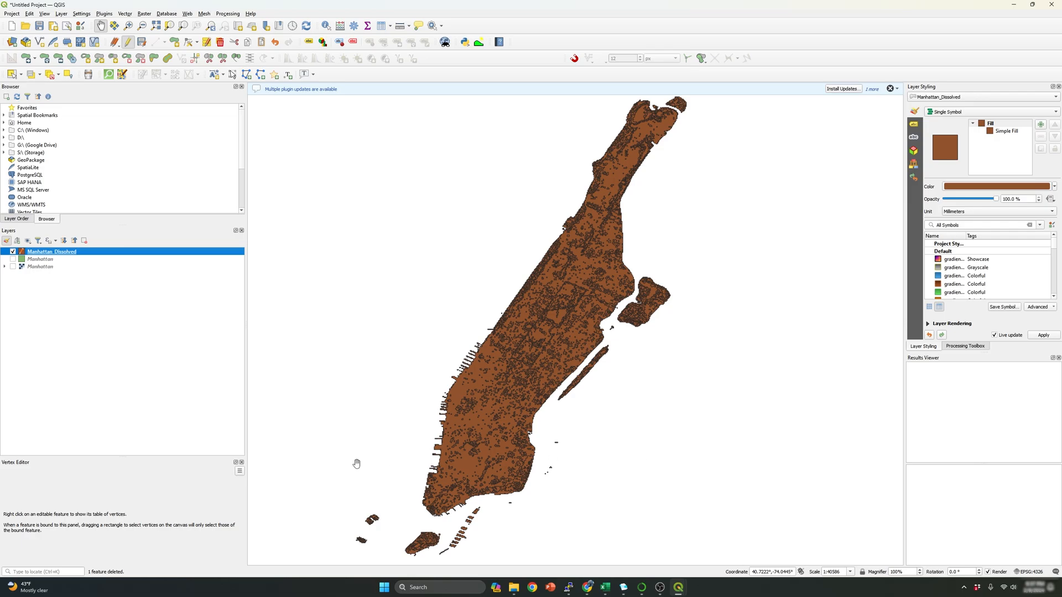
{"action": "mouse_move", "coordinate": [30, 250]}
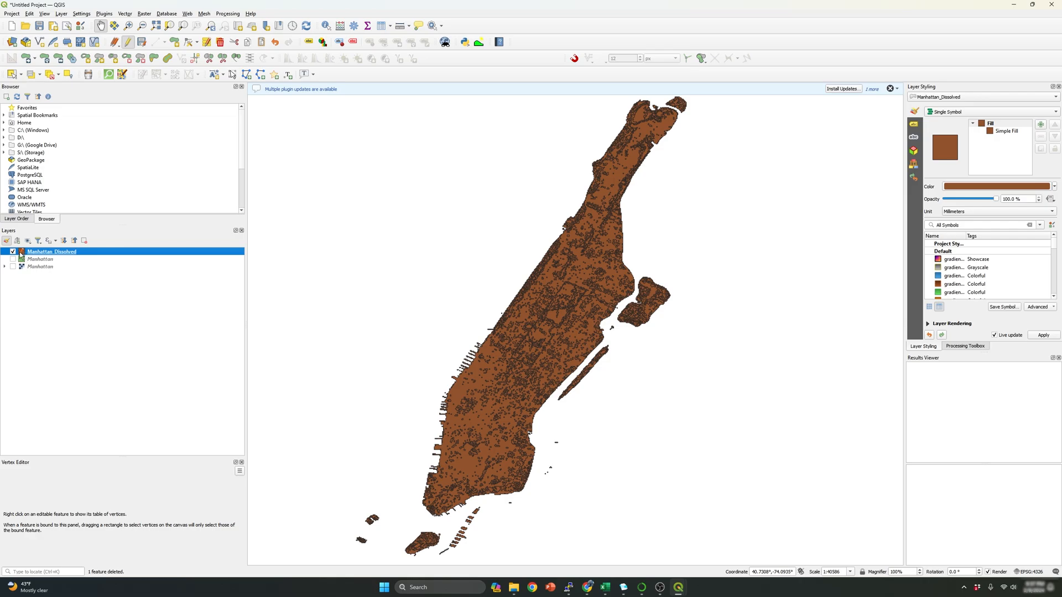
Turn off editing on Manhattan_Dissolved using Toggle Editing in the layer's context menu.
{"action": "right_click", "coordinate": [52, 251]}
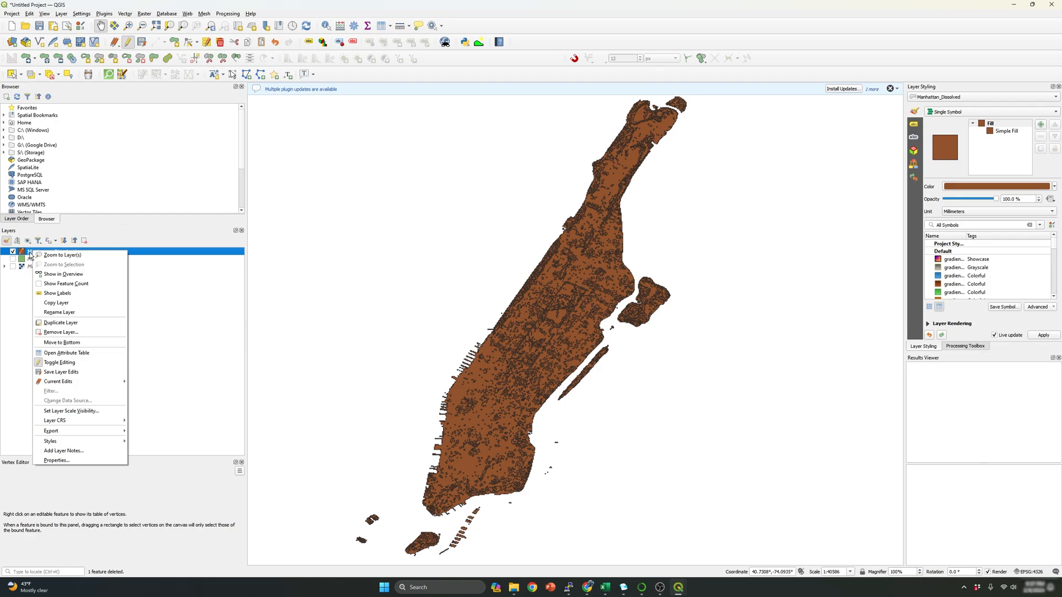
{"action": "mouse_move", "coordinate": [66, 352]}
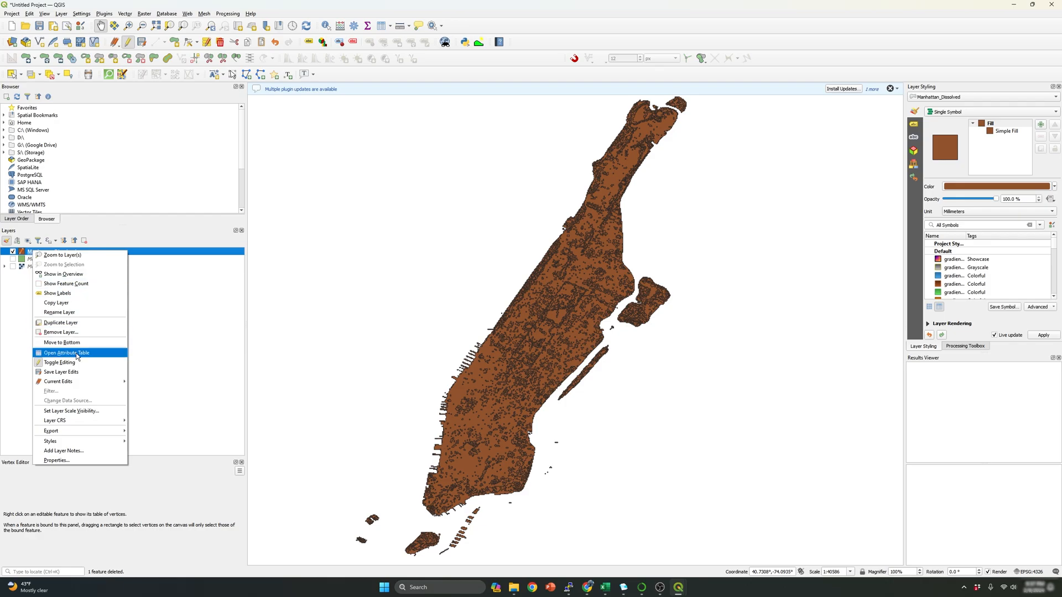
{"action": "mouse_move", "coordinate": [24, 286]}
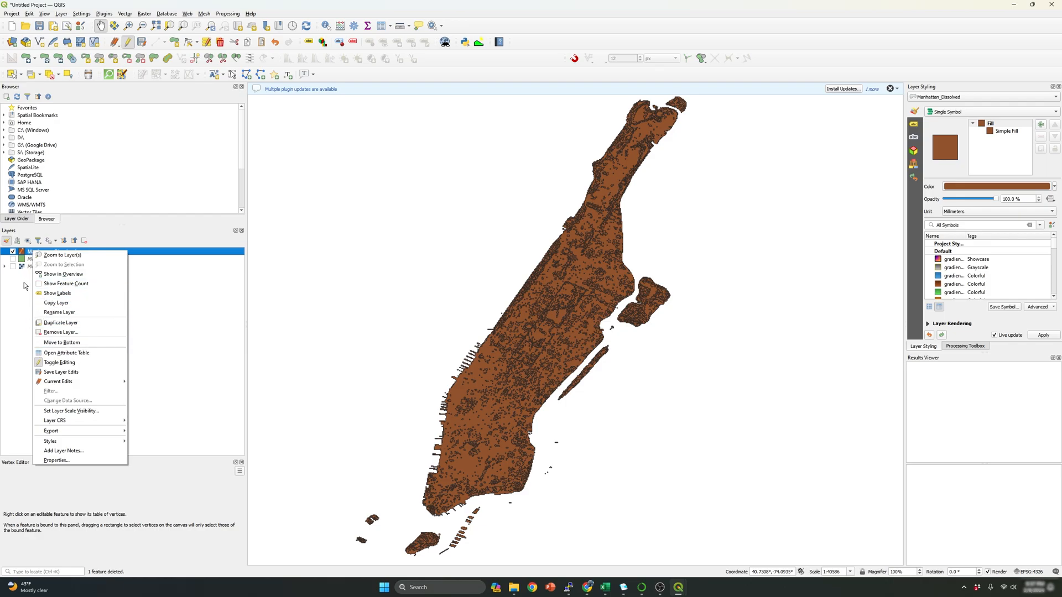
{"action": "mouse_move", "coordinate": [61, 344]}
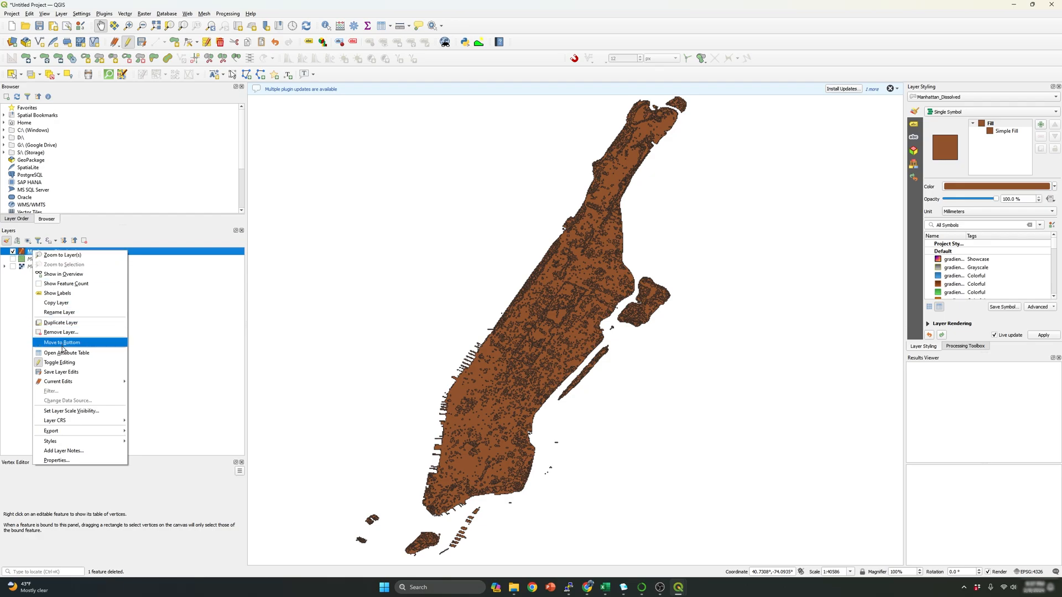
{"action": "mouse_move", "coordinate": [60, 362]}
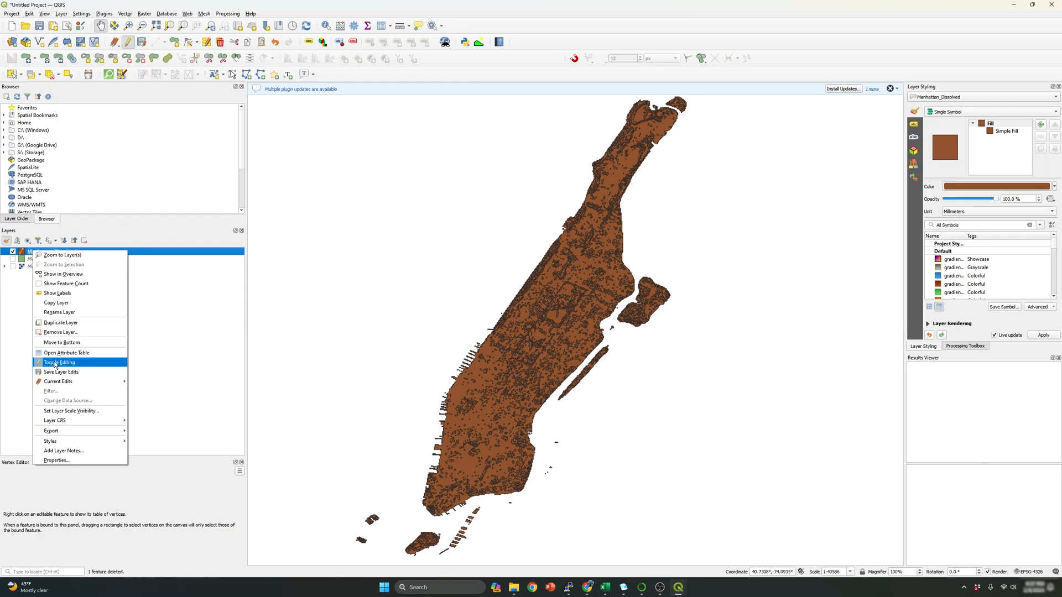
{"action": "mouse_move", "coordinate": [76, 365]}
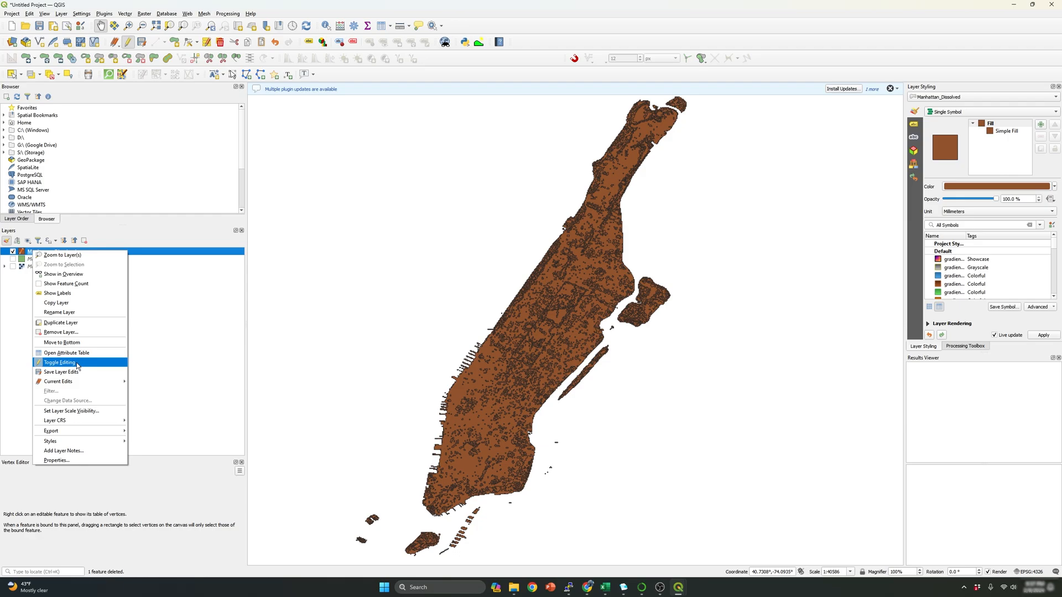
{"action": "left_click", "coordinate": [59, 363]}
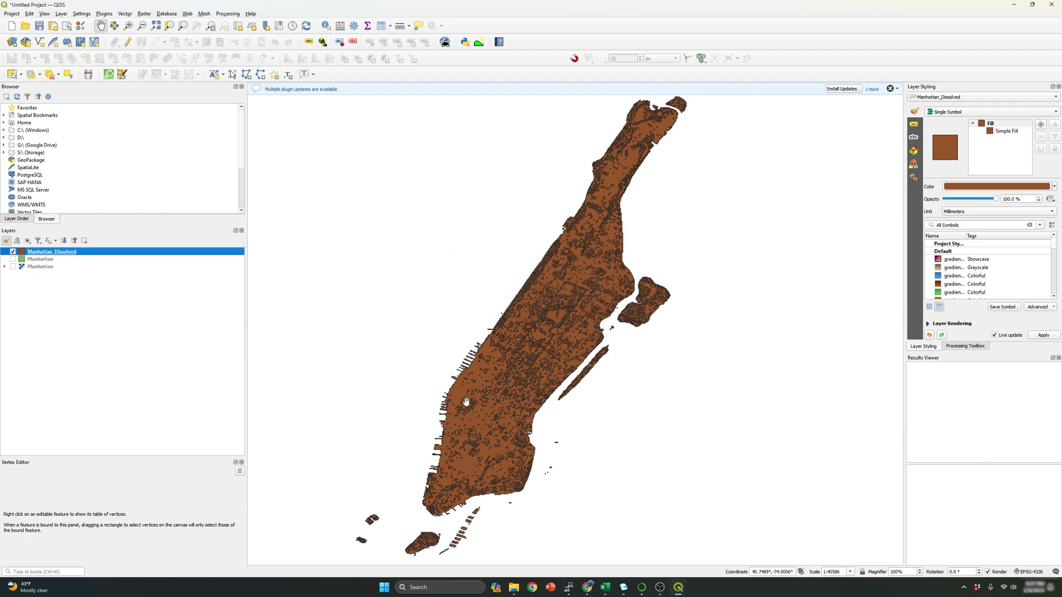
{"action": "mouse_move", "coordinate": [460, 399]}
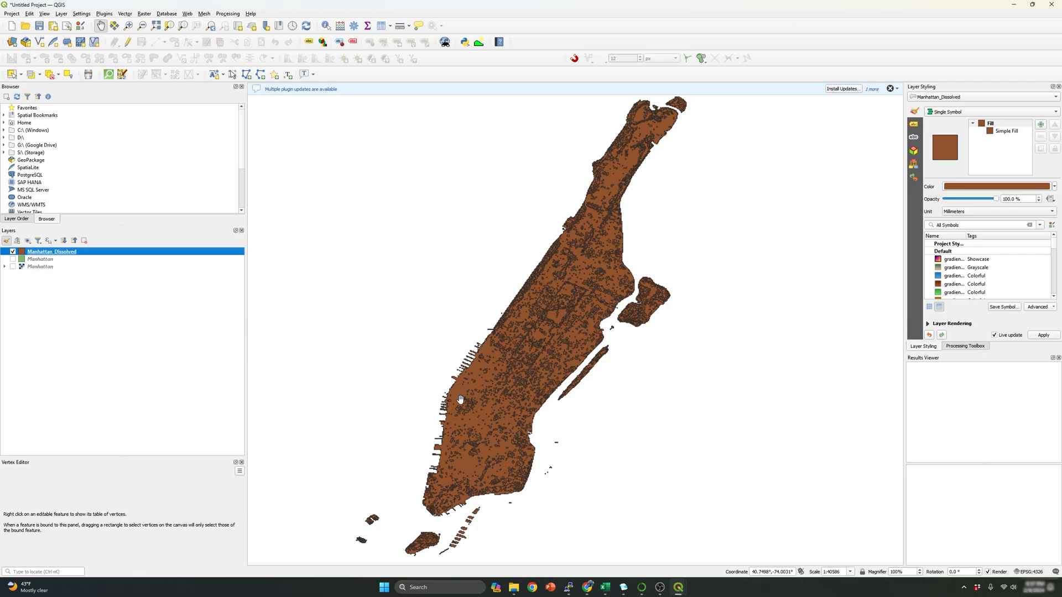
{"action": "mouse_move", "coordinate": [74, 255]}
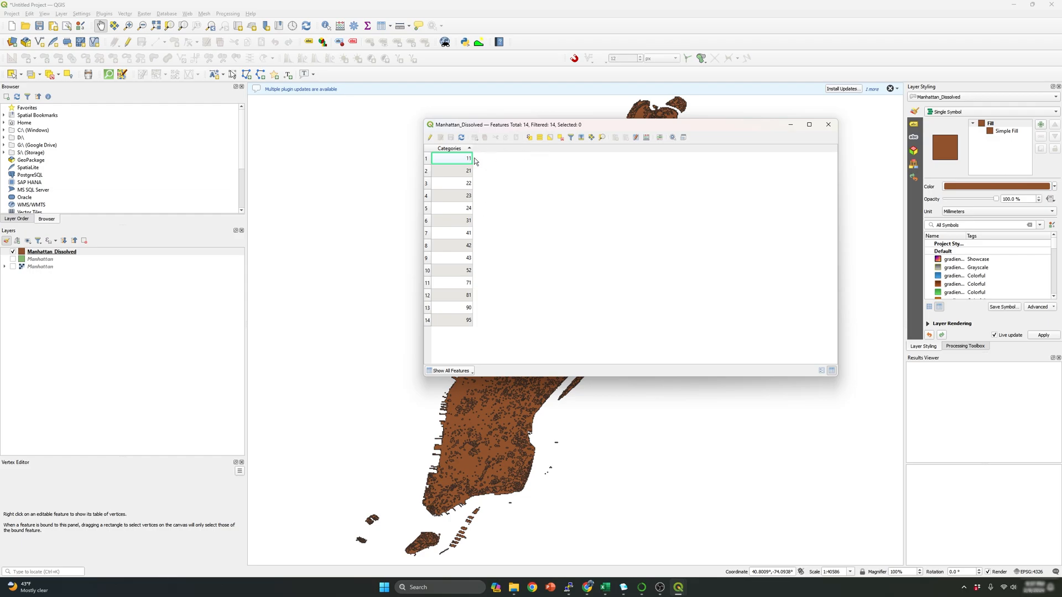
Close and reopen the Manhattan_Dissolved attribute table, then turn editing back on.
{"action": "left_click", "coordinate": [828, 124]}
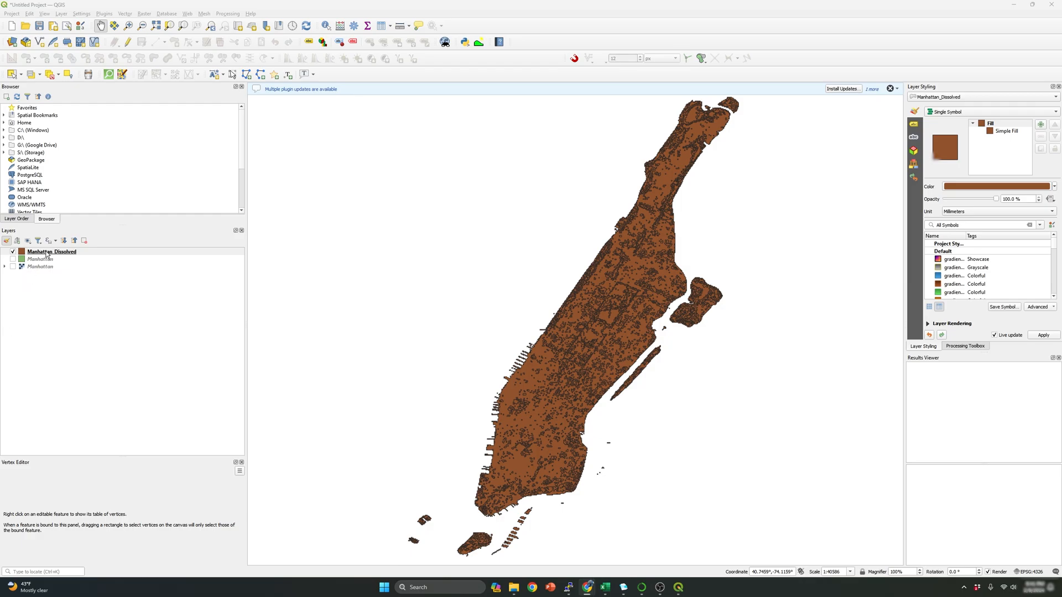
{"action": "right_click", "coordinate": [51, 251]}
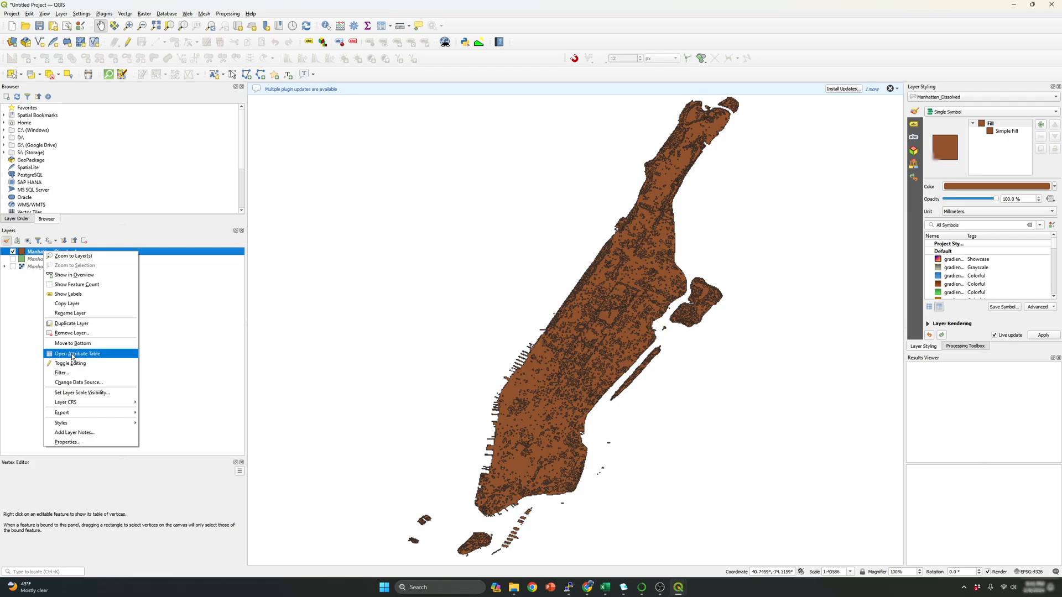
{"action": "left_click", "coordinate": [75, 354]}
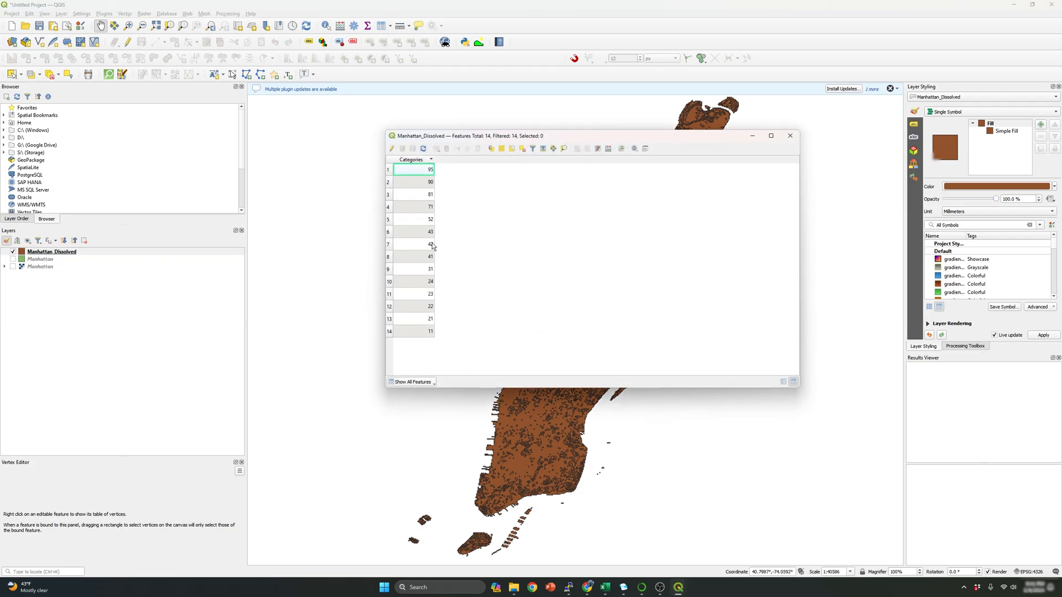
{"action": "left_click_drag", "start_coordinate": [528, 136], "coordinate": [450, 160]}
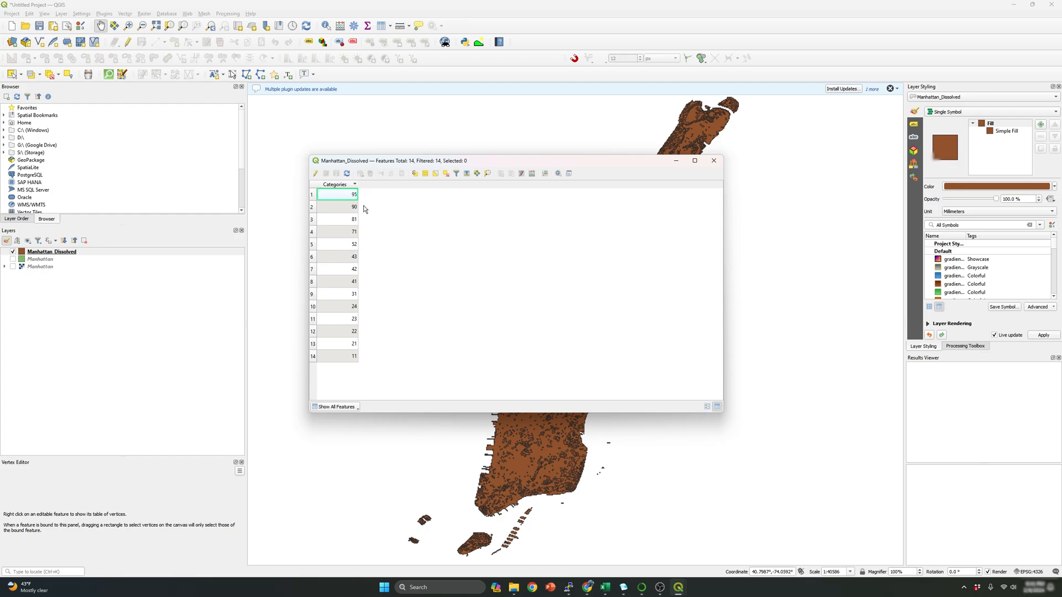
{"action": "mouse_move", "coordinate": [377, 346]}
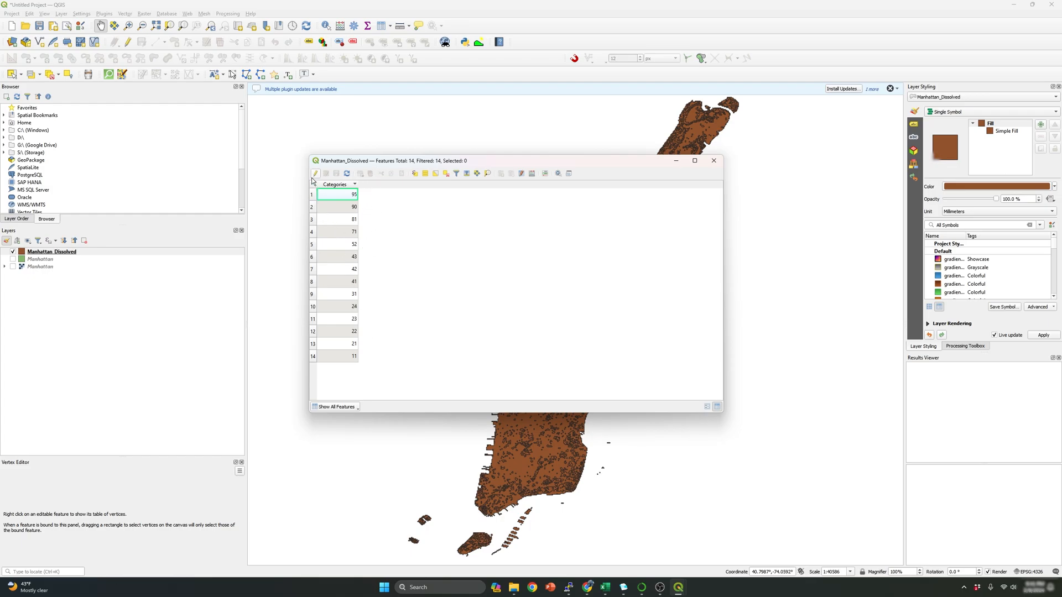
{"action": "left_click", "coordinate": [335, 195]}
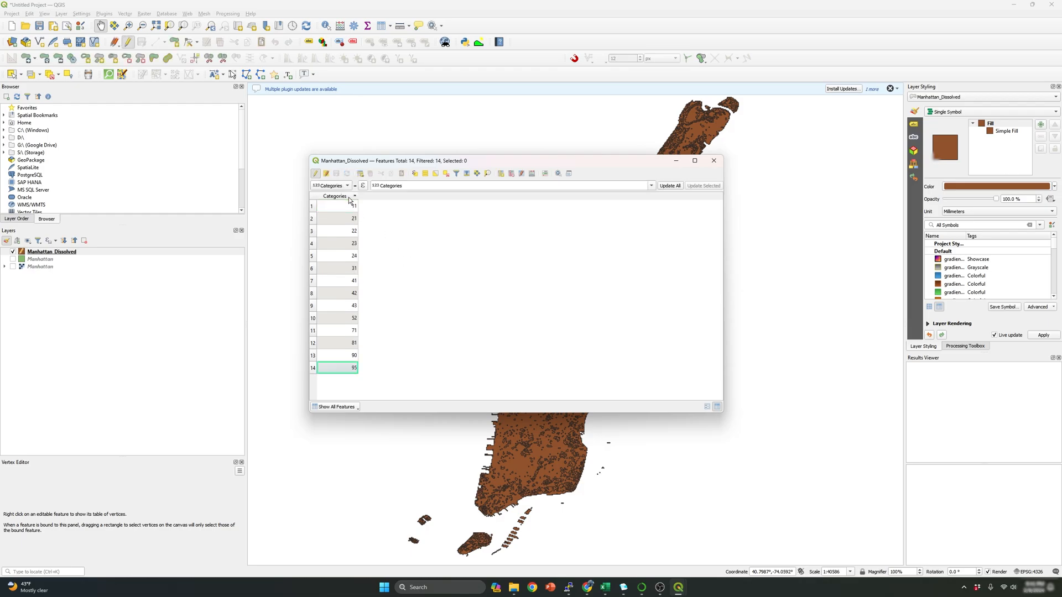
{"action": "mouse_move", "coordinate": [345, 321]}
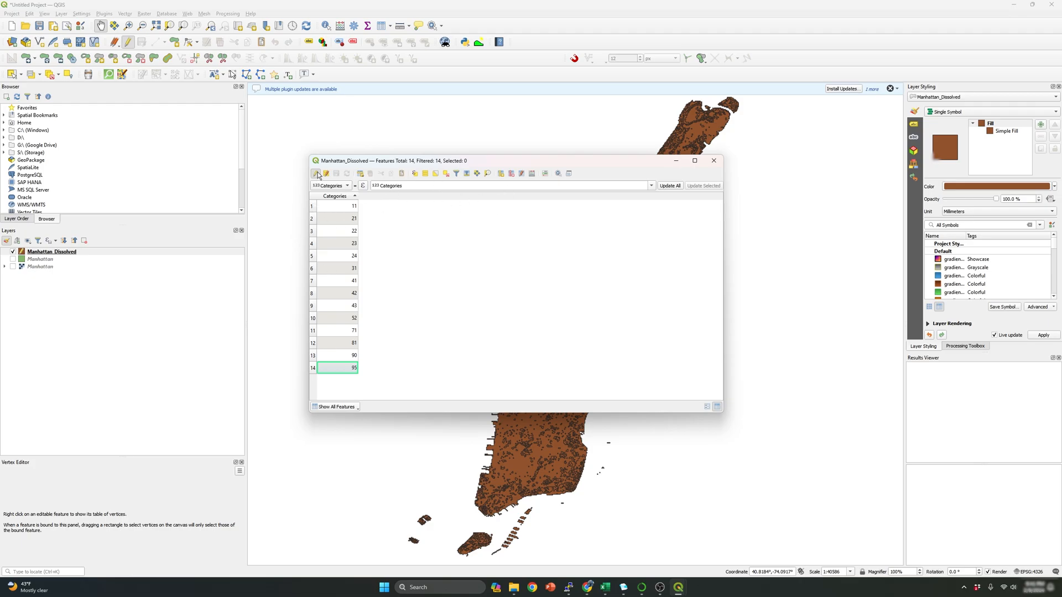
{"action": "mouse_move", "coordinate": [315, 173]}
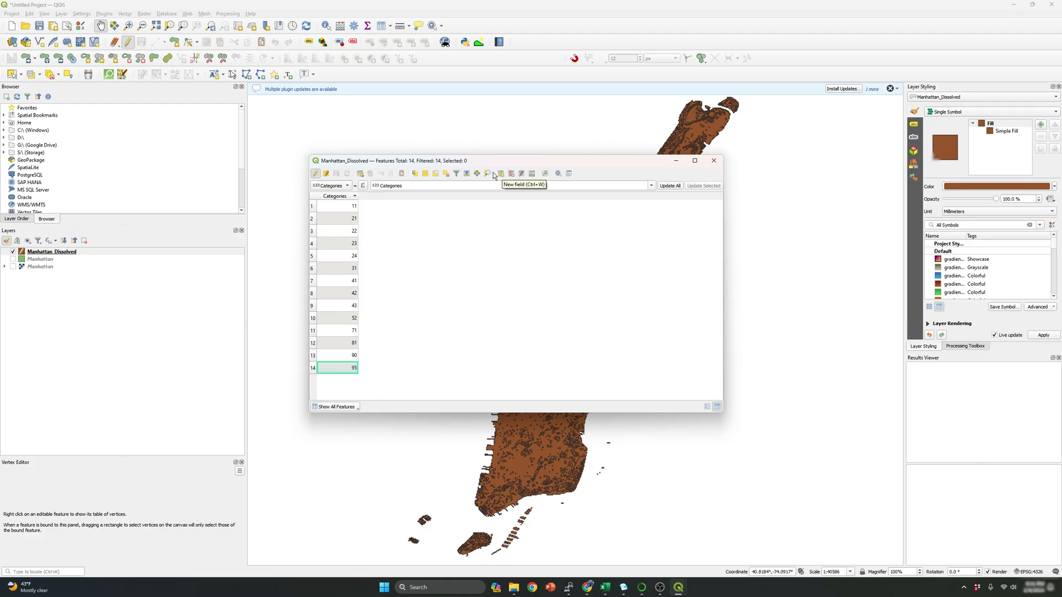
Create a new Class_Name field of type Text (string) with length 25.
{"action": "left_click", "coordinate": [486, 173]}
{"action": "type", "text": "Clas"}
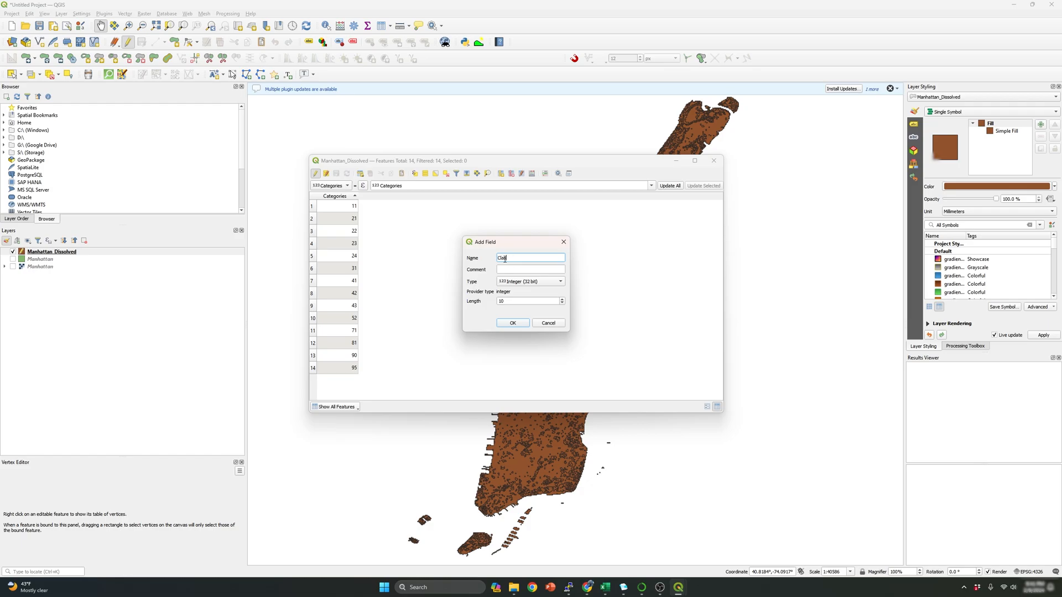
{"action": "type", "text": "_Name"}
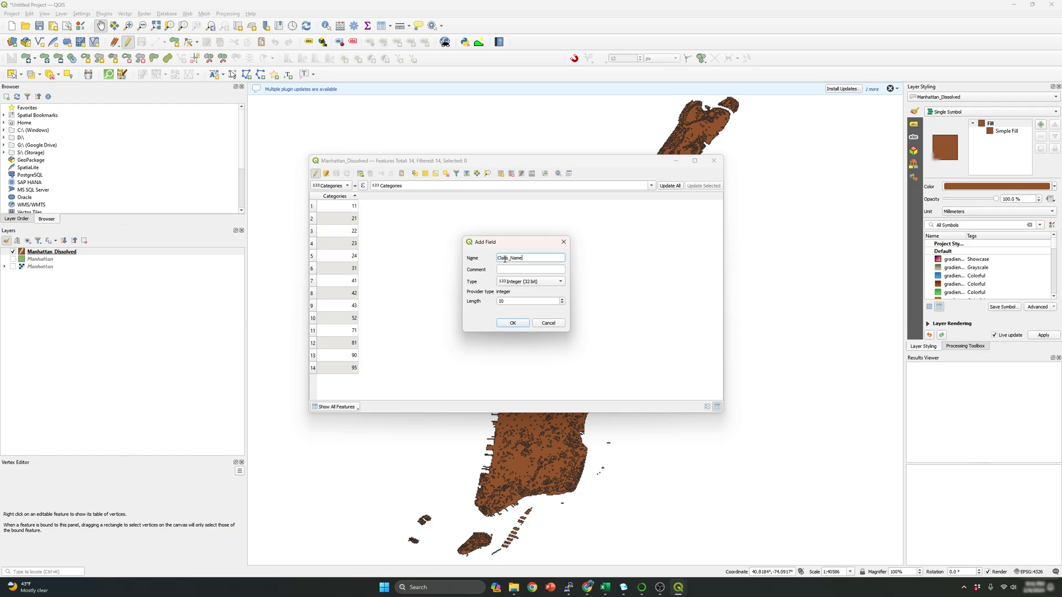
{"action": "left_click", "coordinate": [530, 281]}
{"action": "type", "text": "25"}
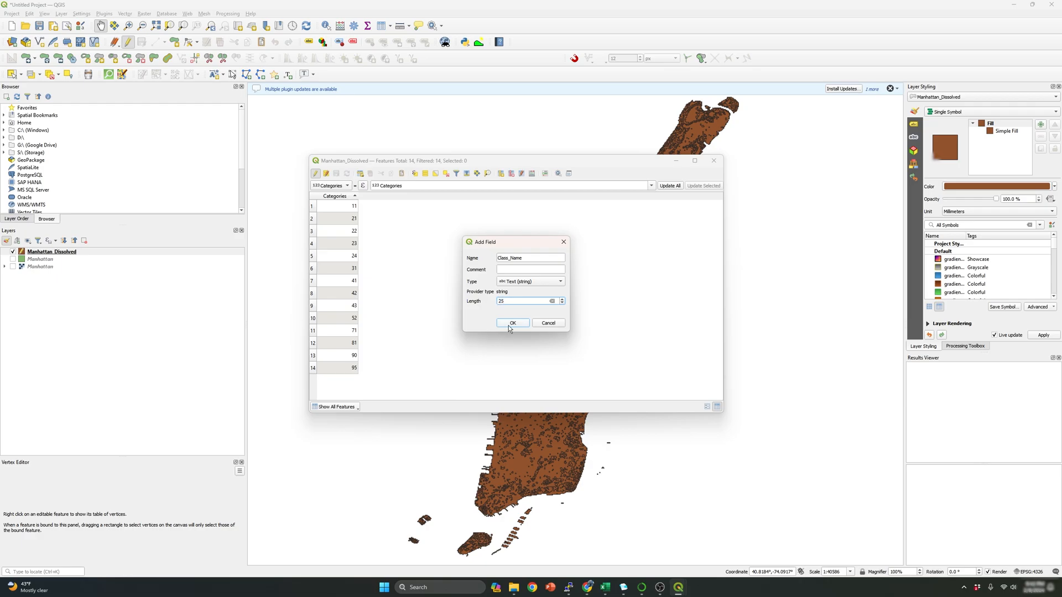
{"action": "left_click", "coordinate": [512, 322]}
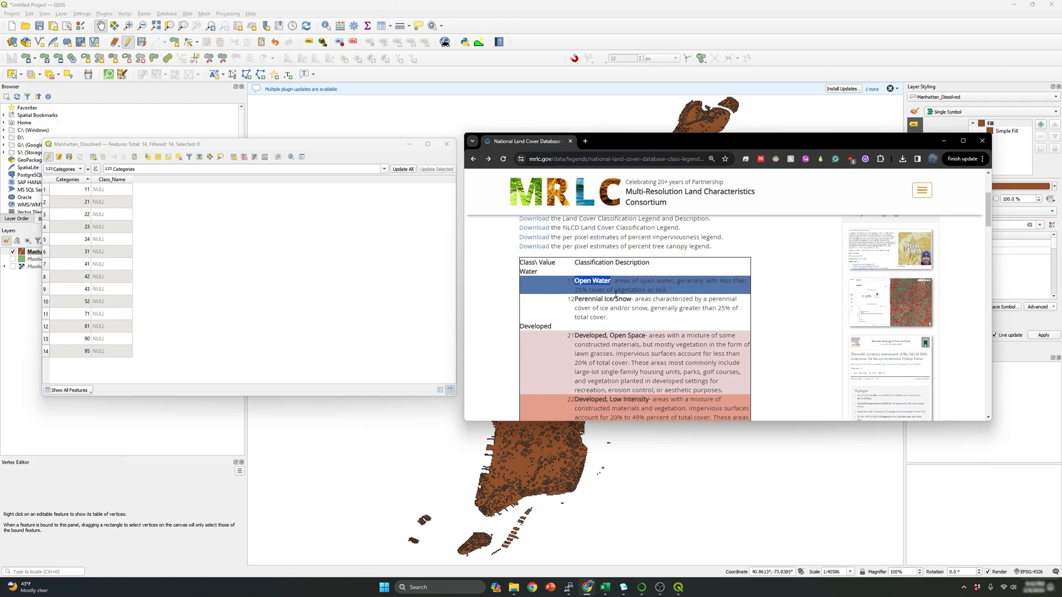
Enter MRLC class names such as Open Water and Developed, Low Intensity per NLCD code.
{"action": "double_click", "coordinate": [98, 189]}
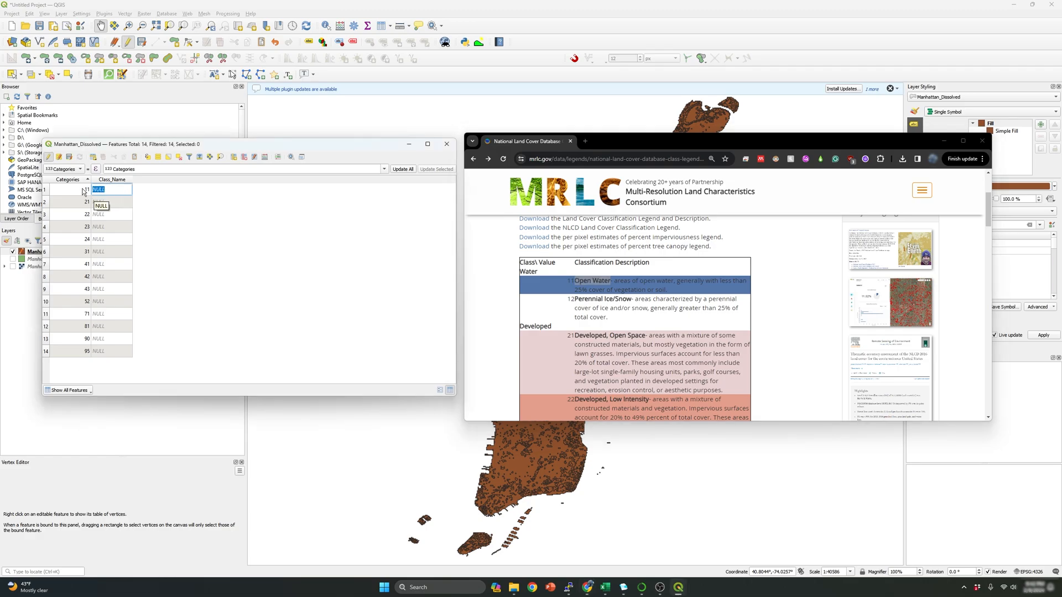
{"action": "type", "text": "Open Water"}
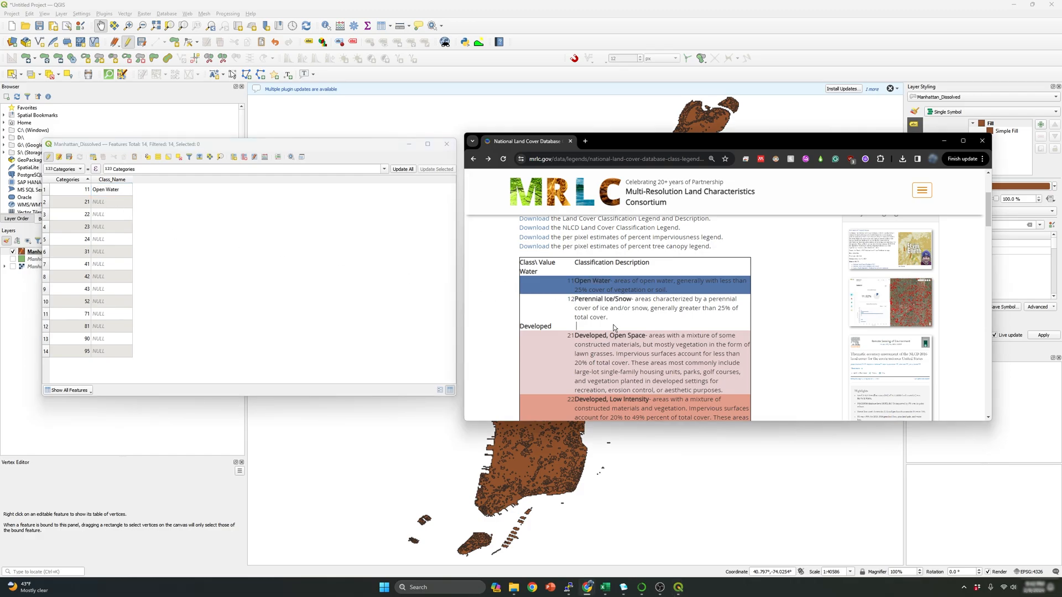
{"action": "double_click", "coordinate": [610, 335]}
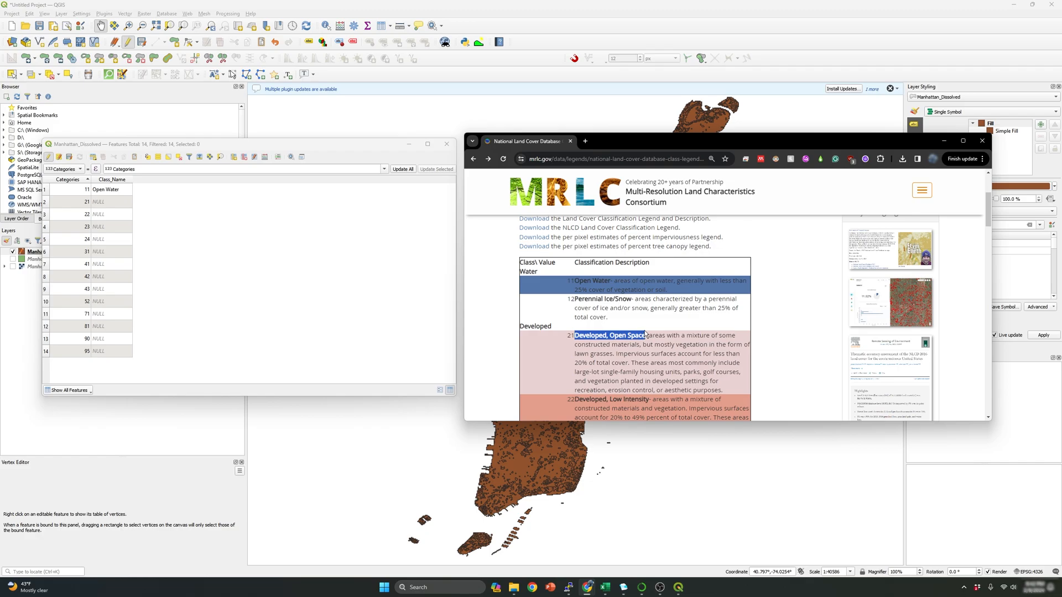
{"action": "mouse_move", "coordinate": [106, 204]}
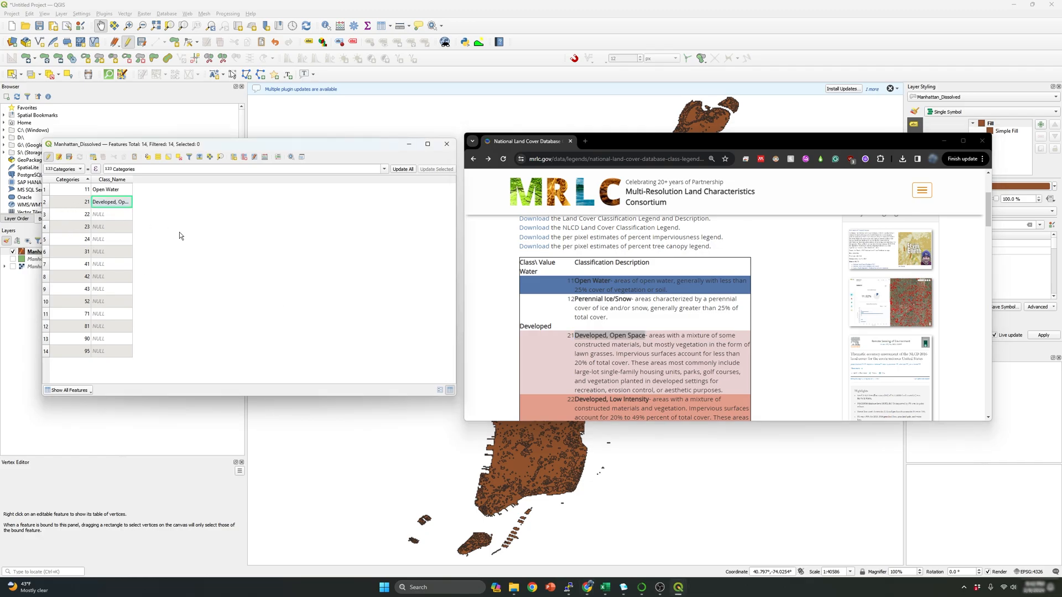
{"action": "mouse_move", "coordinate": [135, 189]}
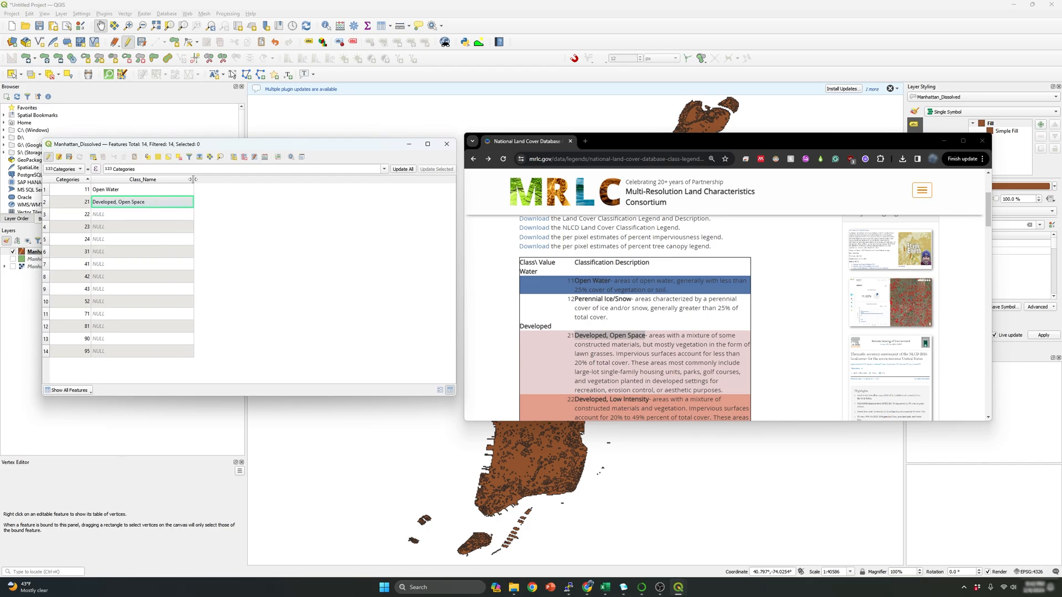
{"action": "mouse_move", "coordinate": [247, 248]}
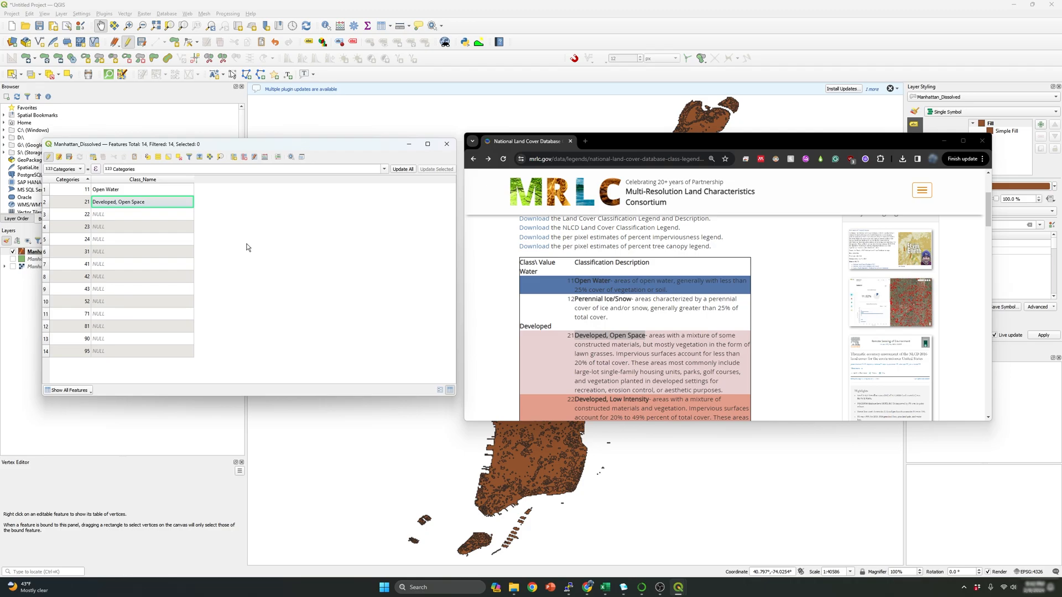
{"action": "mouse_move", "coordinate": [503, 326]}
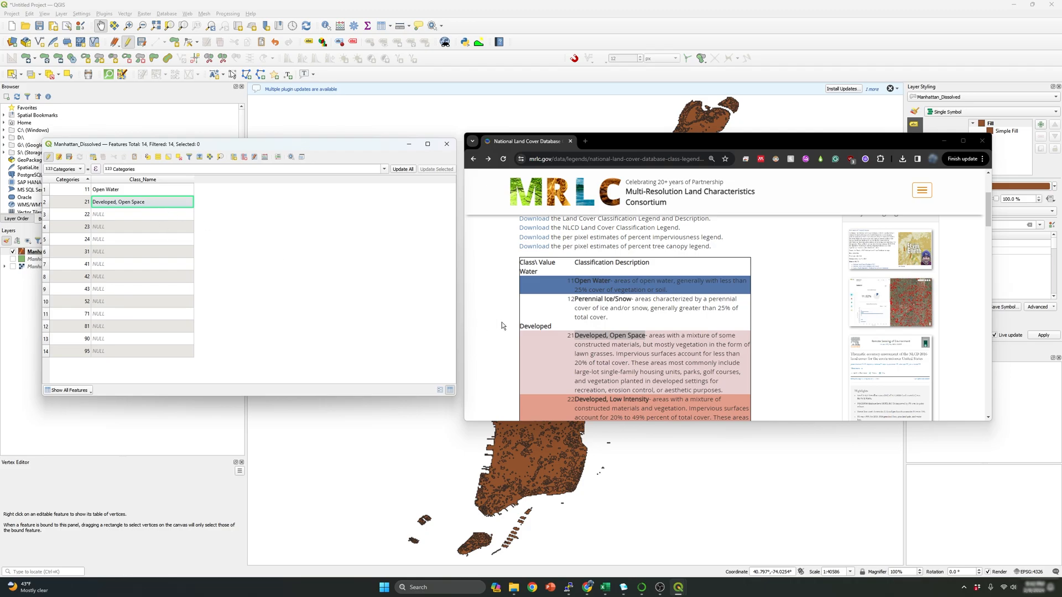
{"action": "scroll", "scroll_direction": "down", "scroll_amount": 3}
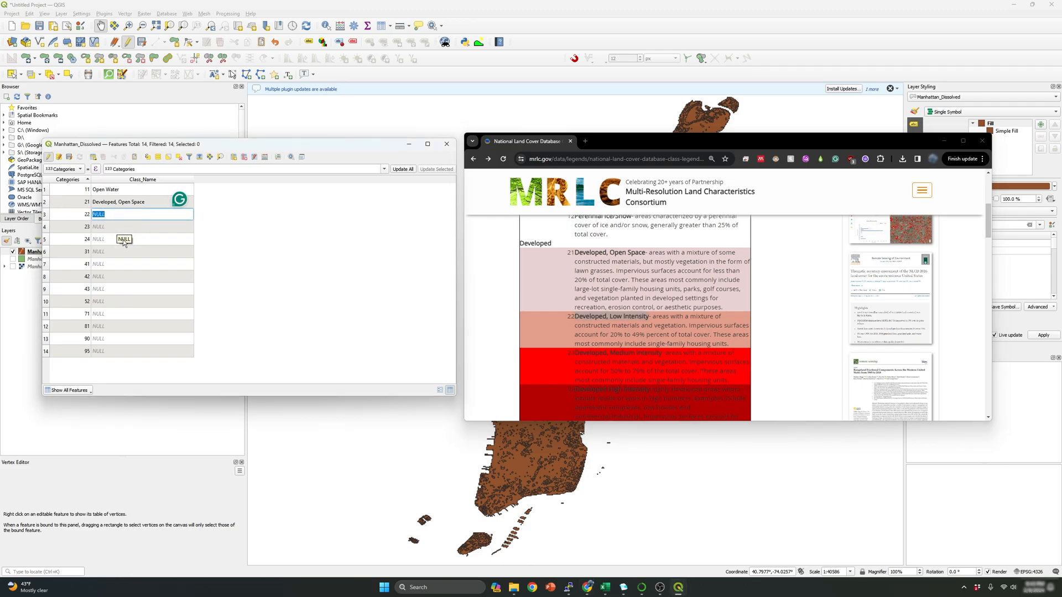
{"action": "mouse_move", "coordinate": [130, 240]}
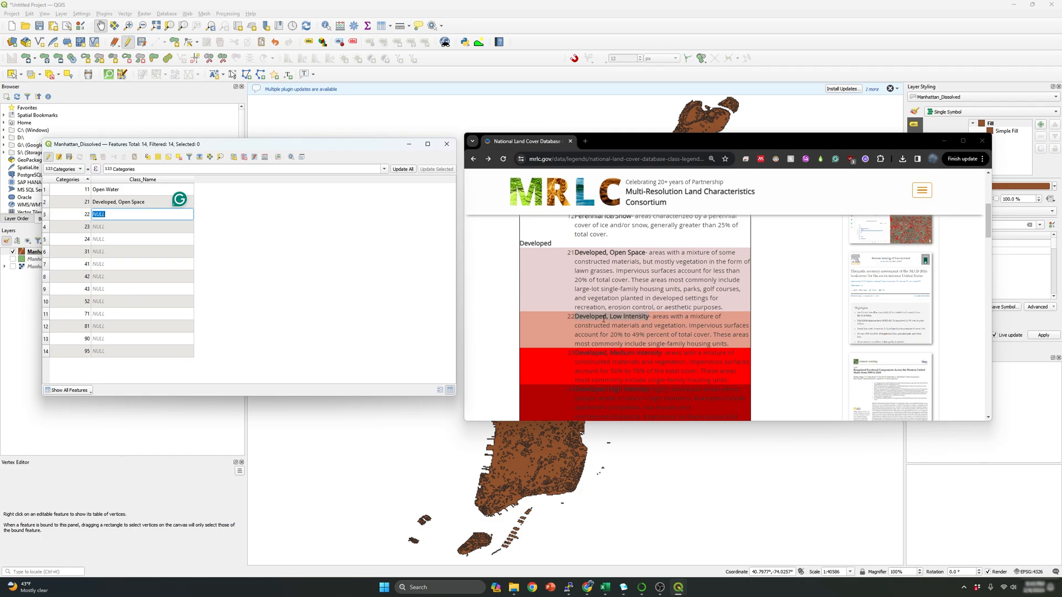
{"action": "type", "text": "Developed, Low Intensity"}
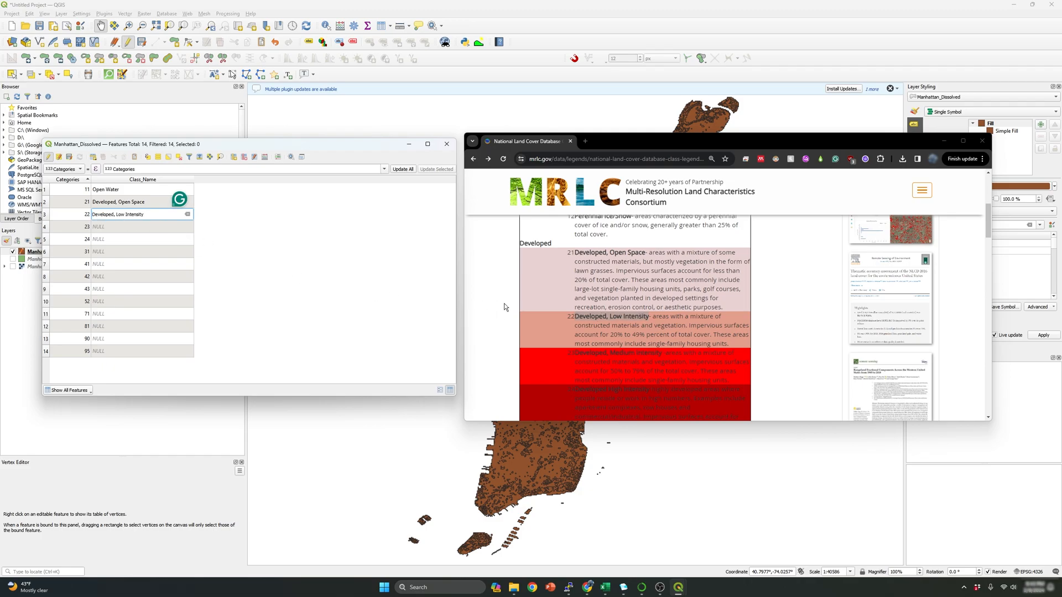
{"action": "scroll", "scroll_direction": "down", "scroll_amount": 3}
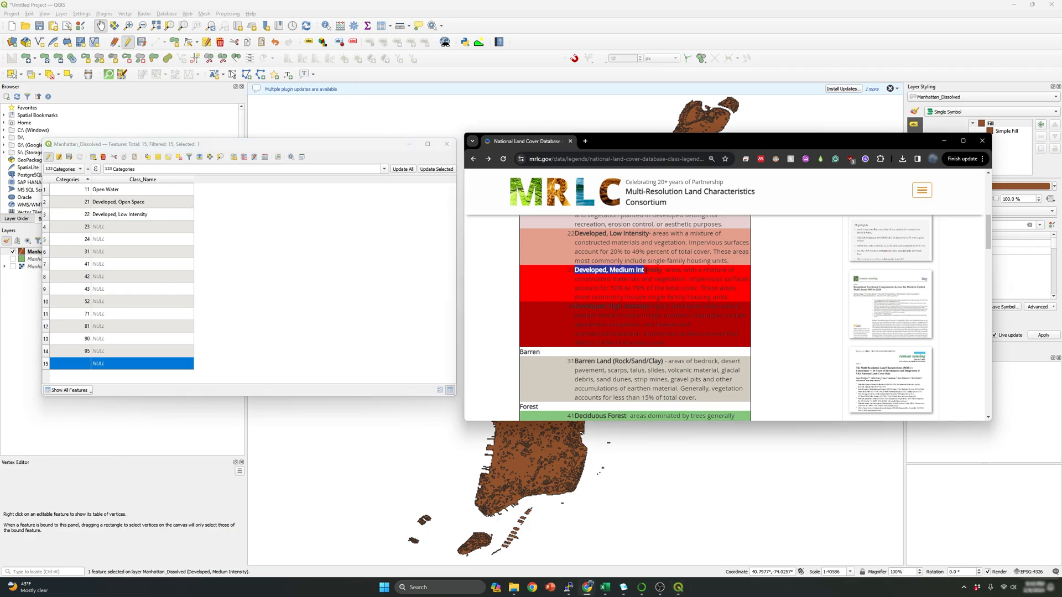
{"action": "double_click", "coordinate": [142, 227]}
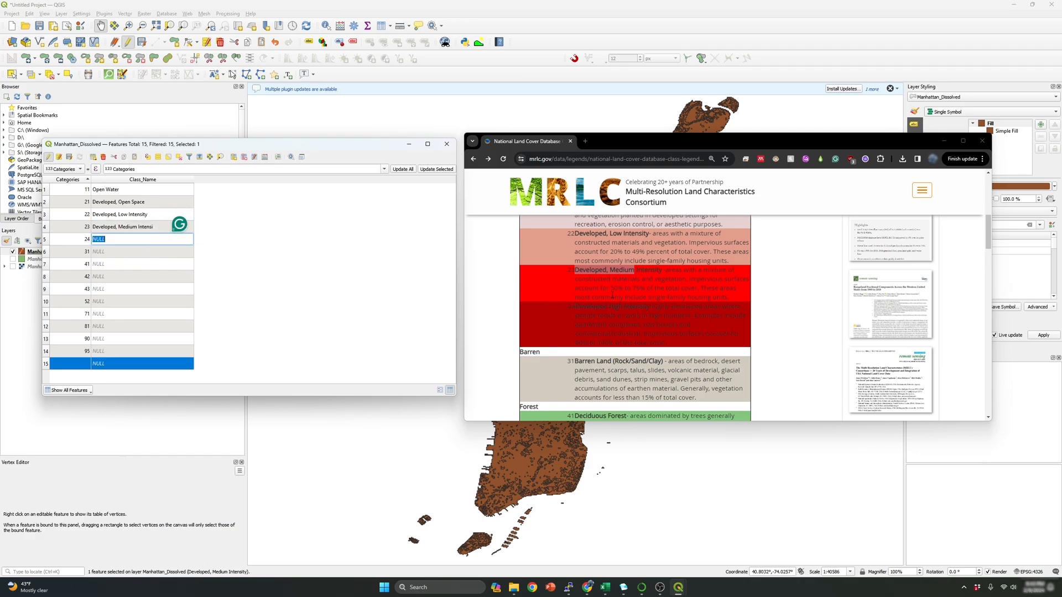
{"action": "scroll", "scroll_direction": "down", "scroll_amount": 3}
{"action": "type", "text": "Developed High Intensity"}
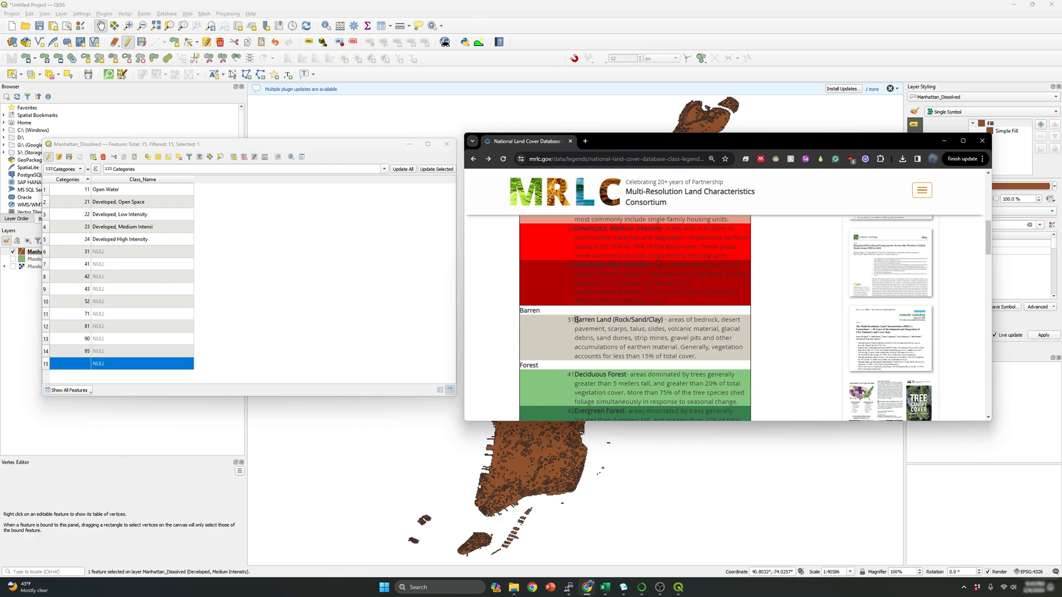
{"action": "double_click", "coordinate": [618, 319]}
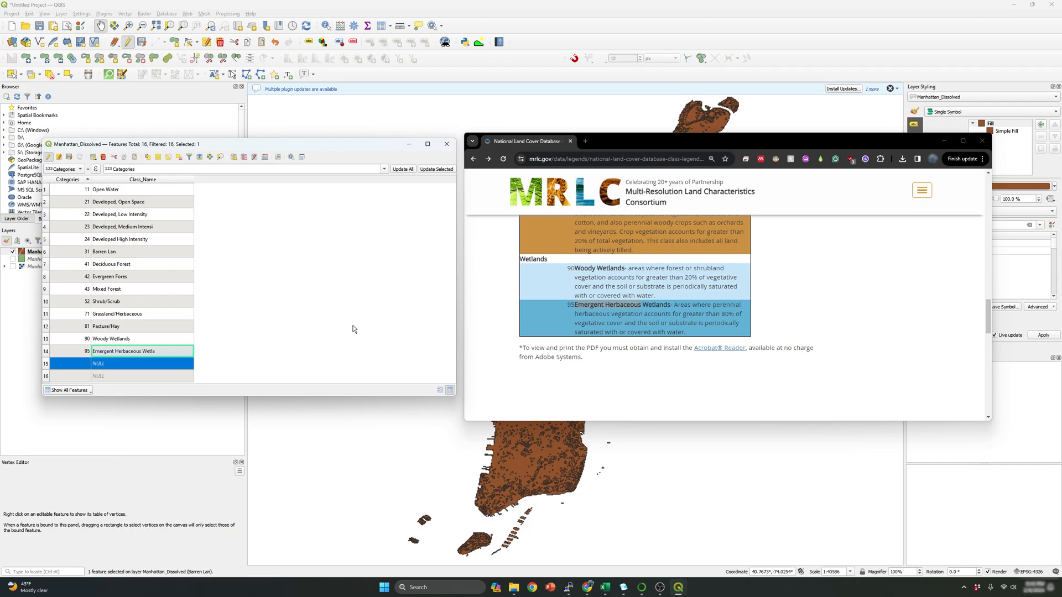
{"action": "mouse_move", "coordinate": [245, 294]}
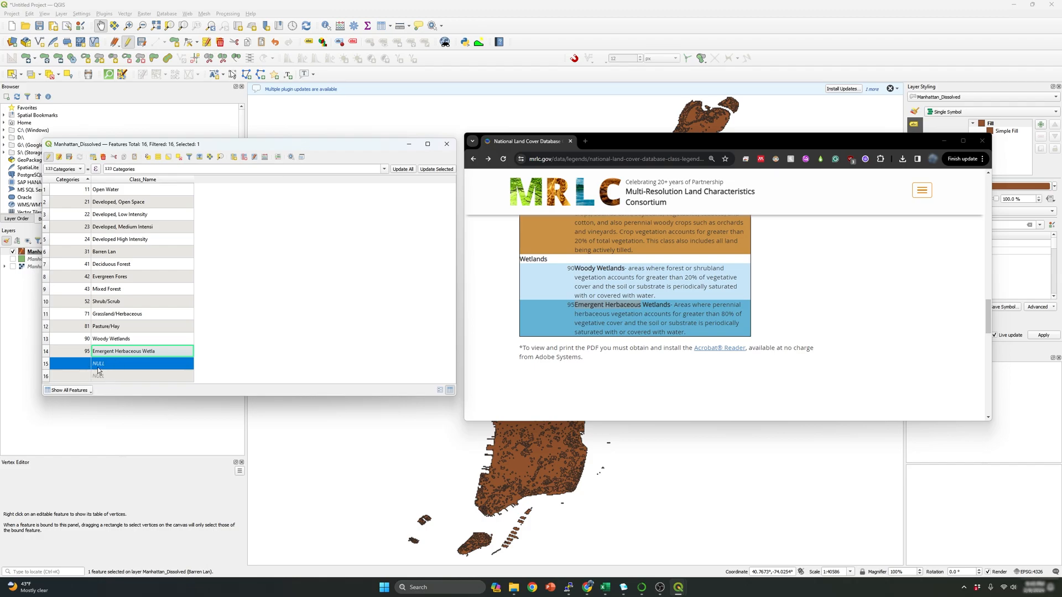
{"action": "mouse_move", "coordinate": [223, 350]}
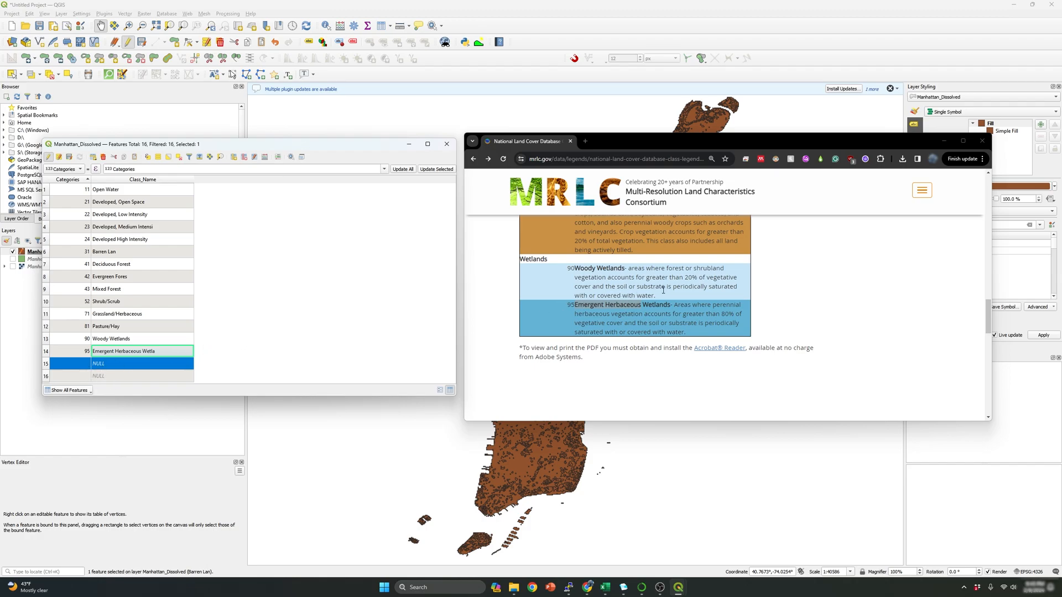
{"action": "mouse_move", "coordinate": [139, 339]}
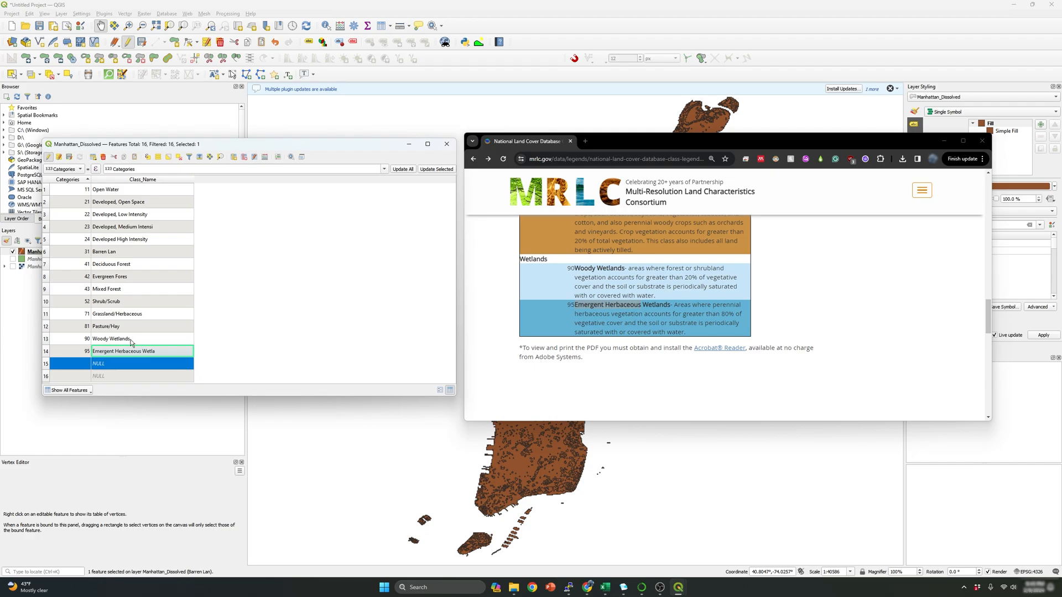
{"action": "mouse_move", "coordinate": [282, 336]}
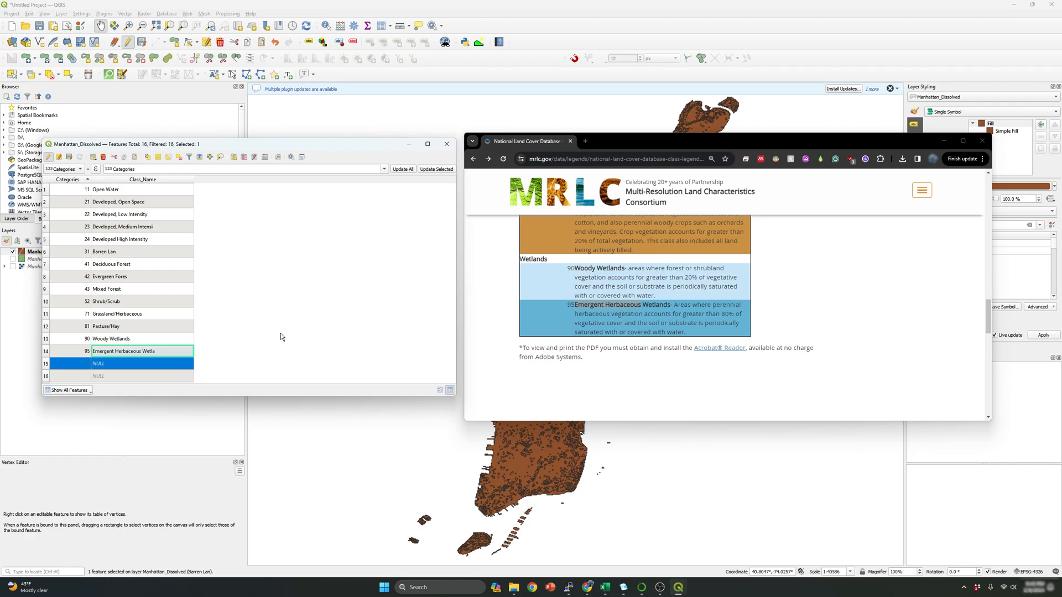
{"action": "mouse_move", "coordinate": [59, 365]}
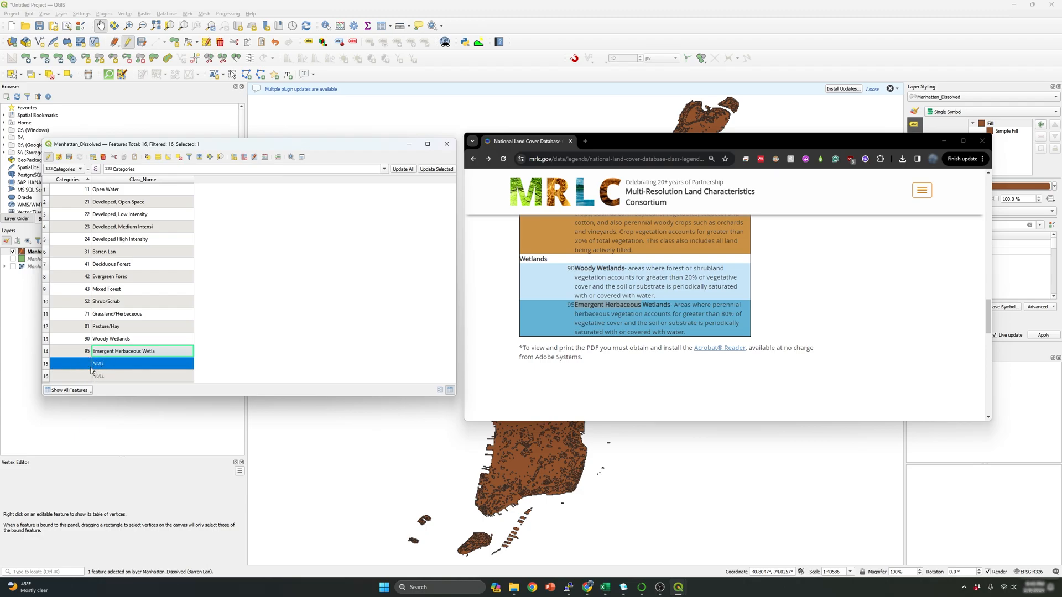
{"action": "mouse_move", "coordinate": [216, 358]}
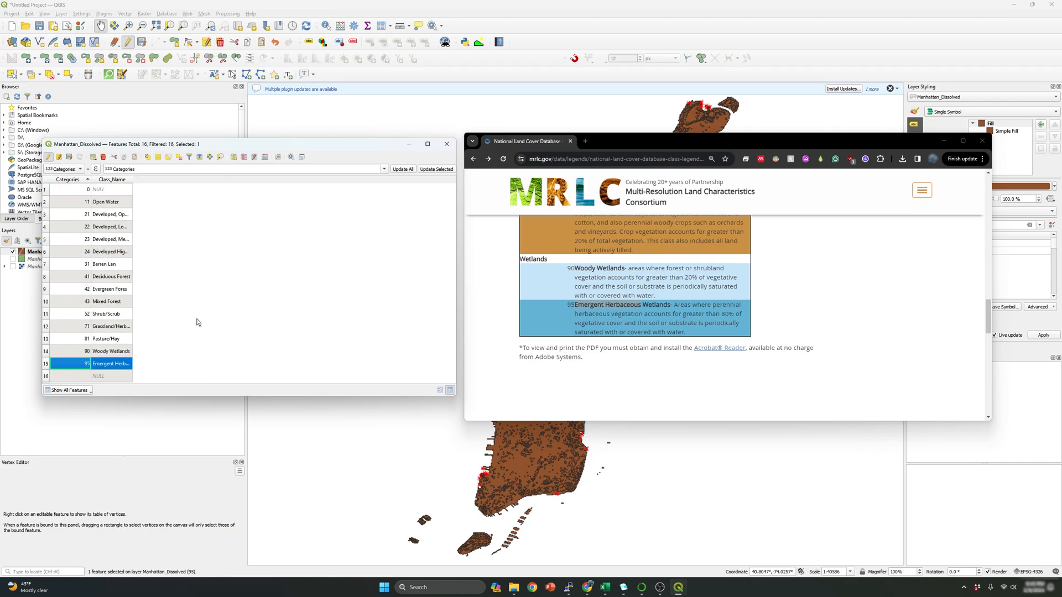
Delete the blank features with no class name and reselect the Manhattan_Dissolved layer.
{"action": "left_click", "coordinate": [112, 376]}
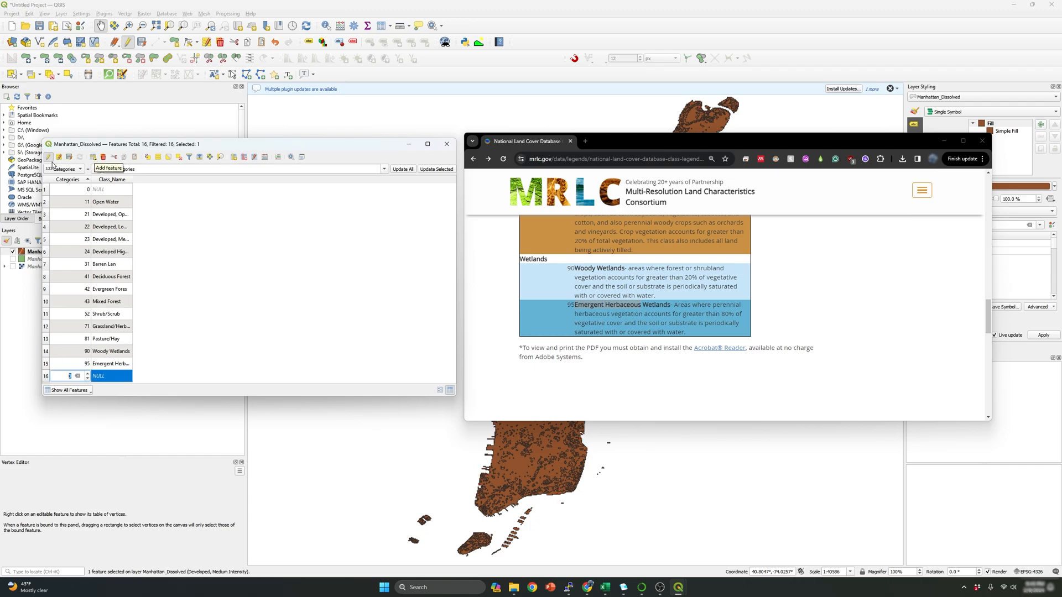
{"action": "mouse_move", "coordinate": [102, 157]}
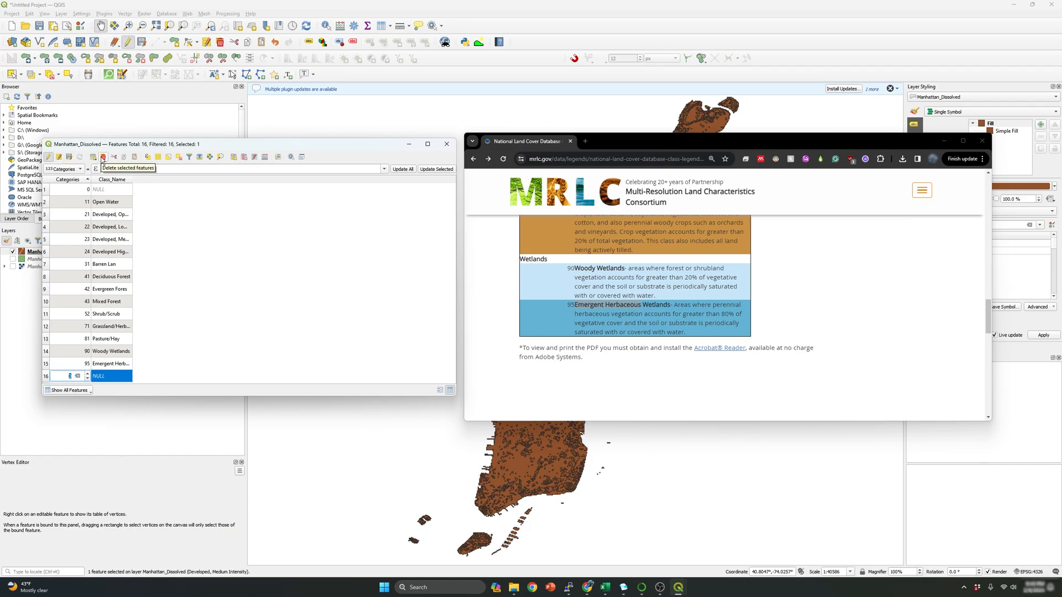
{"action": "left_click", "coordinate": [102, 157]}
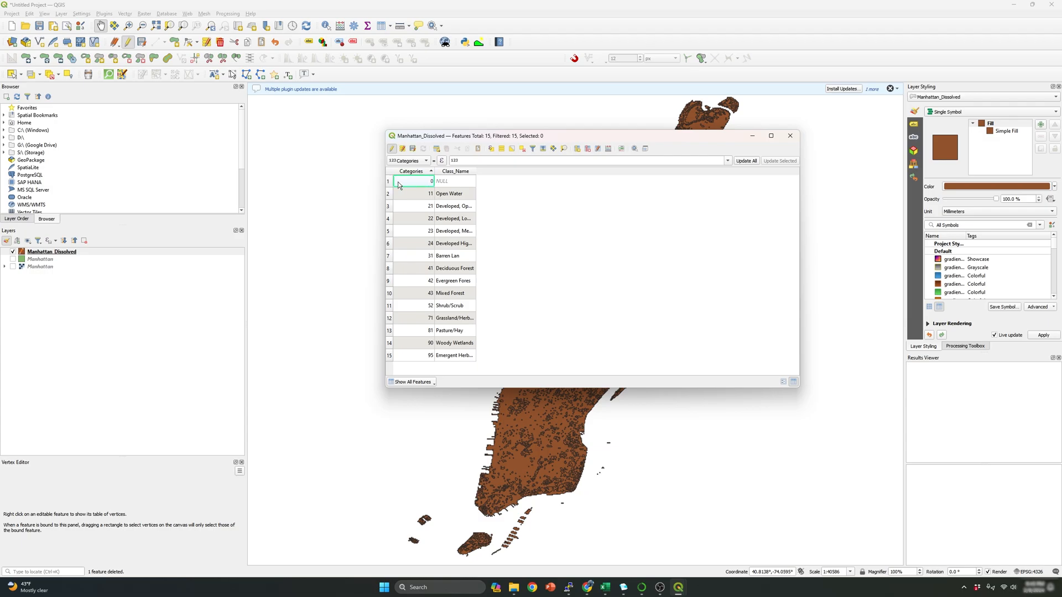
{"action": "left_click", "coordinate": [388, 180]}
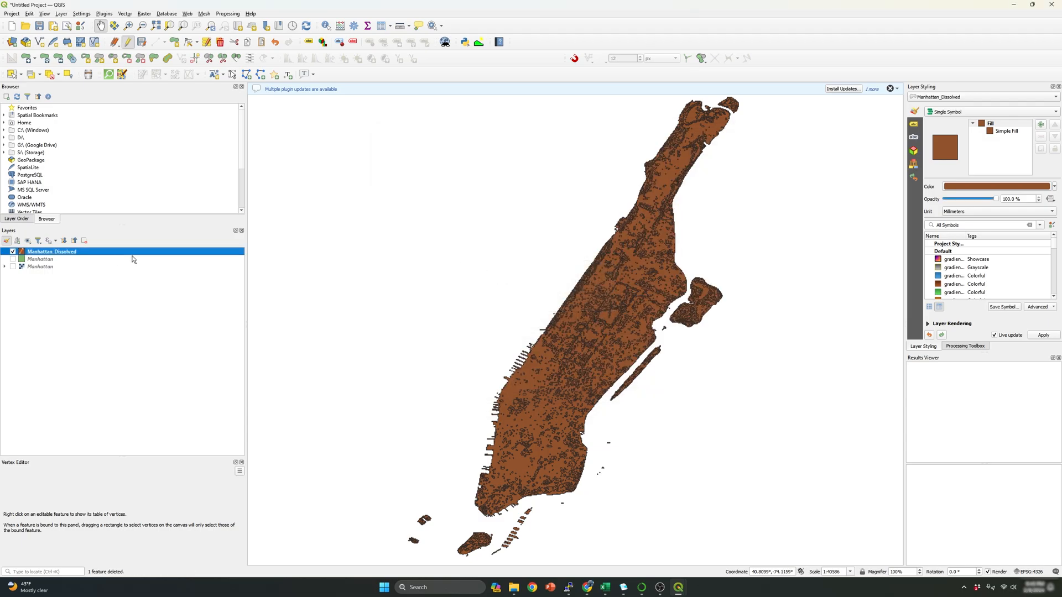
{"action": "left_click", "coordinate": [40, 258]}
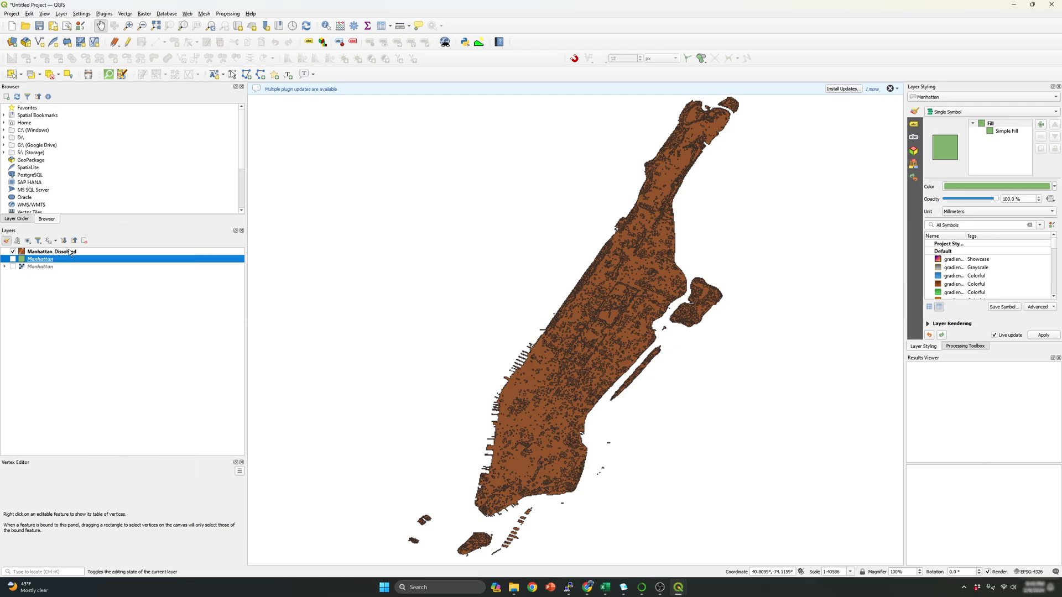
{"action": "left_click", "coordinate": [40, 251]}
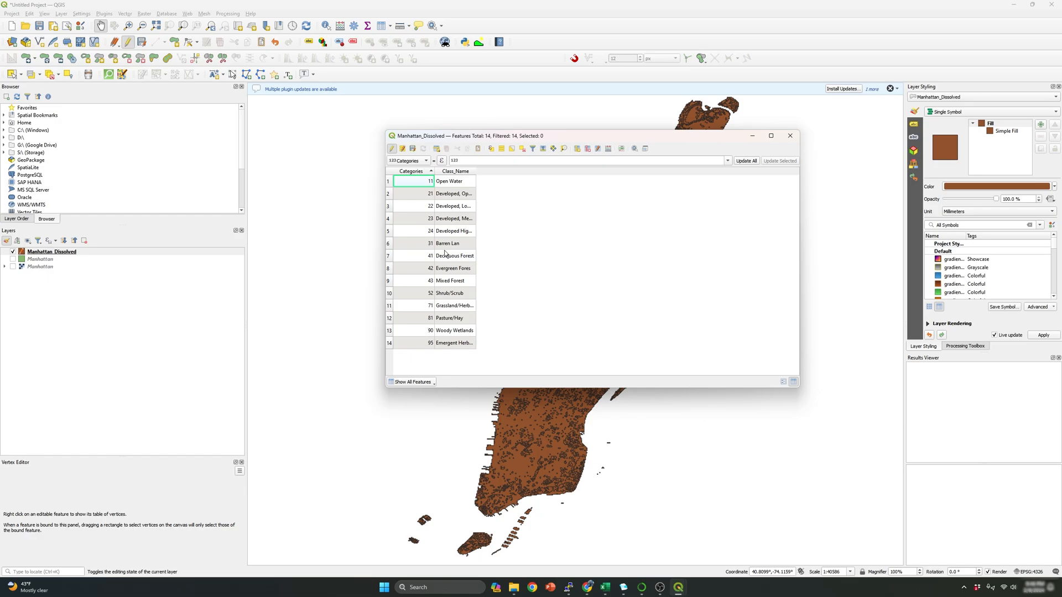
{"action": "mouse_move", "coordinate": [433, 254]}
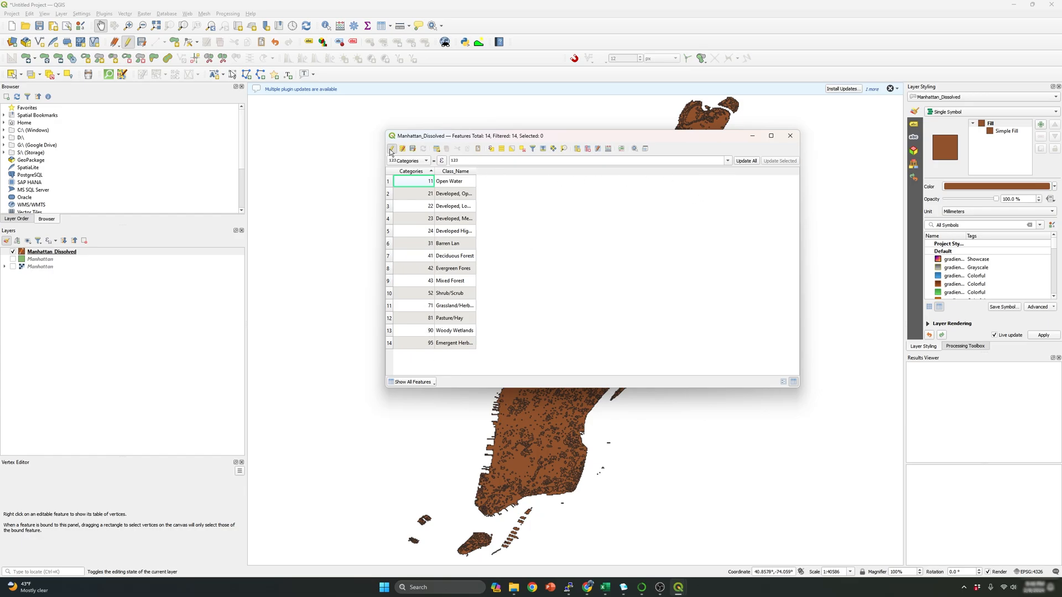
Stop editing with Save chosen for the Class_Name edits, and close the attribute table.
{"action": "left_click", "coordinate": [391, 148]}
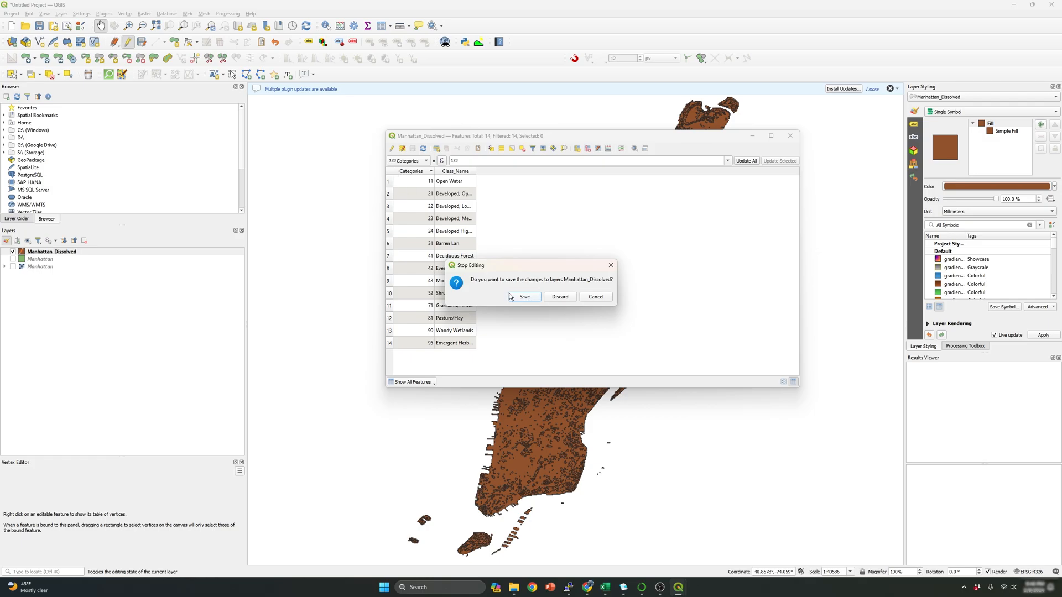
{"action": "mouse_move", "coordinate": [527, 300]}
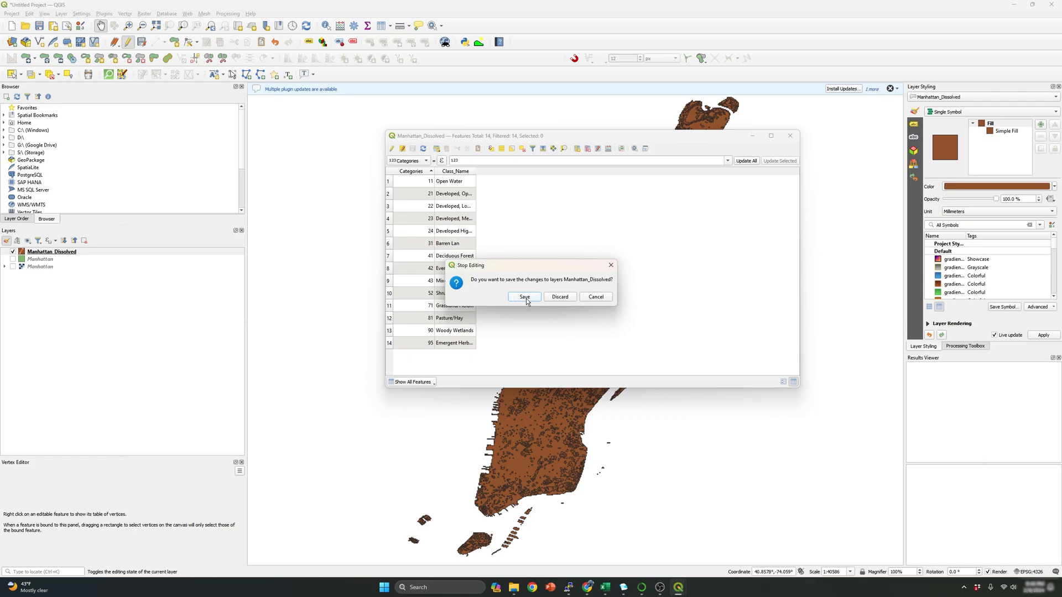
{"action": "left_click", "coordinate": [523, 296]}
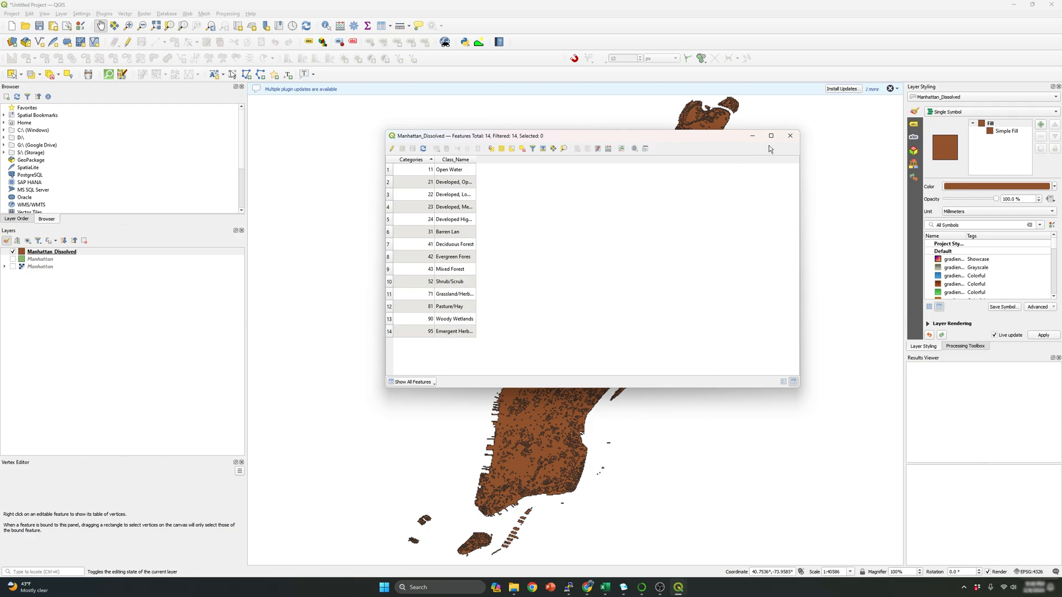
{"action": "left_click", "coordinate": [790, 135]}
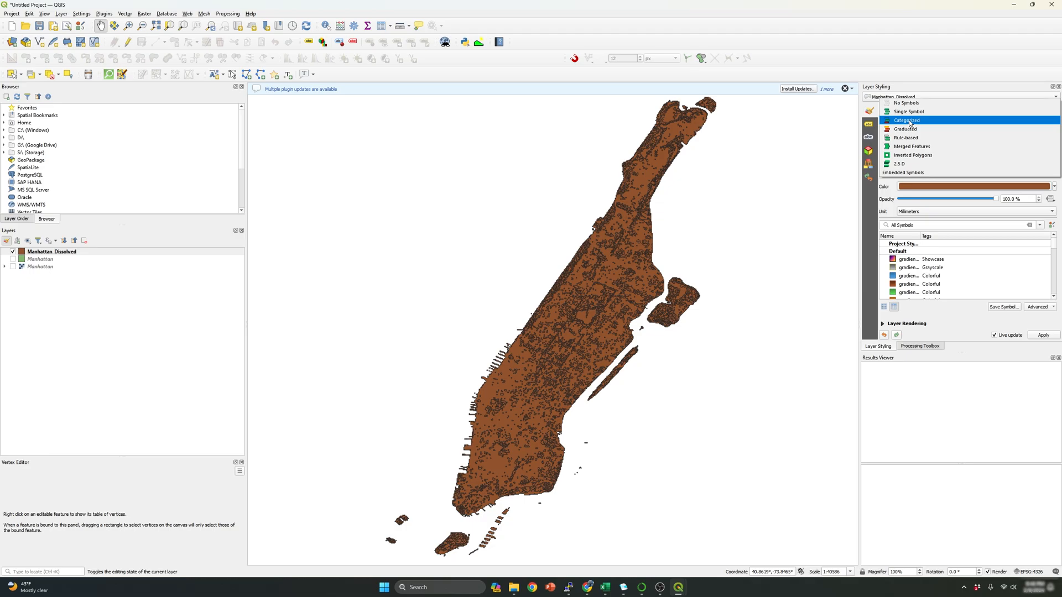
Apply a Categorized style on the Class_Name field and classify all land-cover values.
{"action": "left_click", "coordinate": [906, 121]}
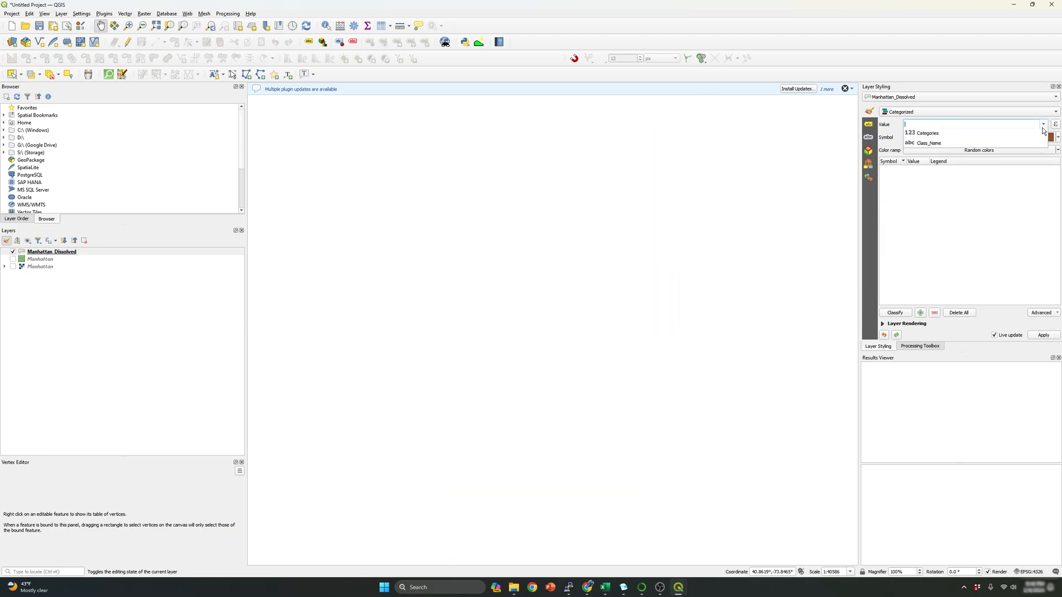
{"action": "left_click", "coordinate": [929, 143]}
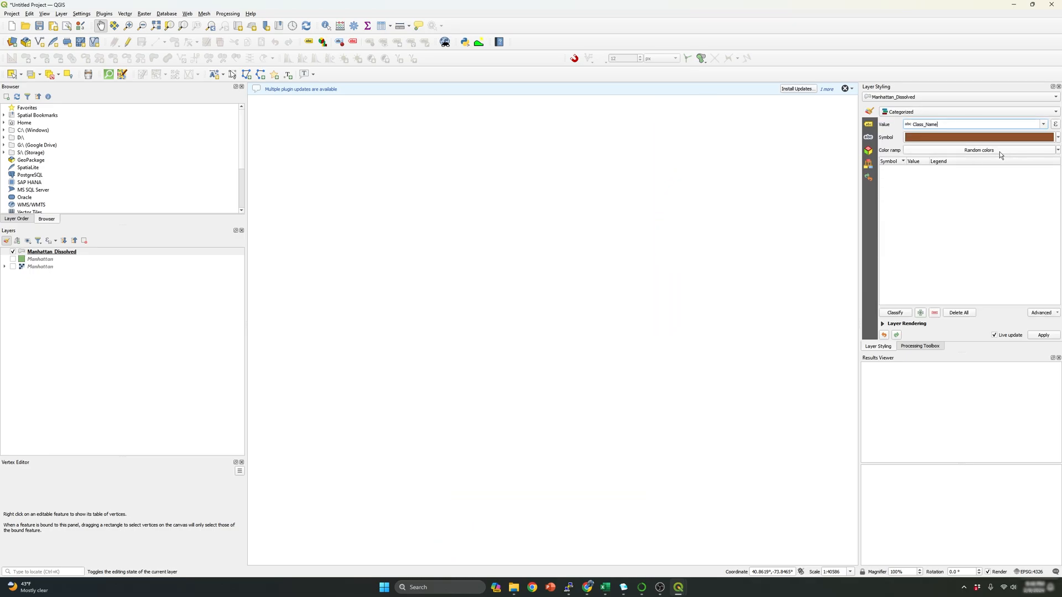
{"action": "mouse_move", "coordinate": [968, 292]}
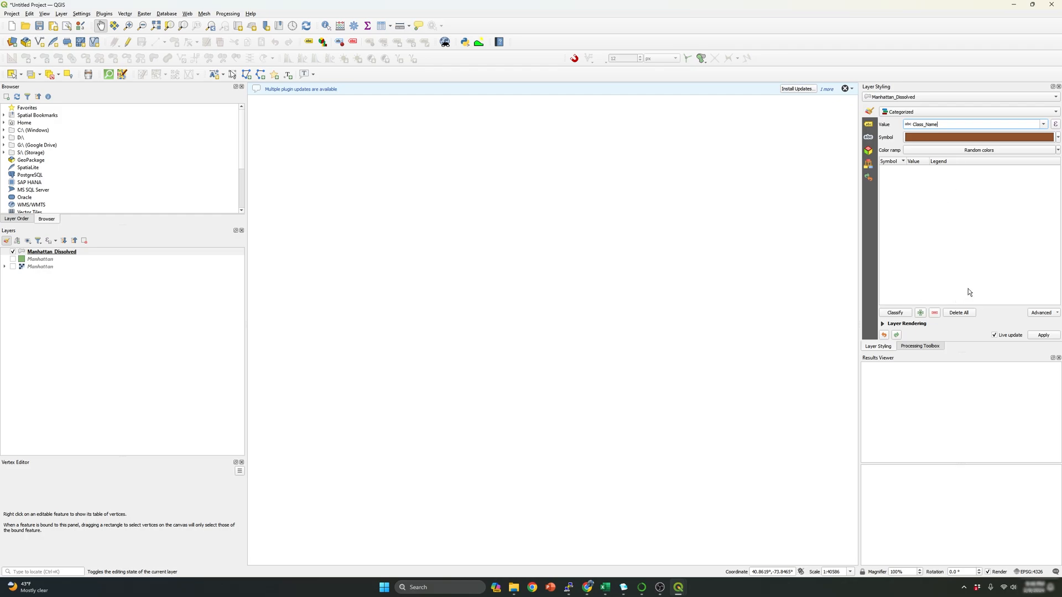
{"action": "mouse_move", "coordinate": [926, 317]}
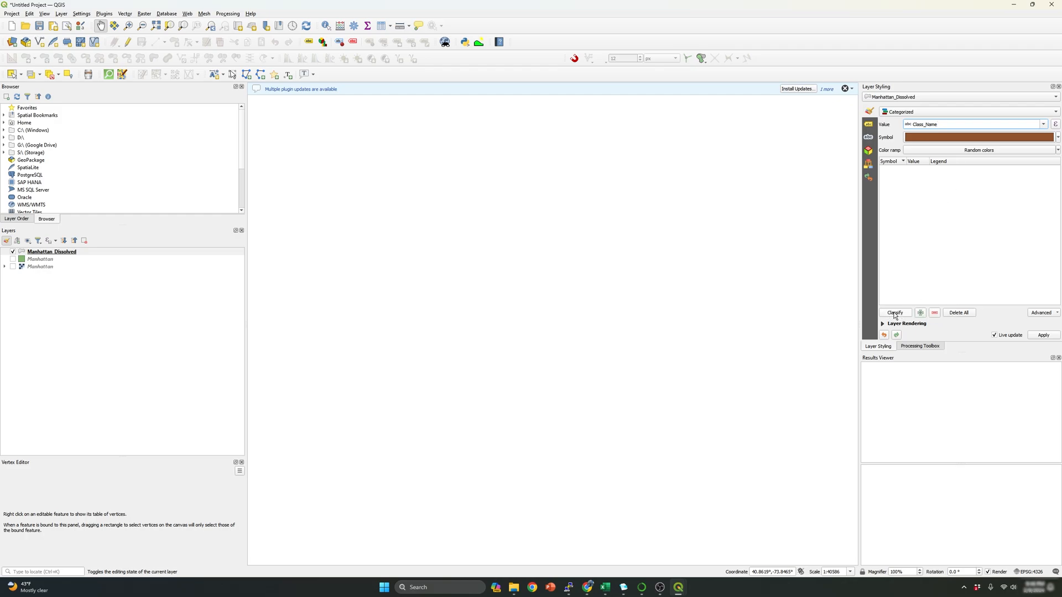
{"action": "left_click", "coordinate": [894, 312]}
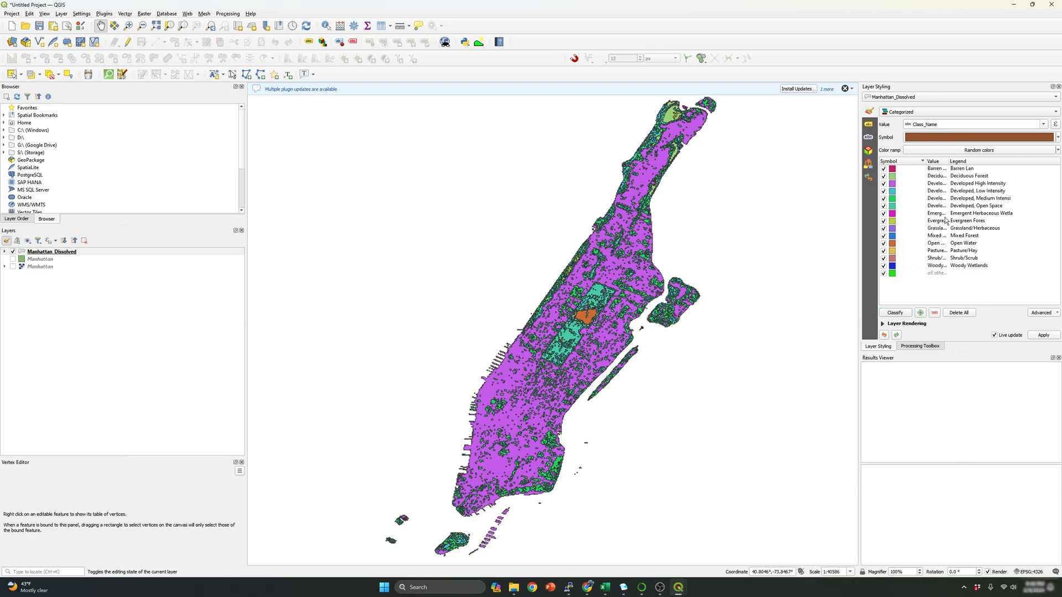
{"action": "mouse_move", "coordinate": [844, 271]}
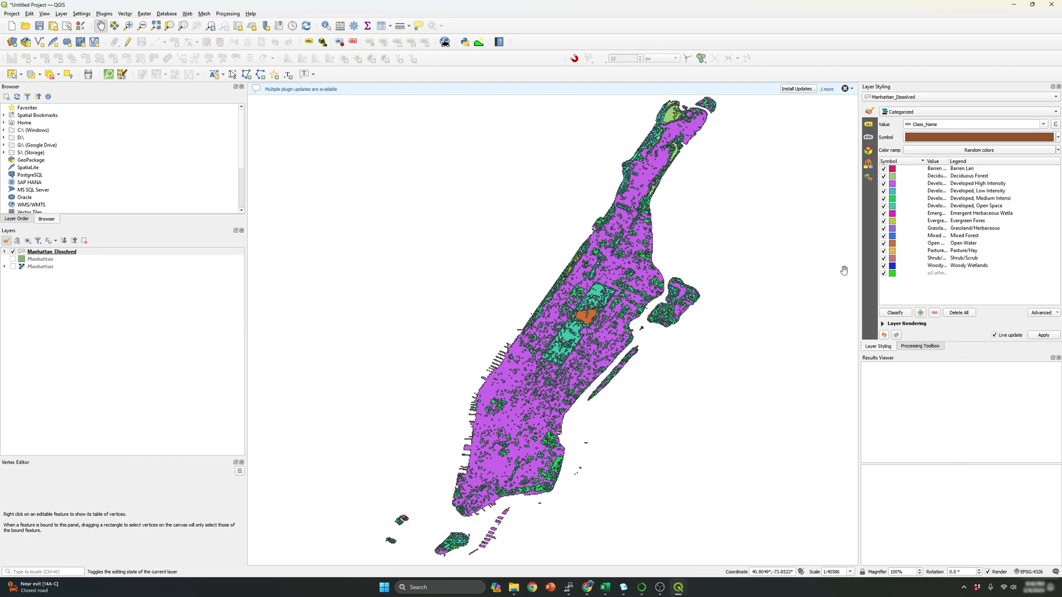
{"action": "mouse_move", "coordinate": [780, 403]}
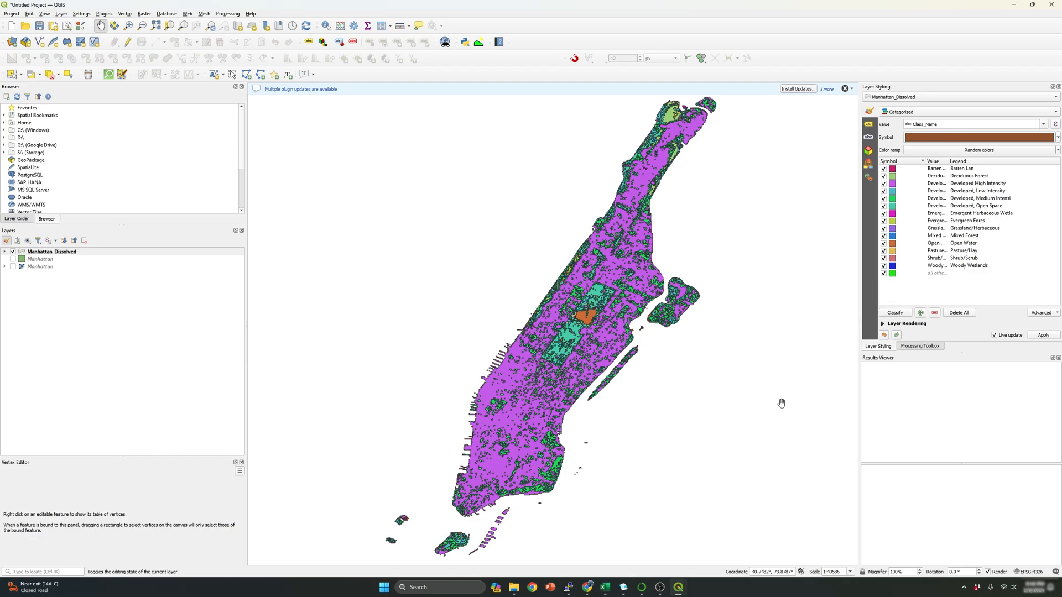